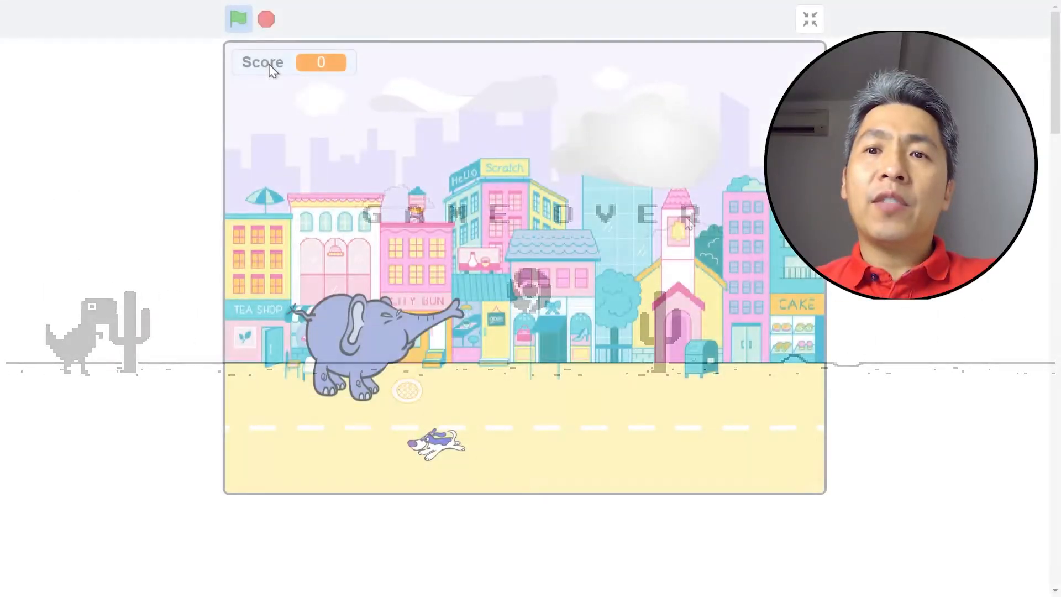
Stop the demo projects and start a new blank project with the default cat.
{"action": "left_click", "coordinate": [239, 19]}
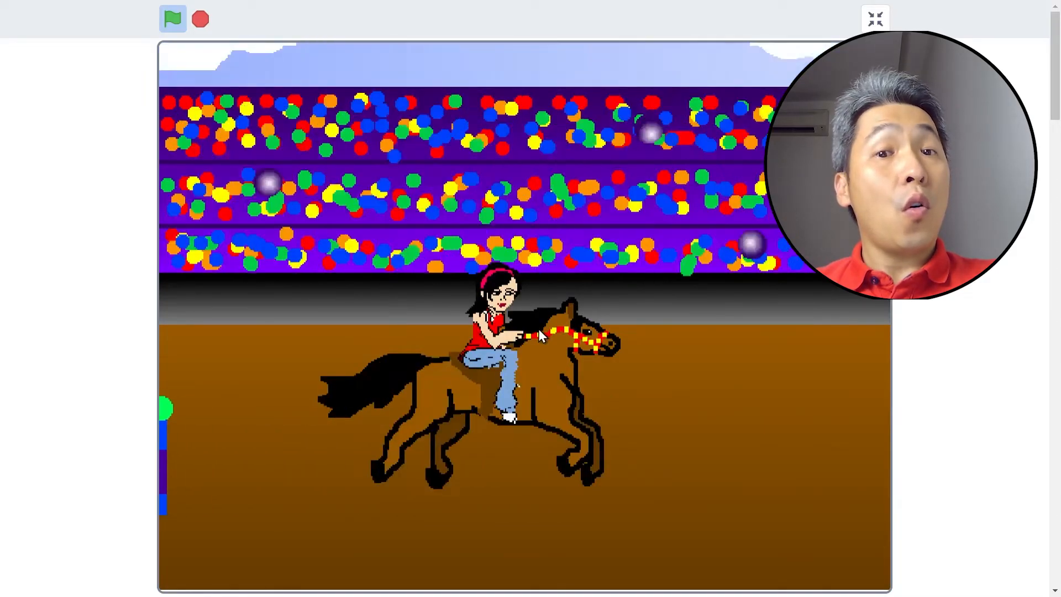
{"action": "left_click", "coordinate": [173, 19]}
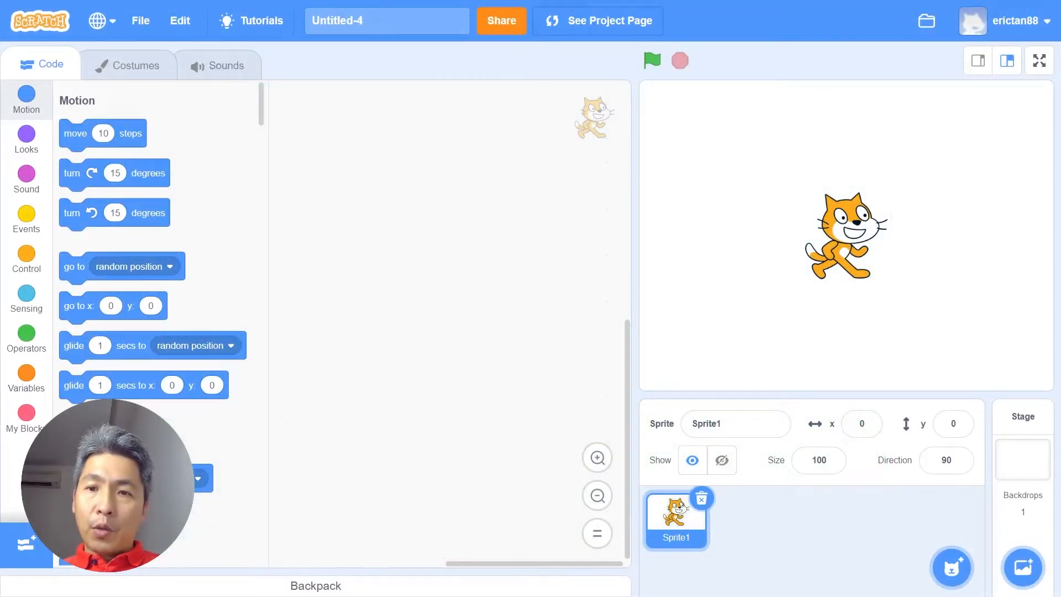
Delete the cat and add the Dinosaur4 sprite from the library (search 'dino').
{"action": "left_click", "coordinate": [1021, 460]}
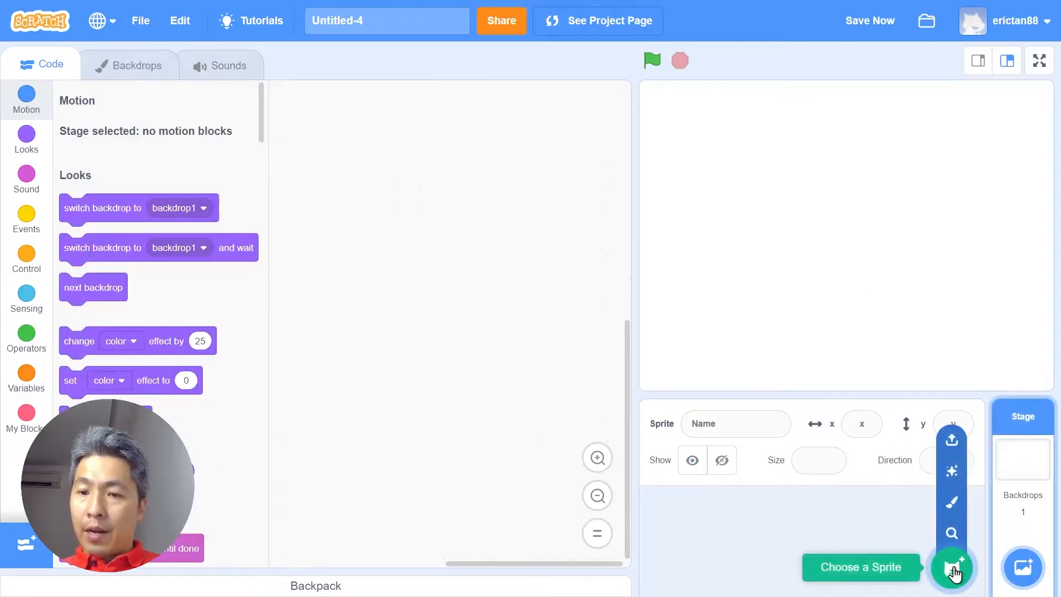
{"action": "left_click", "coordinate": [952, 567]}
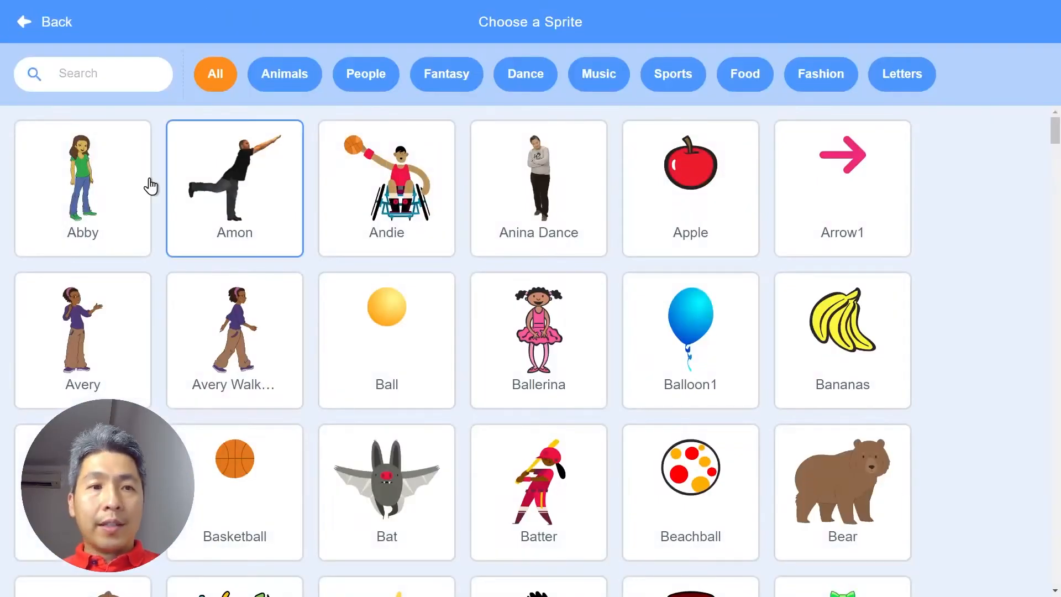
{"action": "type", "text": "dino"}
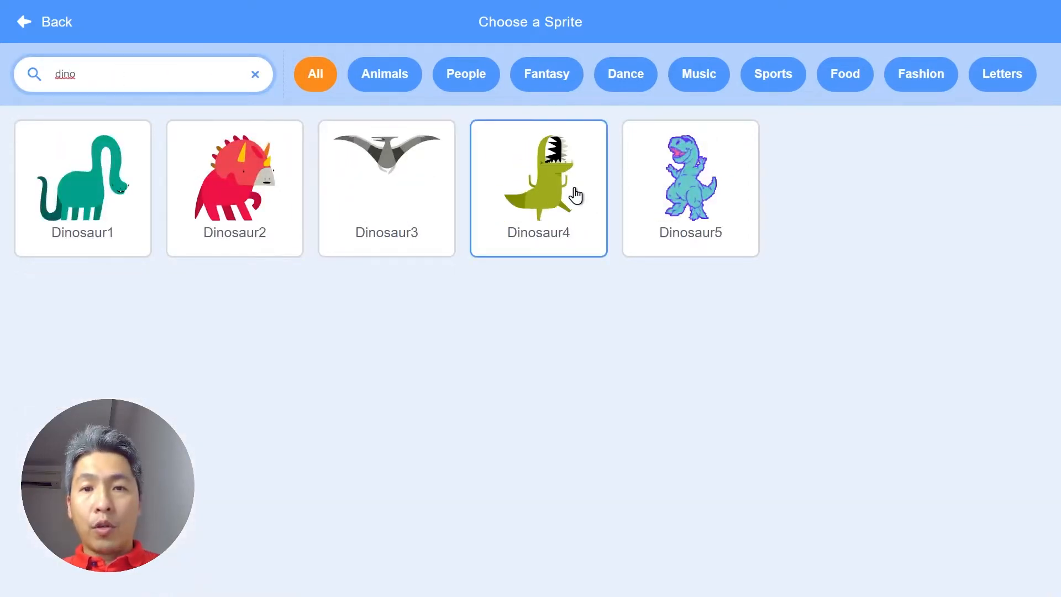
{"action": "left_click", "coordinate": [538, 188]}
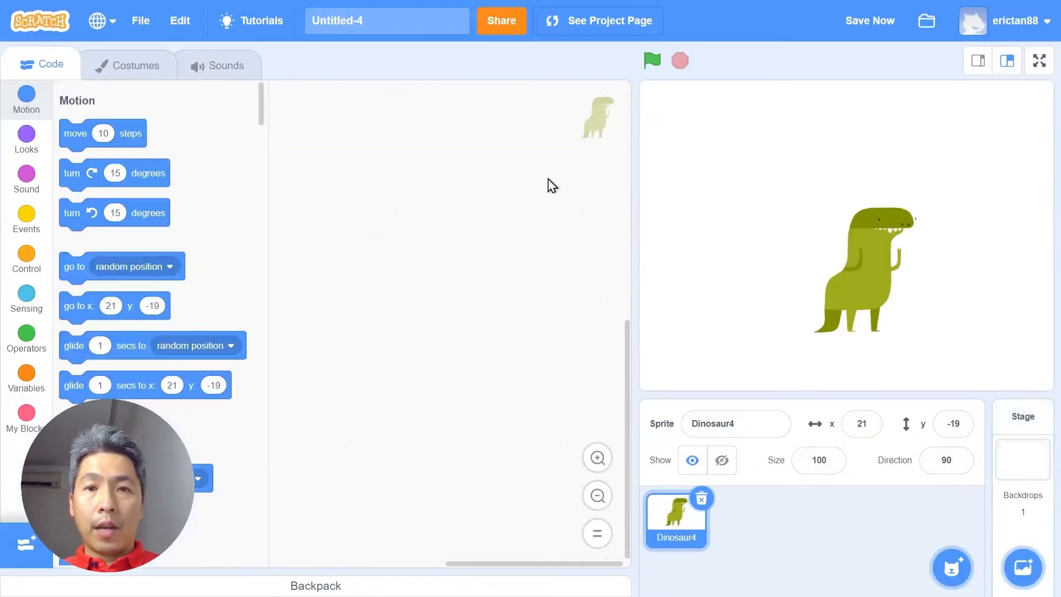
{"action": "mouse_move", "coordinate": [806, 251]}
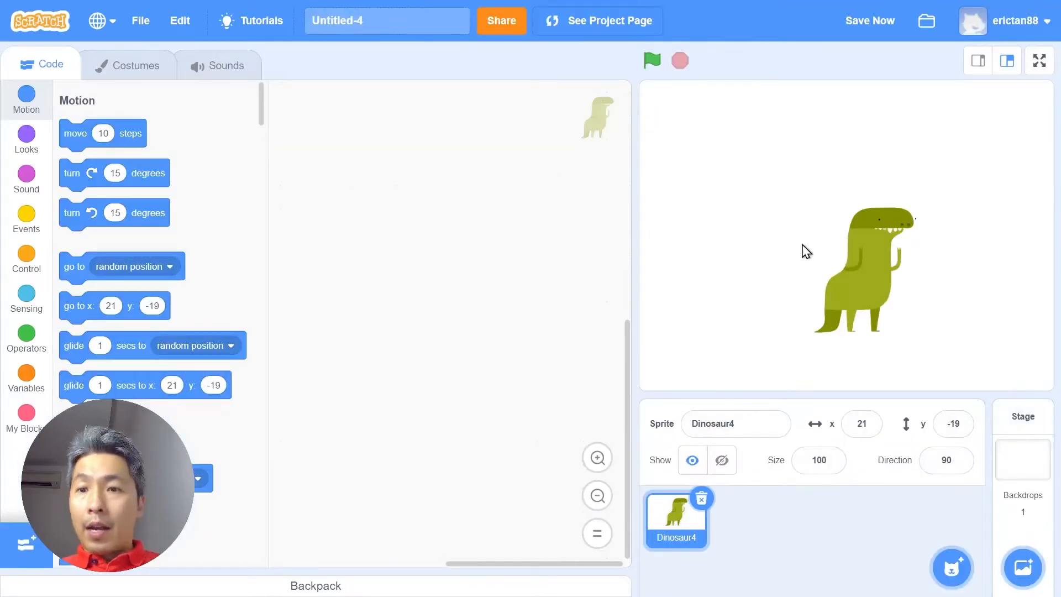
Place the dinosaur at the lower left of the stage and set its size to 80.
{"action": "left_click_drag", "start_coordinate": [856, 268], "coordinate": [710, 297]}
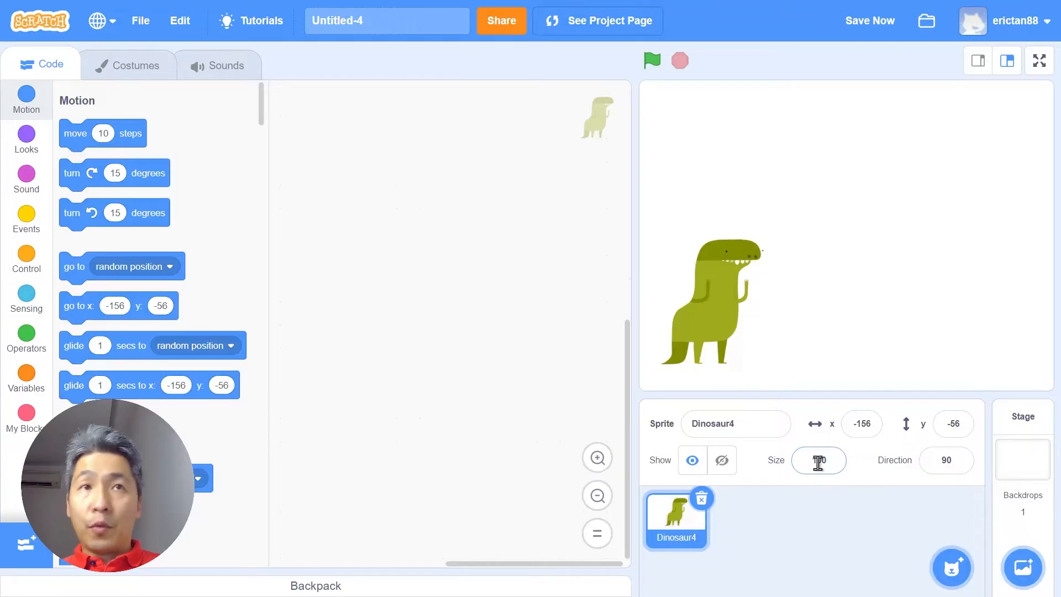
{"action": "left_click", "coordinate": [818, 460]}
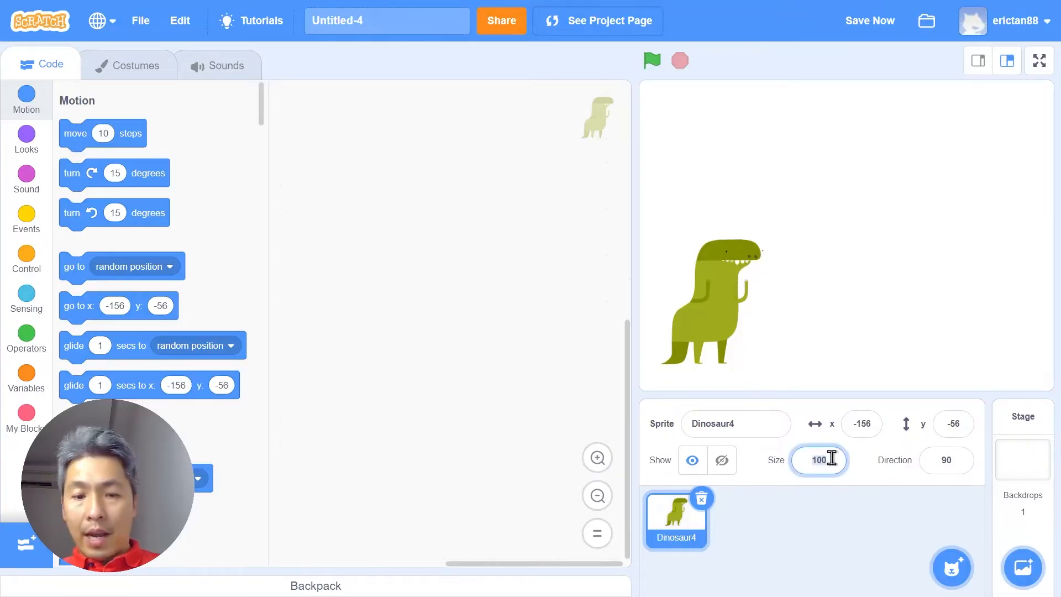
{"action": "type", "text": "80"}
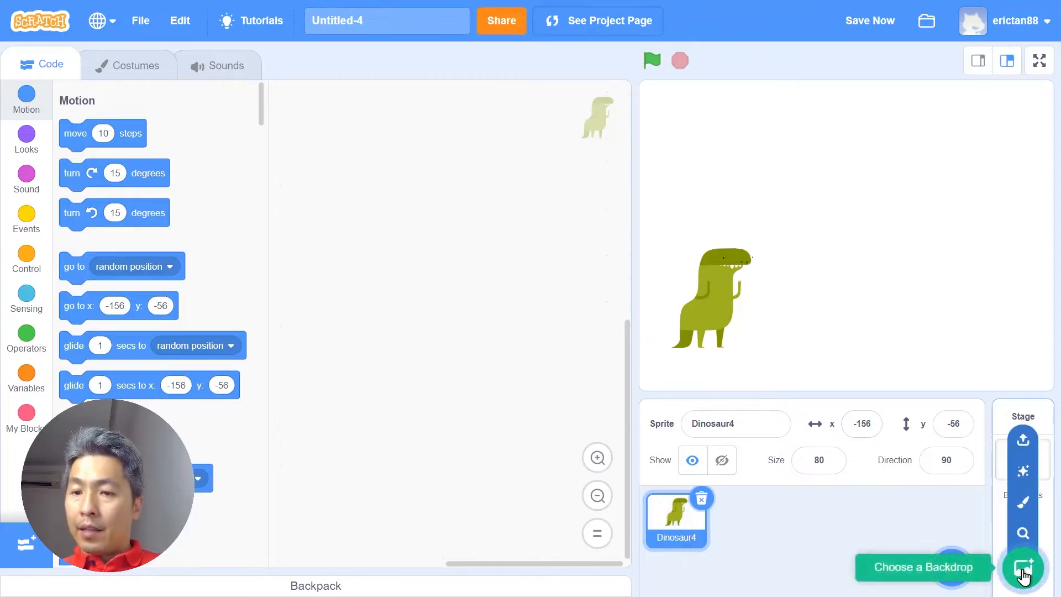
Choose the Blue Sky backdrop from the backdrop library for the stage.
{"action": "left_click", "coordinate": [1024, 567]}
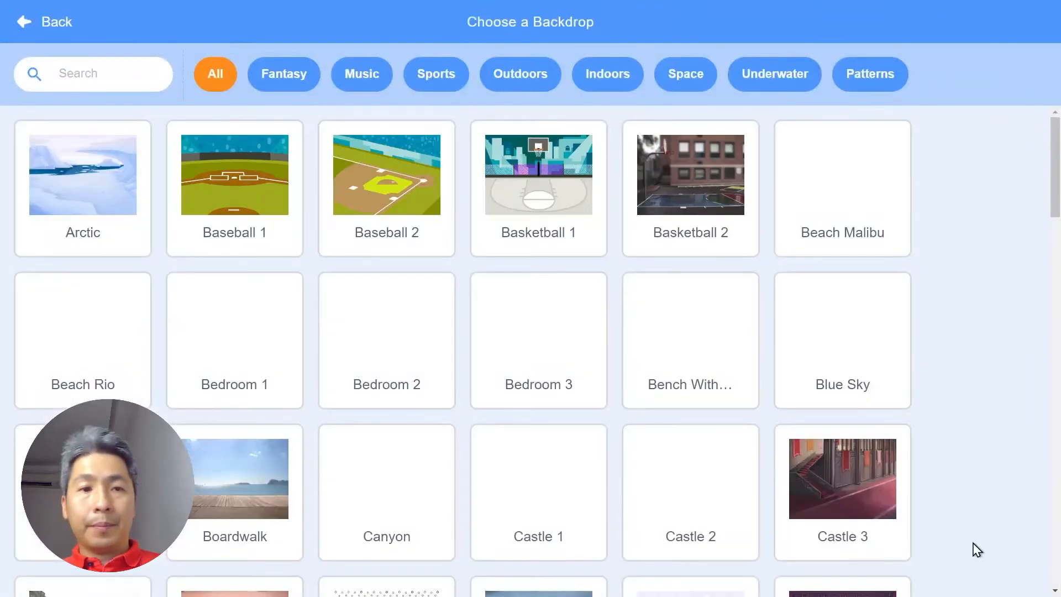
{"action": "scroll", "scroll_direction": "down", "scroll_amount": 3}
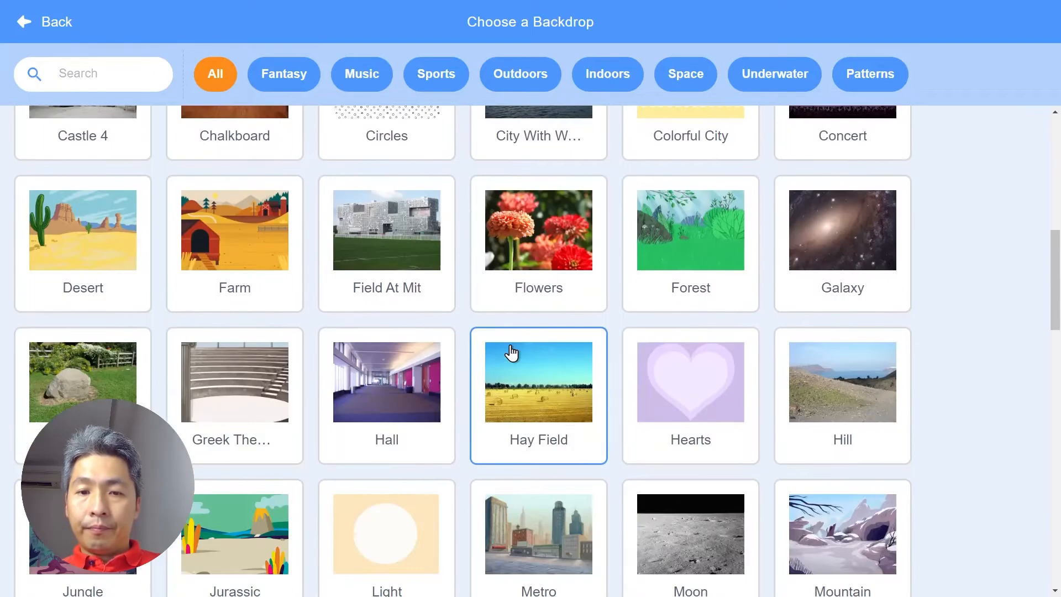
{"action": "scroll", "scroll_direction": "up", "scroll_amount": 3}
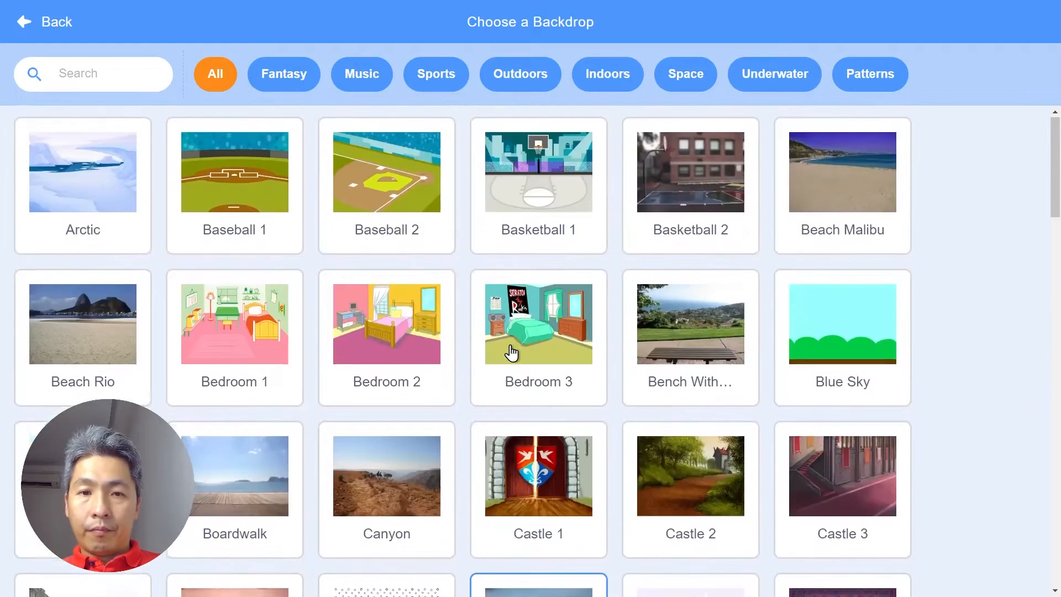
{"action": "left_click", "coordinate": [842, 326]}
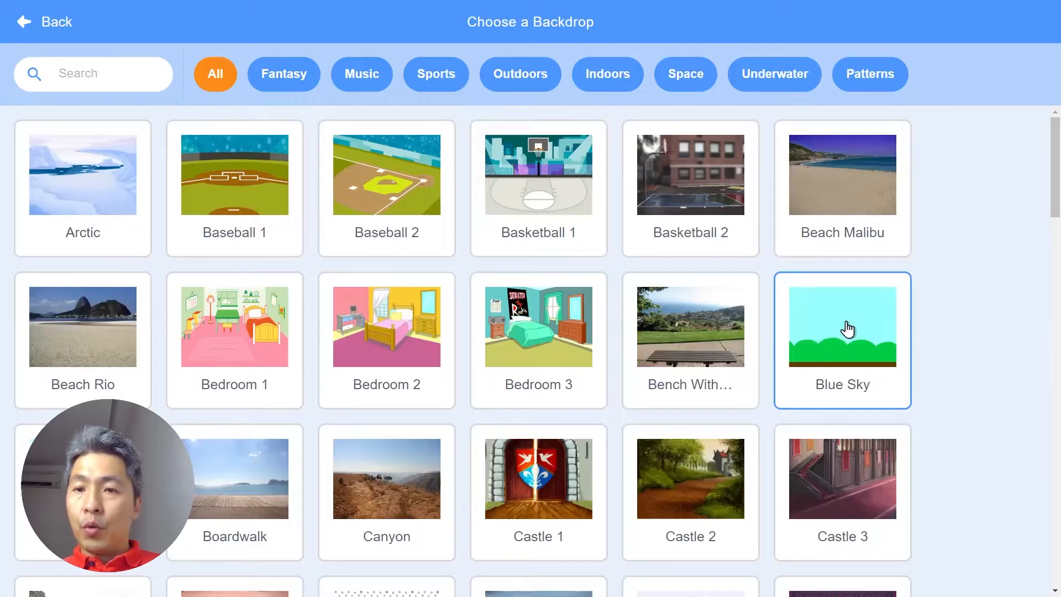
{"action": "left_click", "coordinate": [842, 327]}
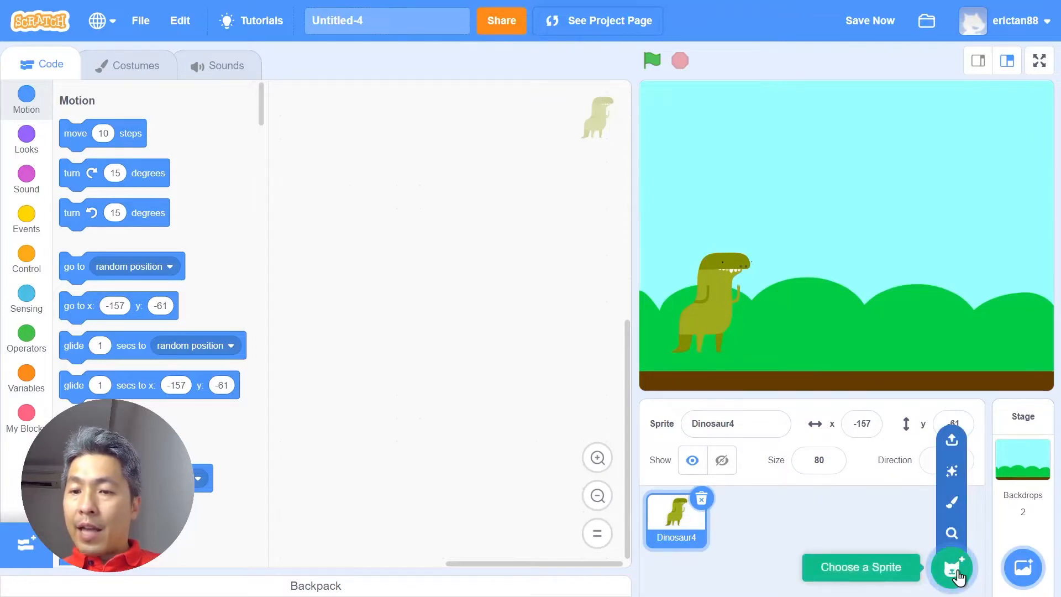
Add the Tree1 sprite from the library (search 'tree') as the obstacle.
{"action": "left_click", "coordinate": [952, 567]}
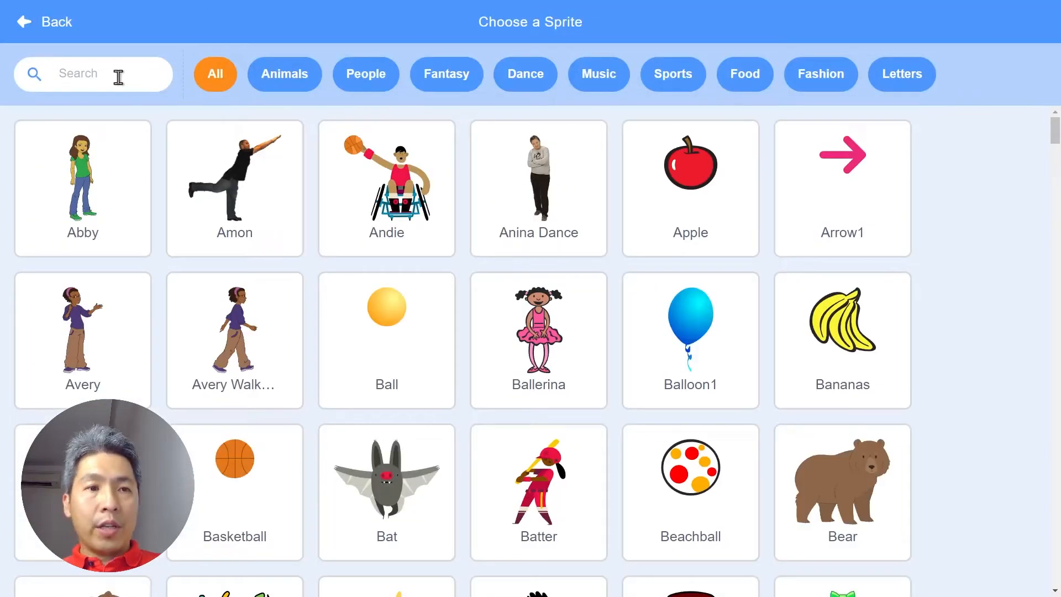
{"action": "type", "text": "tree"}
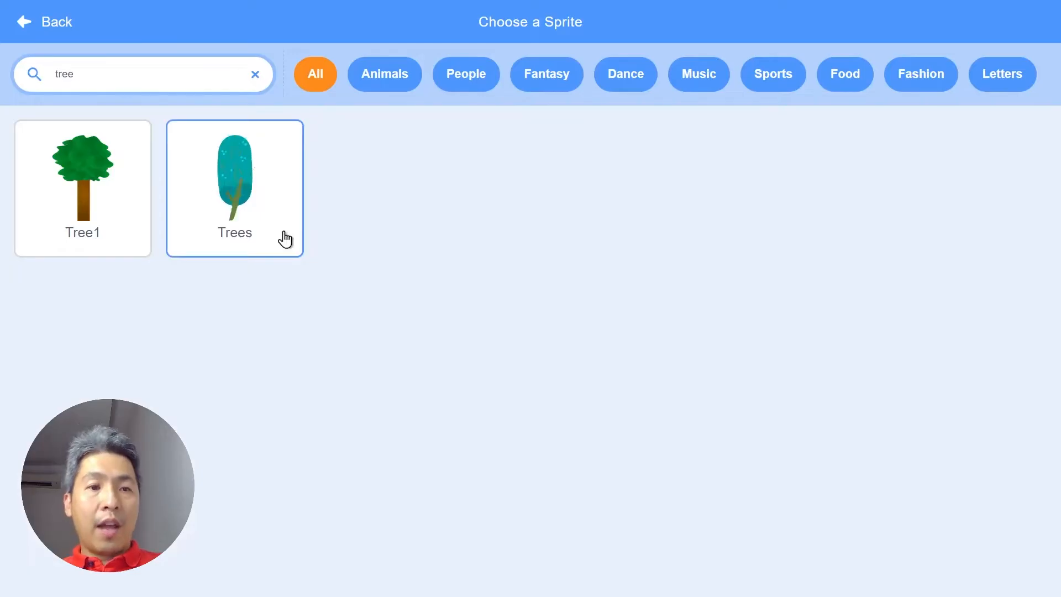
{"action": "left_click", "coordinate": [234, 188]}
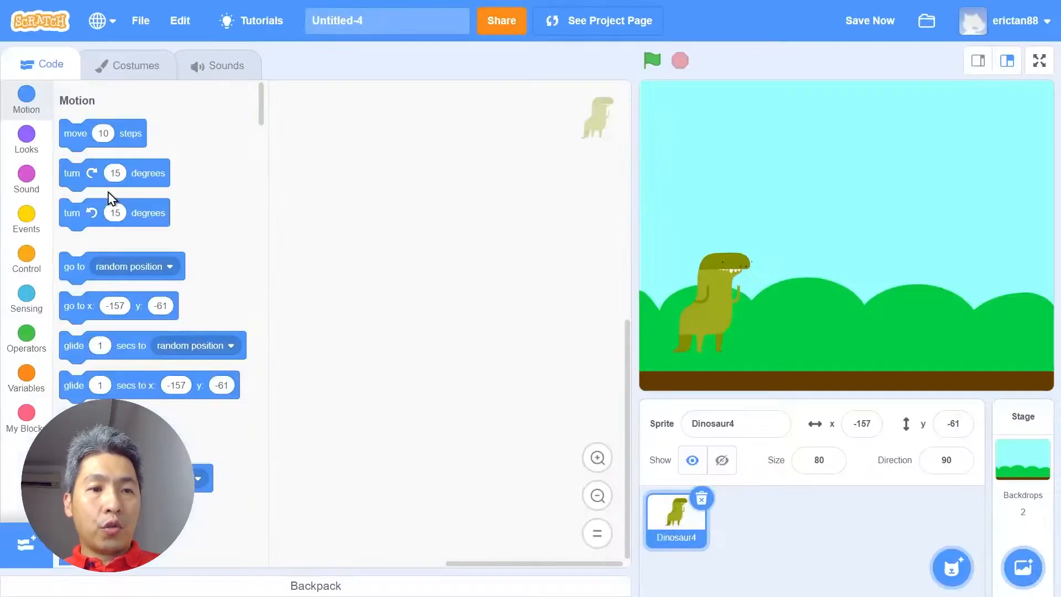
Set the tree's size to 40 and stand it on the ground at the right edge.
{"action": "left_click", "coordinate": [744, 519]}
{"action": "type", "text": "4"}
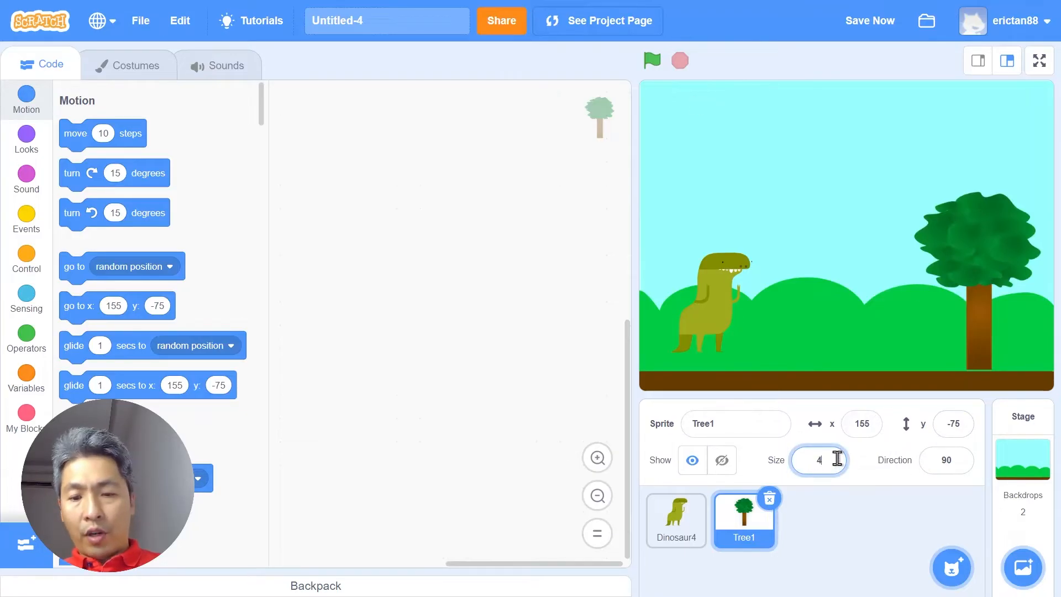
{"action": "type", "text": "0"}
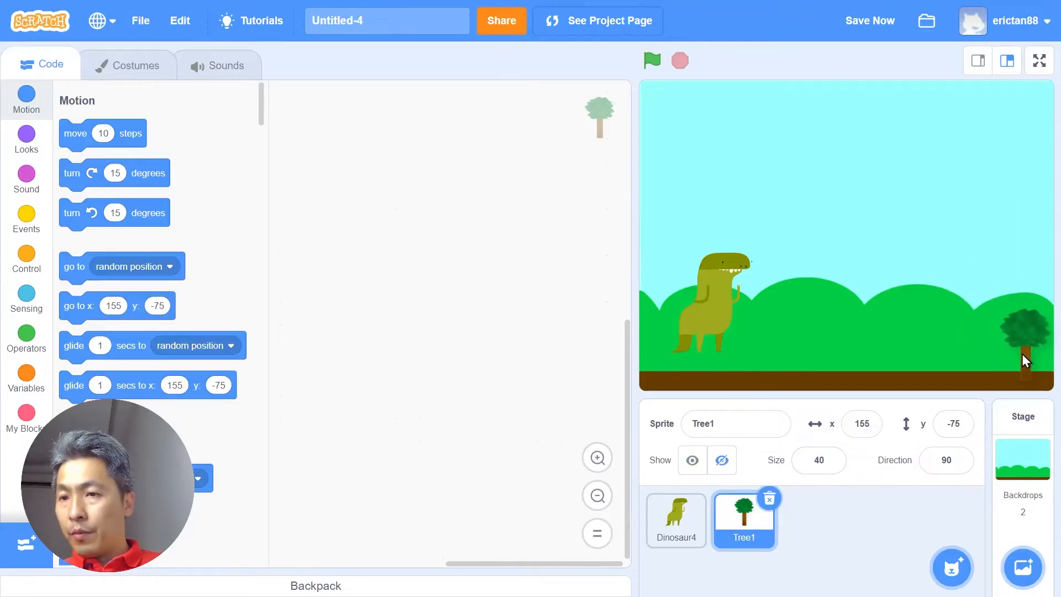
{"action": "left_click_drag", "start_coordinate": [1025, 361], "coordinate": [1026, 347]}
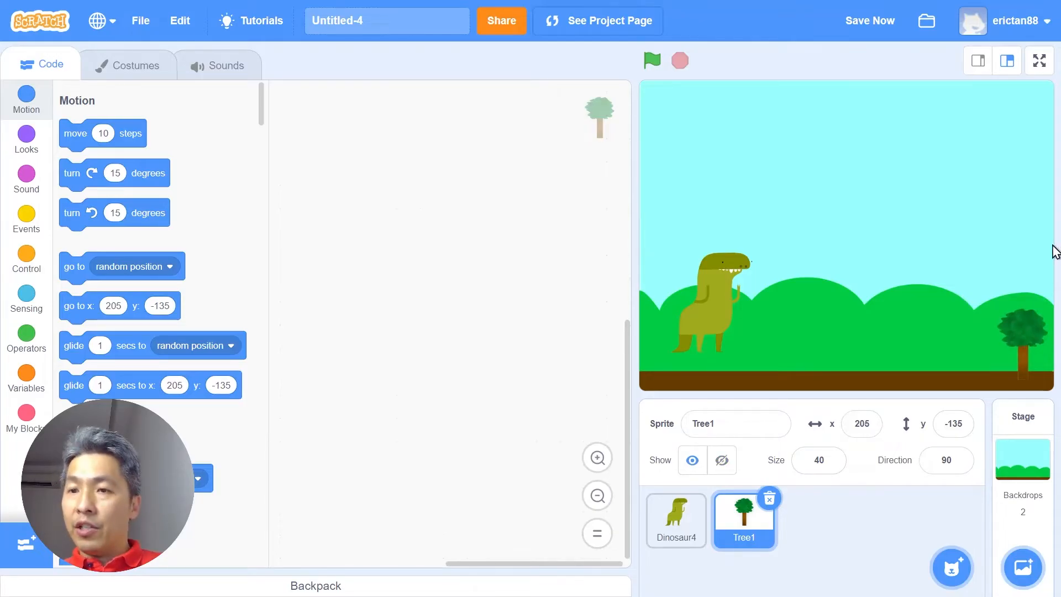
{"action": "mouse_move", "coordinate": [1026, 399]}
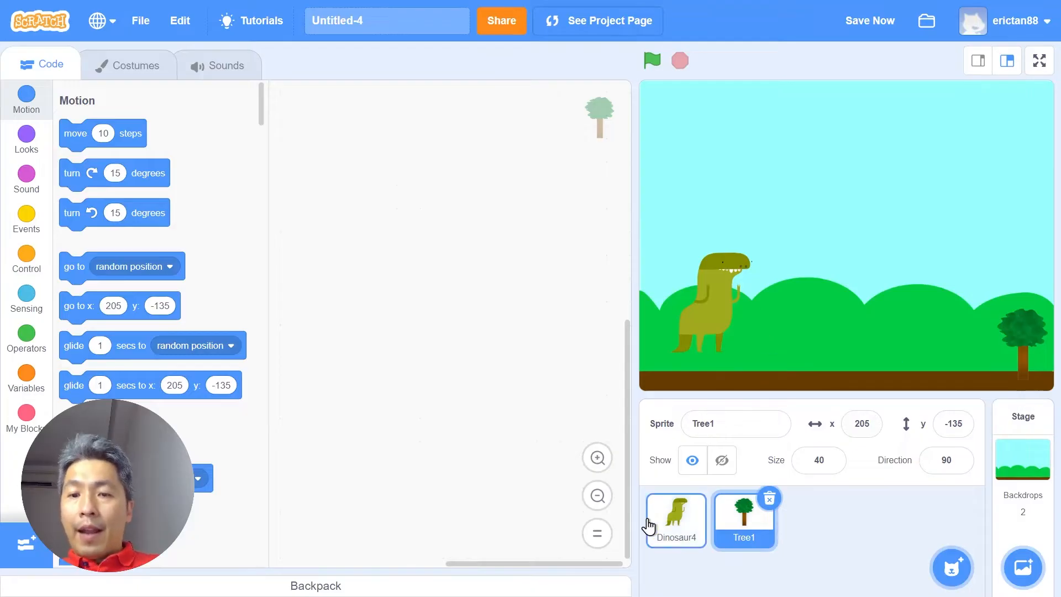
Give the dinosaur a 'change y by -10' block and try it once.
{"action": "left_click", "coordinate": [674, 520]}
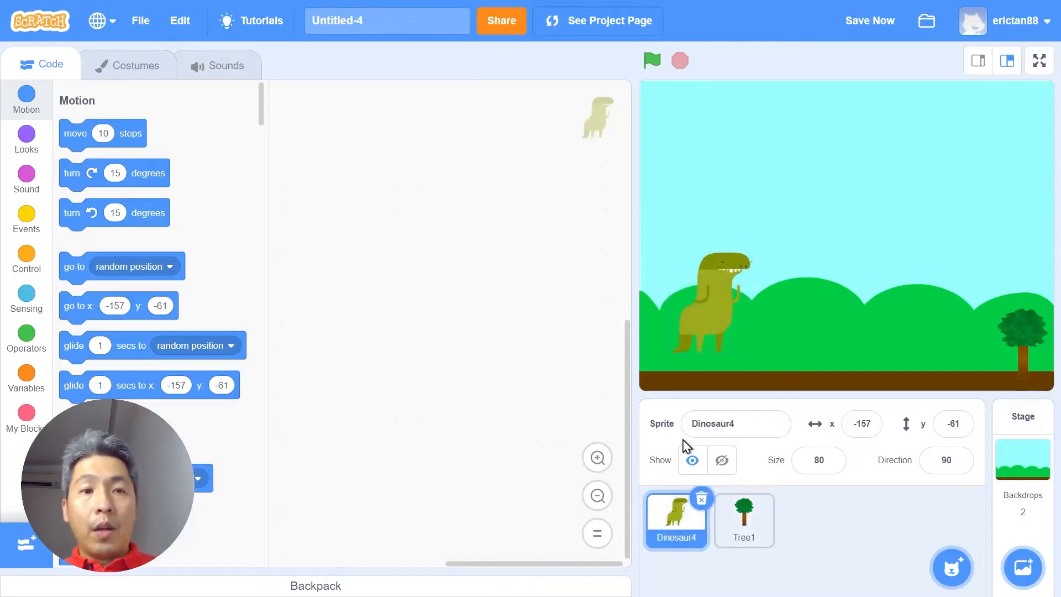
{"action": "mouse_move", "coordinate": [629, 376]}
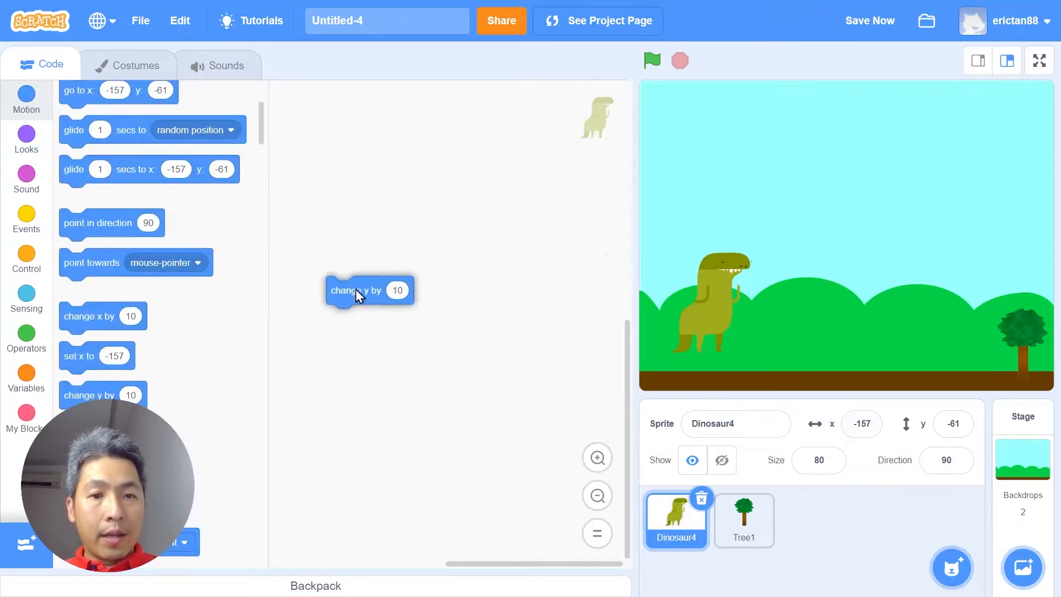
{"action": "left_click_drag", "start_coordinate": [369, 290], "coordinate": [384, 275]}
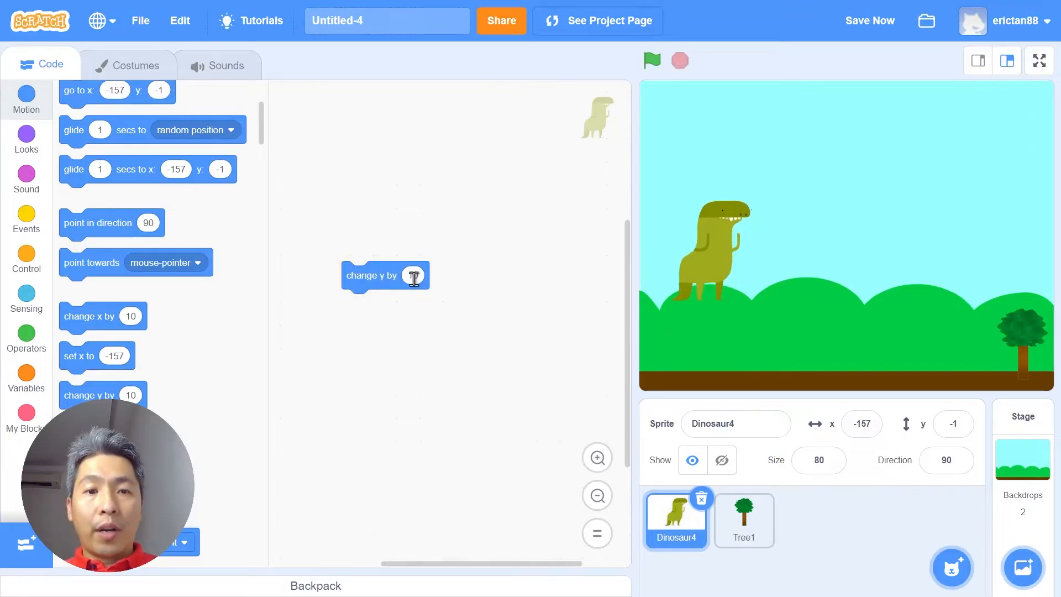
{"action": "type", "text": "-1"}
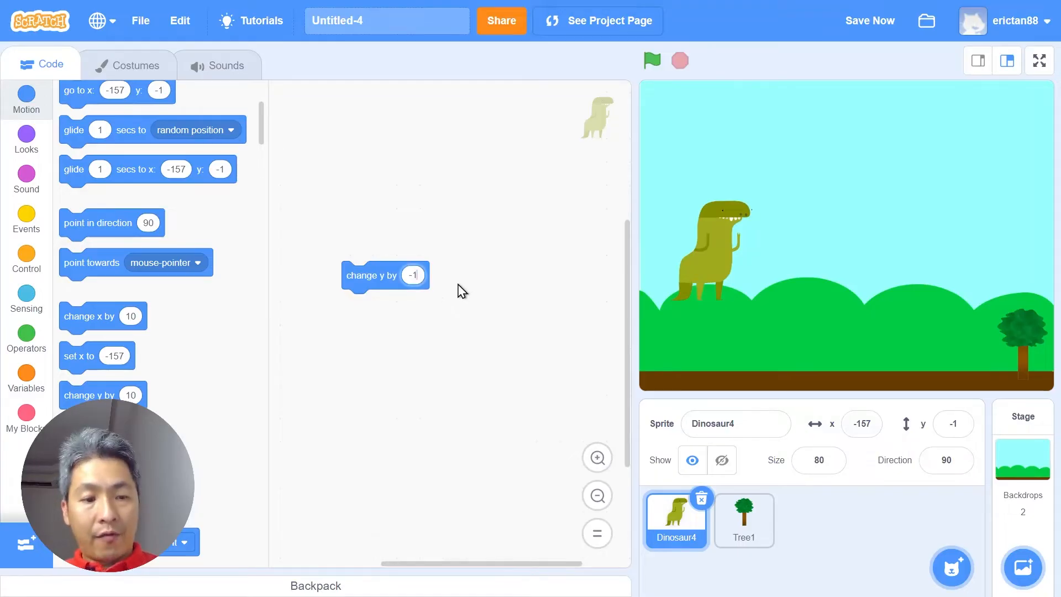
{"action": "type", "text": "-10"}
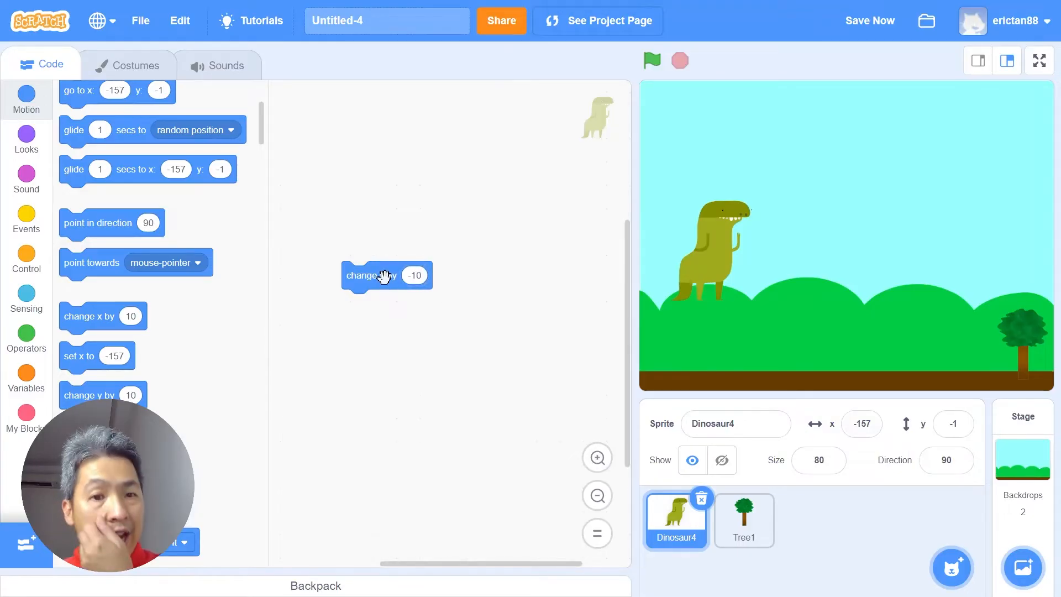
{"action": "left_click", "coordinate": [370, 276]}
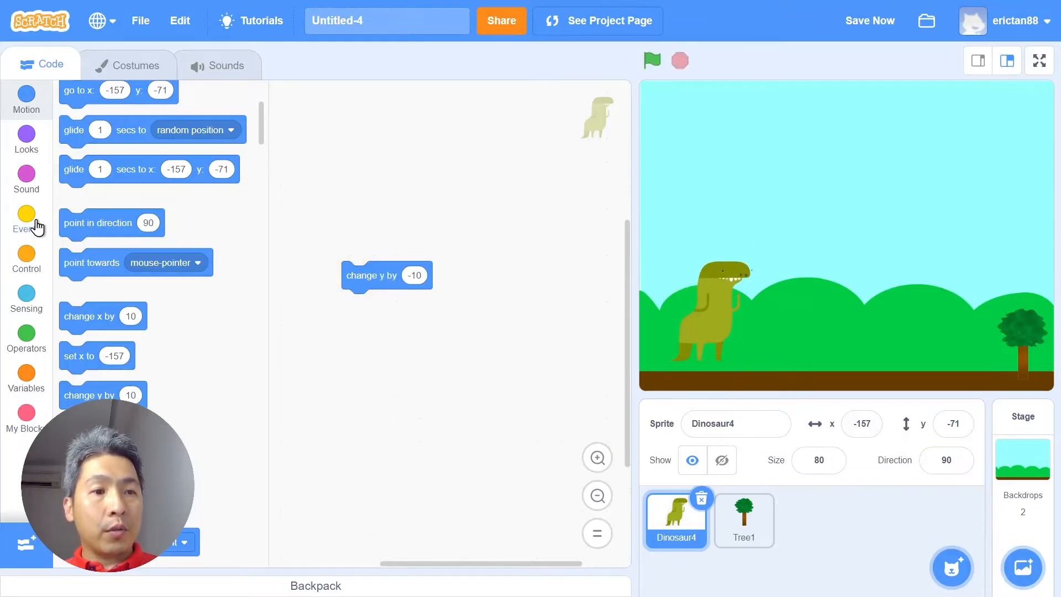
Wrap the fall in forever > repeat until under when-flag-clicked and test-run it; the dino sinks through the ground.
{"action": "left_click", "coordinate": [26, 219]}
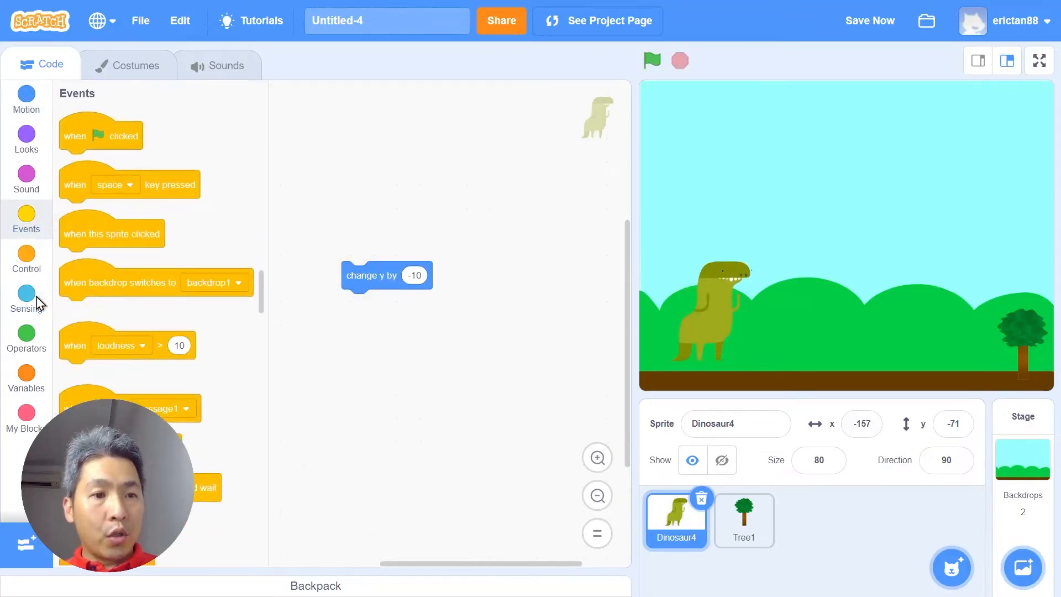
{"action": "left_click", "coordinate": [25, 259]}
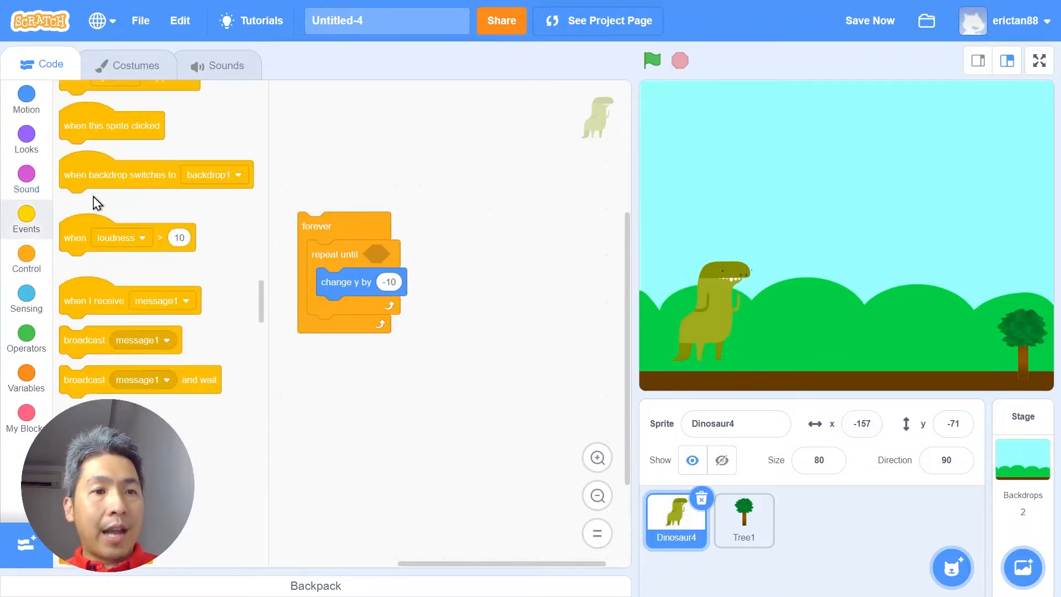
{"action": "left_click_drag", "start_coordinate": [100, 243], "coordinate": [330, 190]}
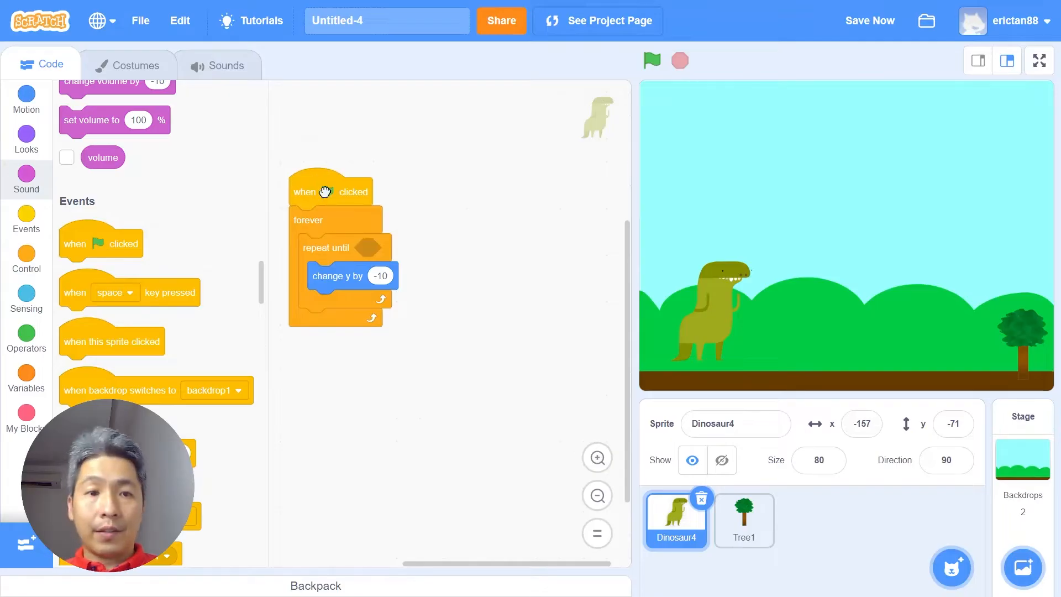
{"action": "left_click", "coordinate": [652, 60]}
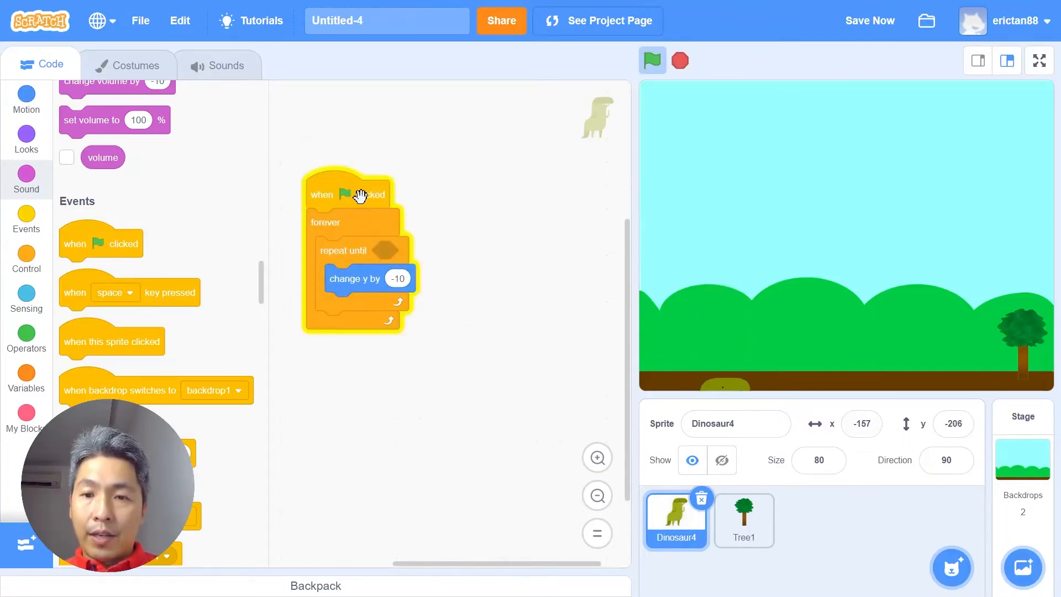
{"action": "left_click", "coordinate": [651, 60]}
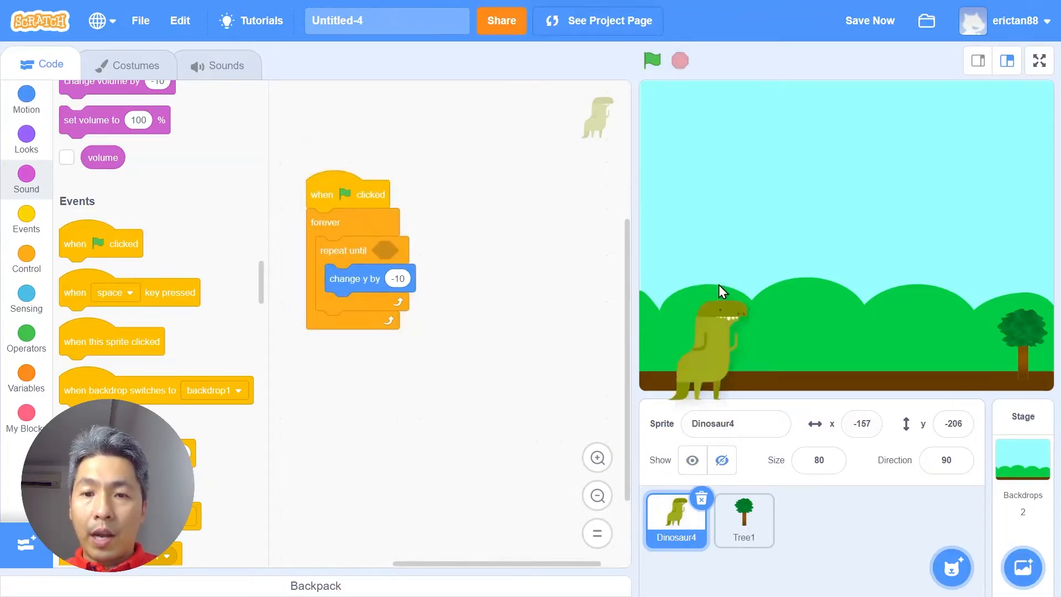
{"action": "left_click", "coordinate": [652, 61]}
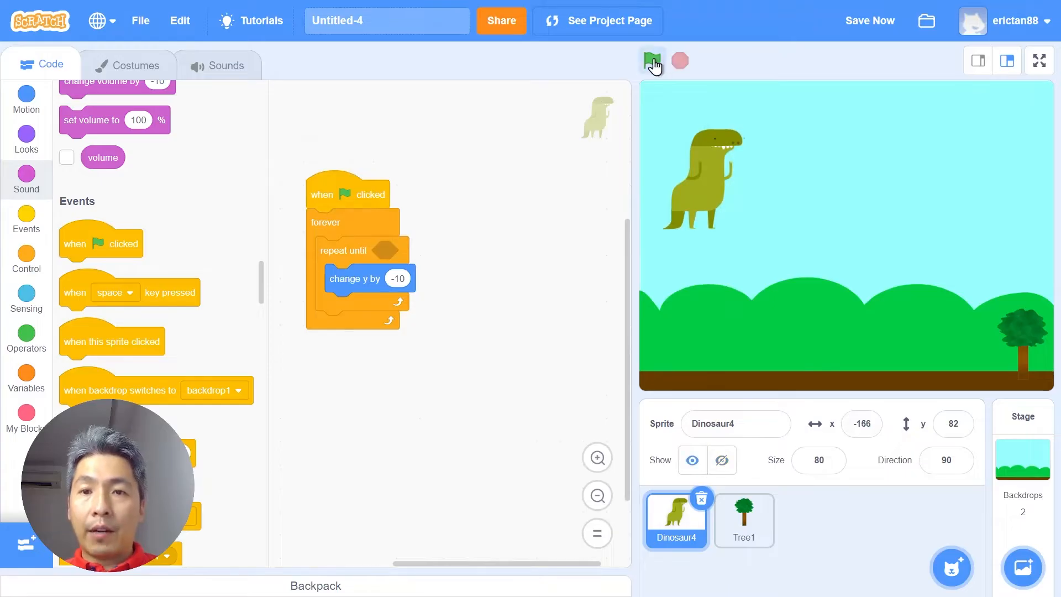
{"action": "left_click", "coordinate": [652, 61]}
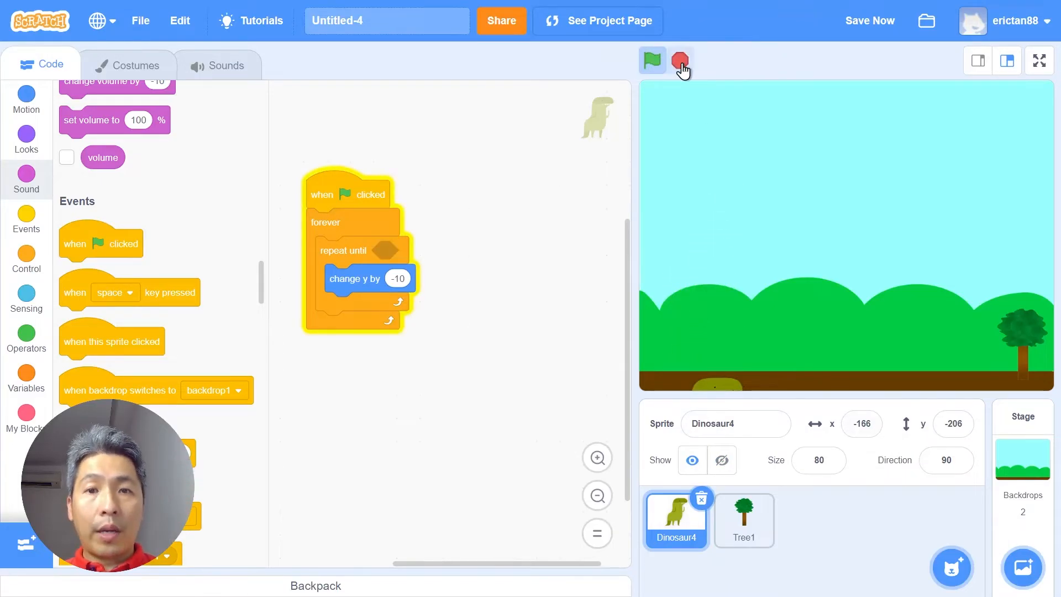
Set the repeat-until condition to touching edge and test that the fall stops at the ground.
{"action": "left_click", "coordinate": [679, 60]}
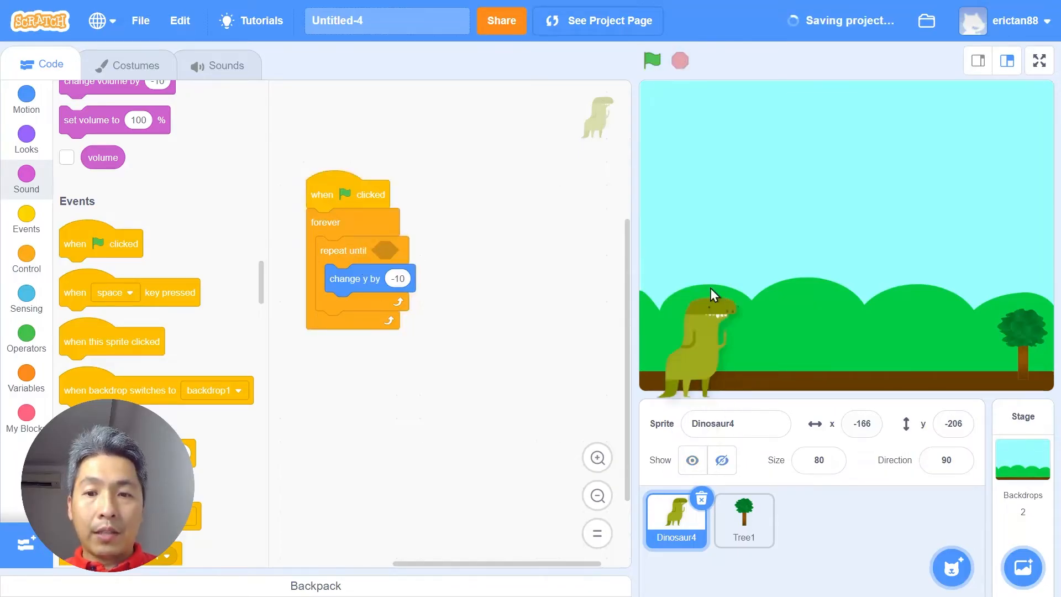
{"action": "left_click", "coordinate": [25, 298]}
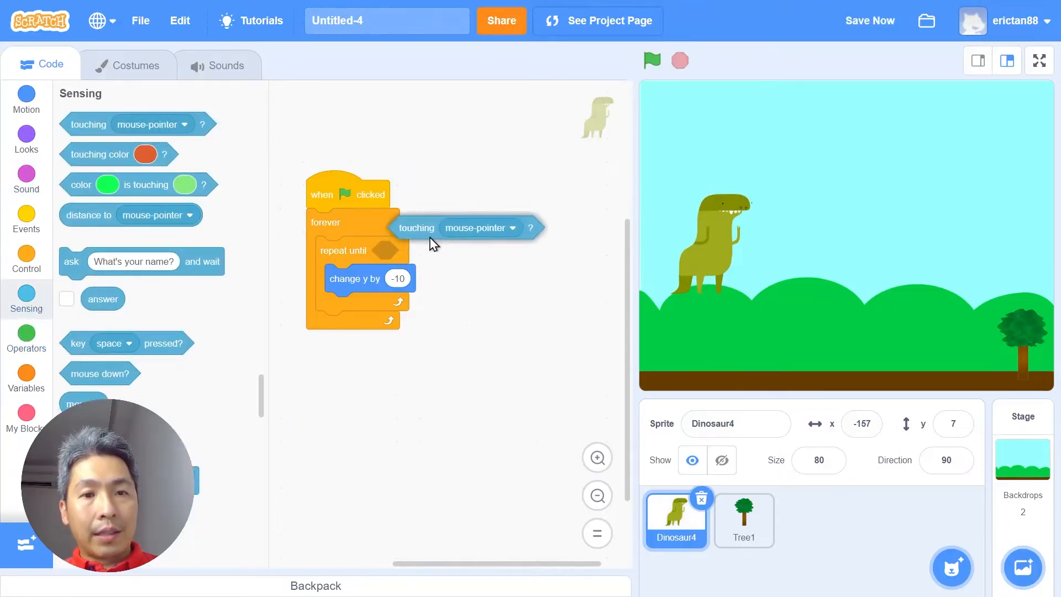
{"action": "left_click", "coordinate": [495, 251]}
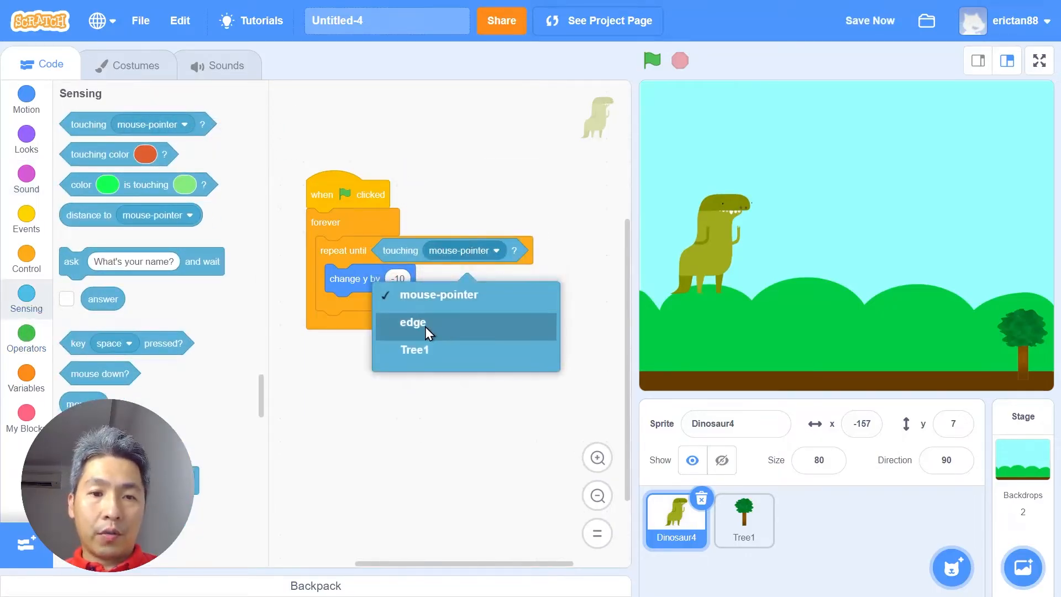
{"action": "left_click", "coordinate": [412, 321]}
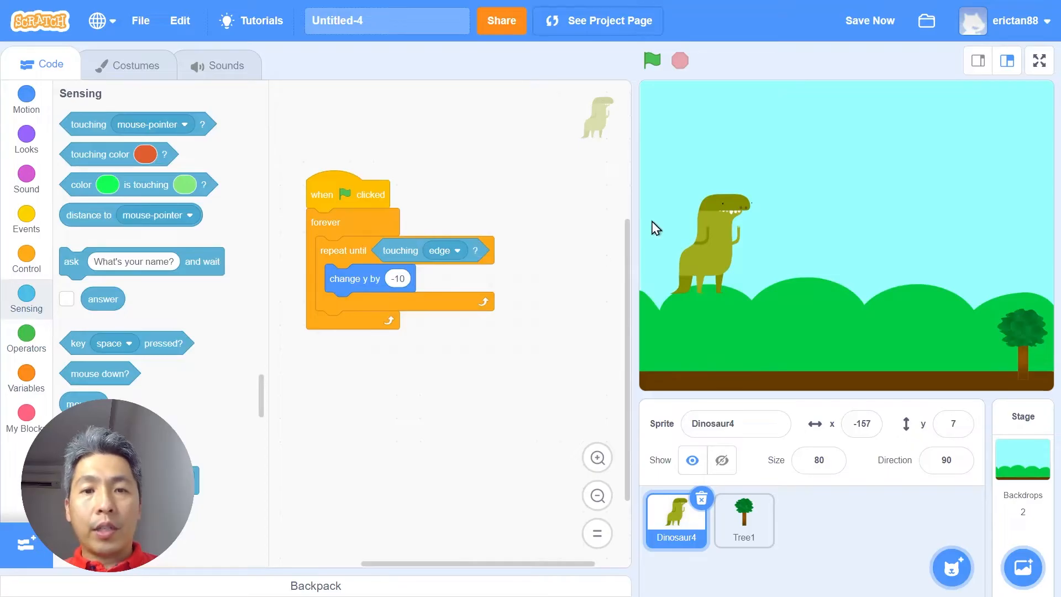
{"action": "mouse_move", "coordinate": [743, 237]}
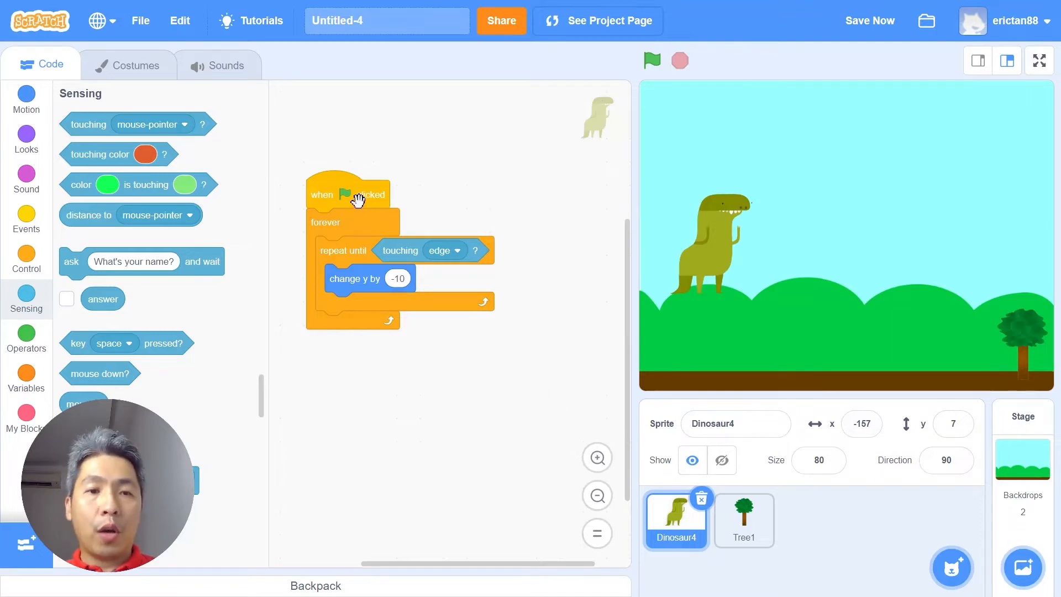
{"action": "left_click", "coordinate": [652, 60]}
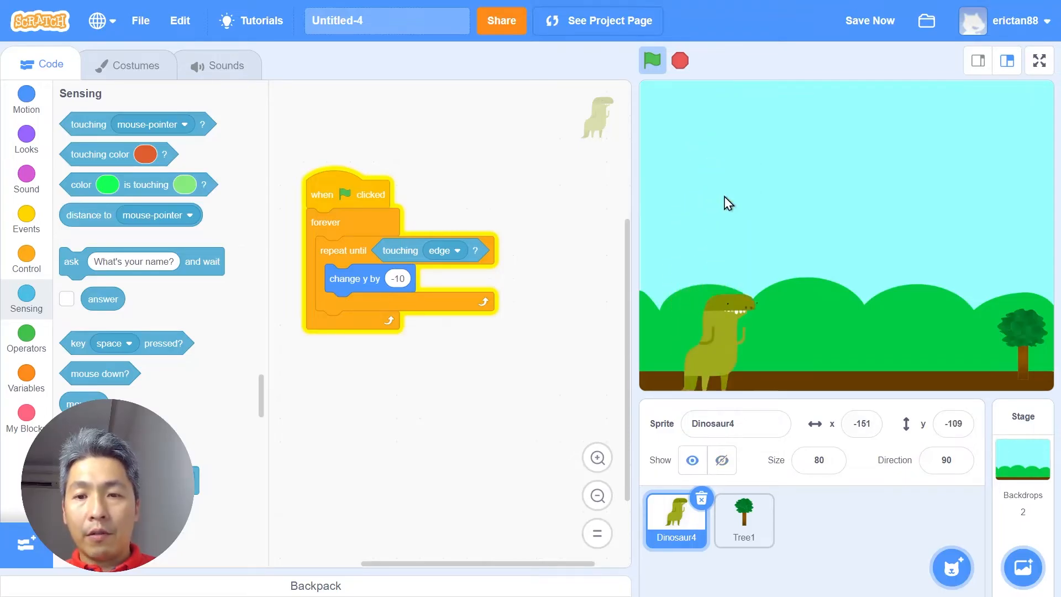
{"action": "mouse_move", "coordinate": [400, 279]}
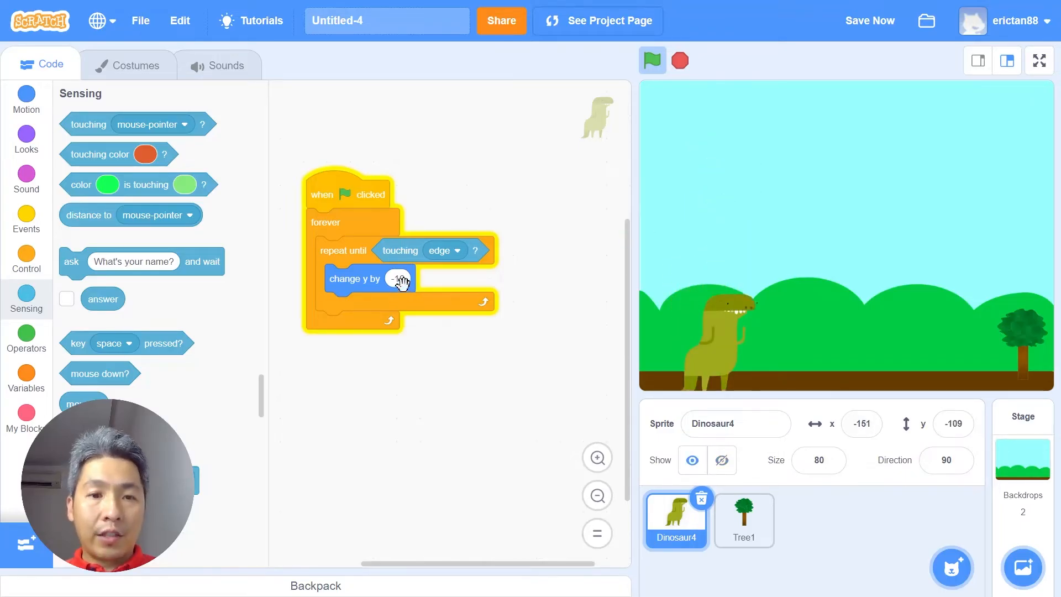
Reduce the fall step from -10 to -6 and test the drop again.
{"action": "left_click", "coordinate": [395, 278]}
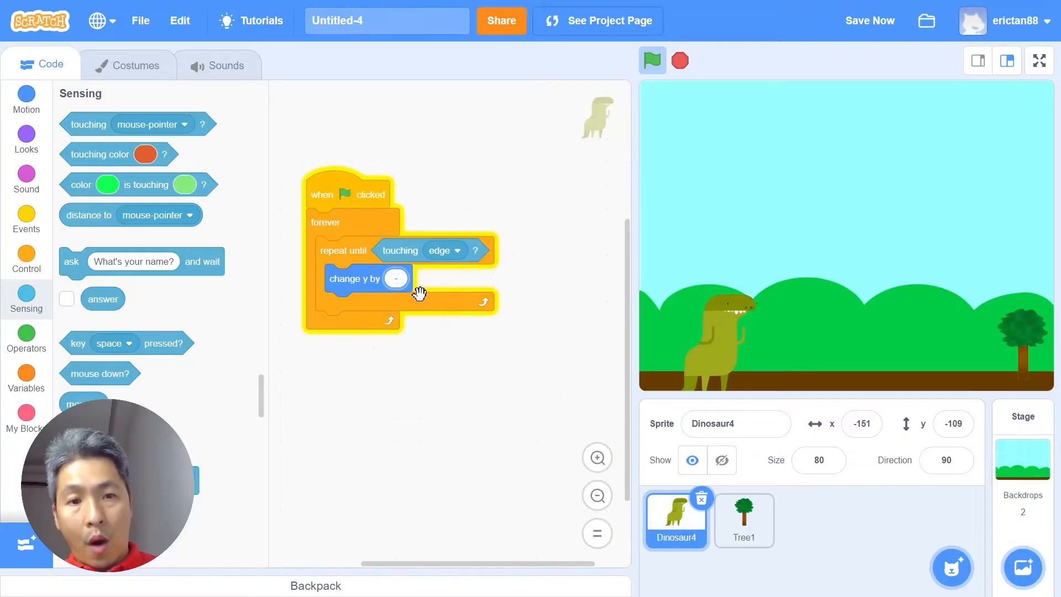
{"action": "type", "text": "-6"}
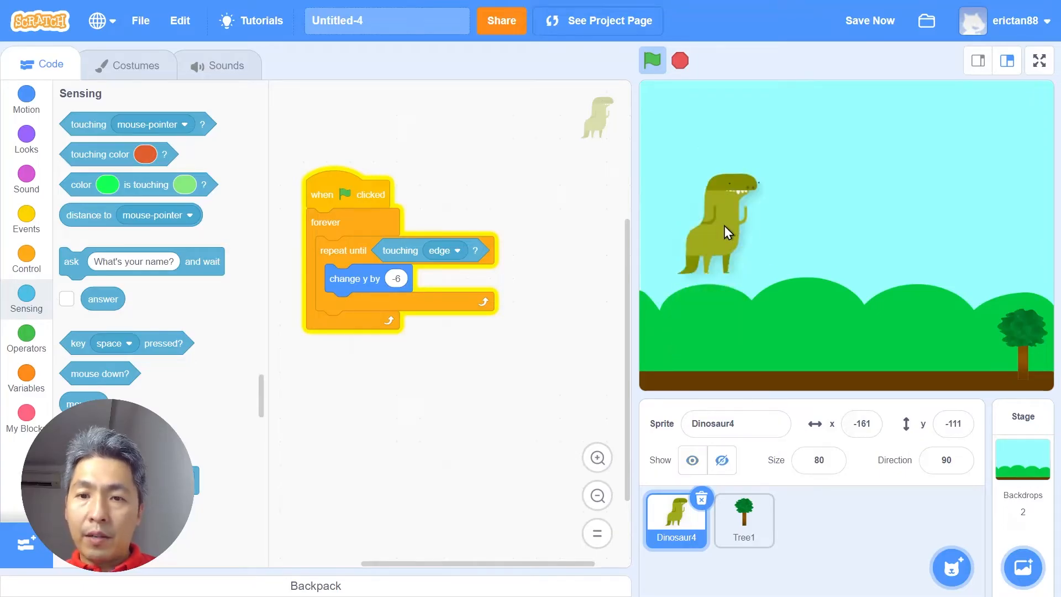
{"action": "left_click", "coordinate": [652, 60]}
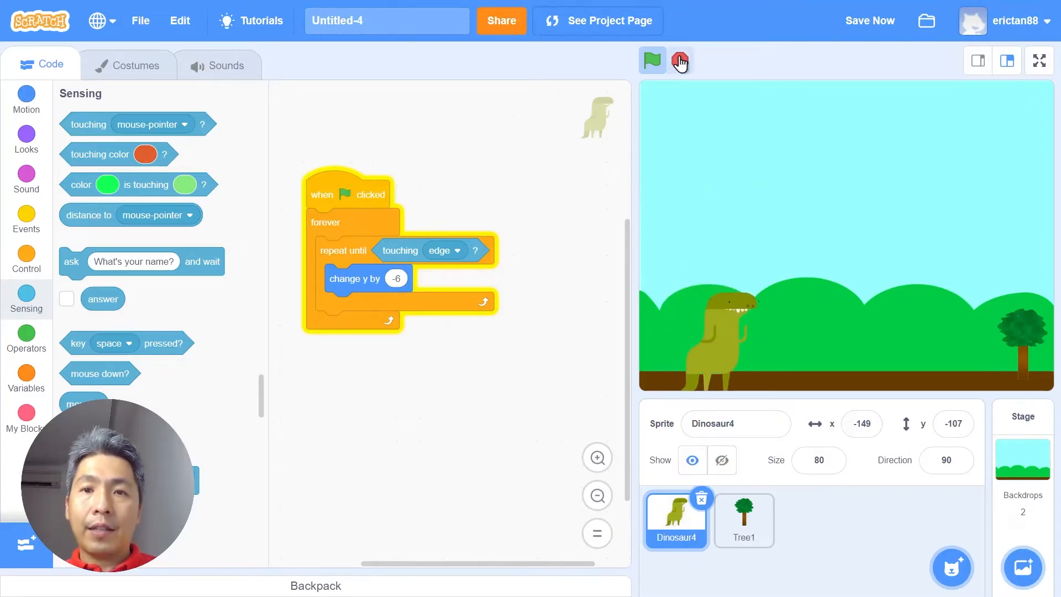
{"action": "left_click", "coordinate": [680, 60]}
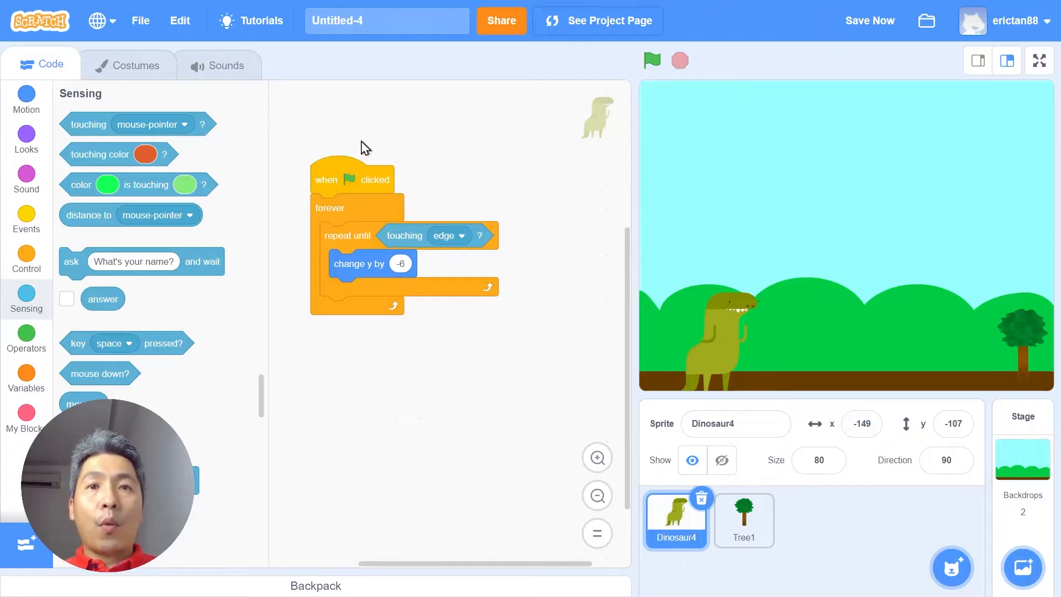
{"action": "mouse_move", "coordinate": [59, 261]}
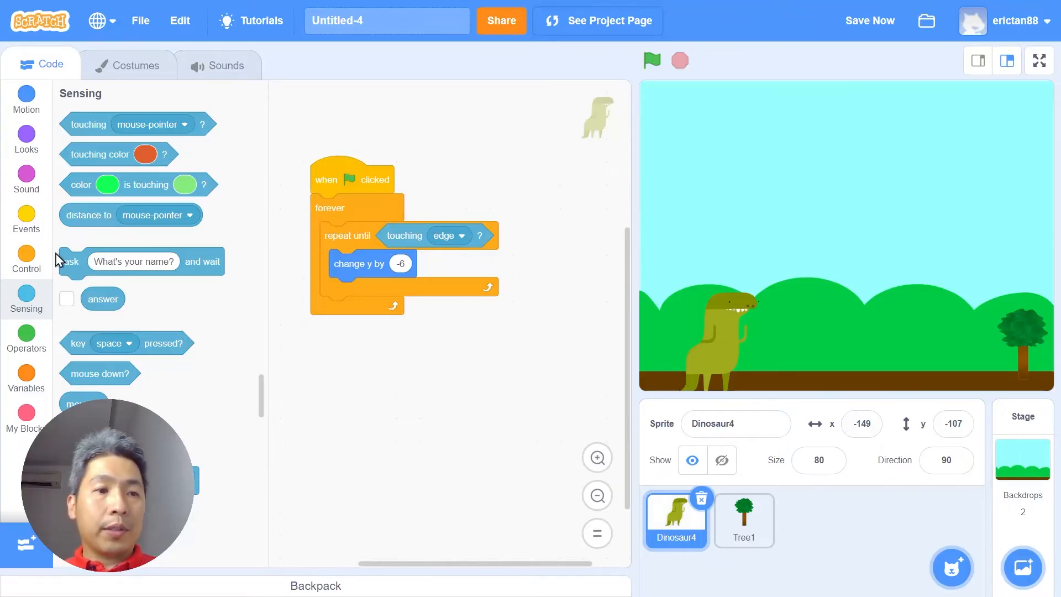
Add a 'when space key pressed' script that changes y by 10, then run the game.
{"action": "left_click", "coordinate": [26, 217]}
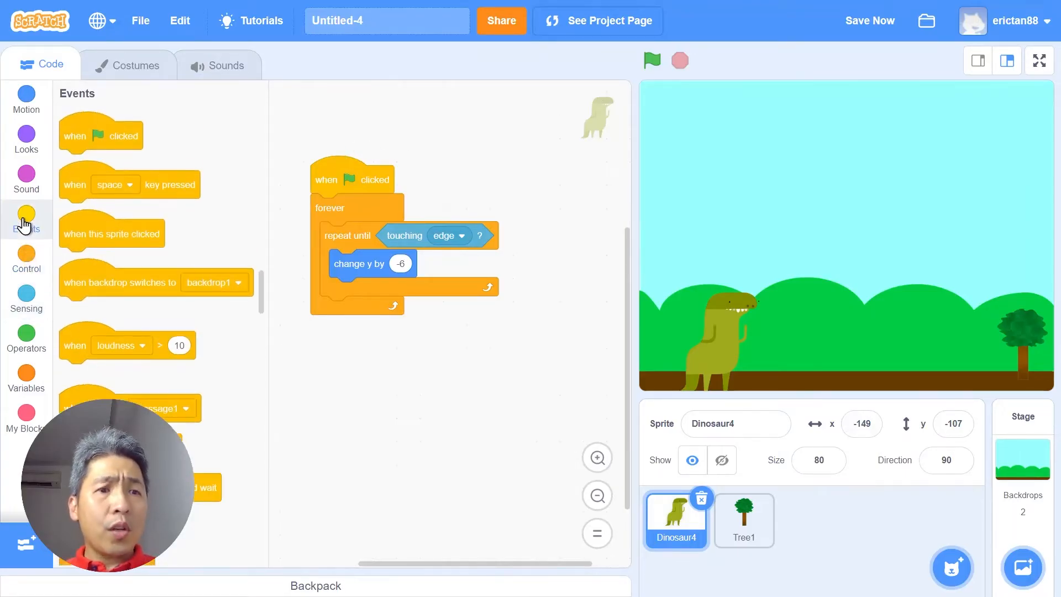
{"action": "left_click_drag", "start_coordinate": [128, 185], "coordinate": [406, 366]}
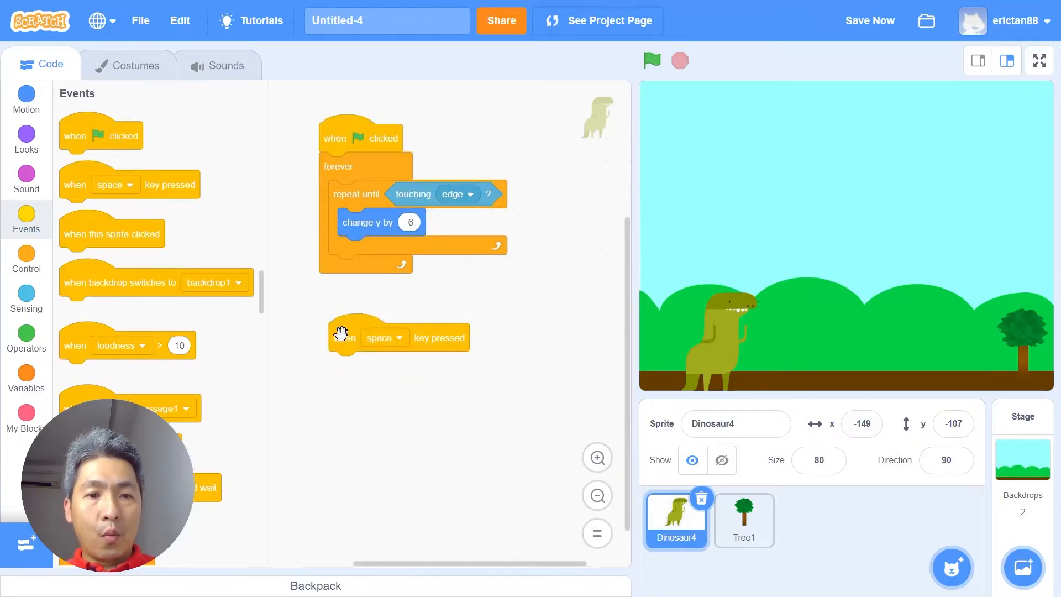
{"action": "mouse_move", "coordinate": [59, 147]}
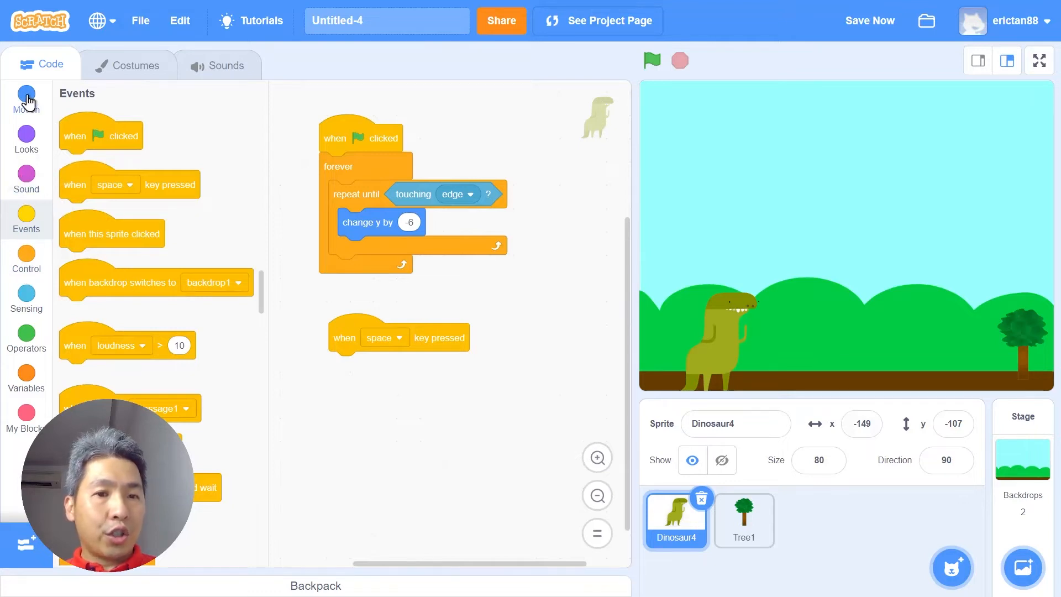
{"action": "left_click", "coordinate": [26, 95]}
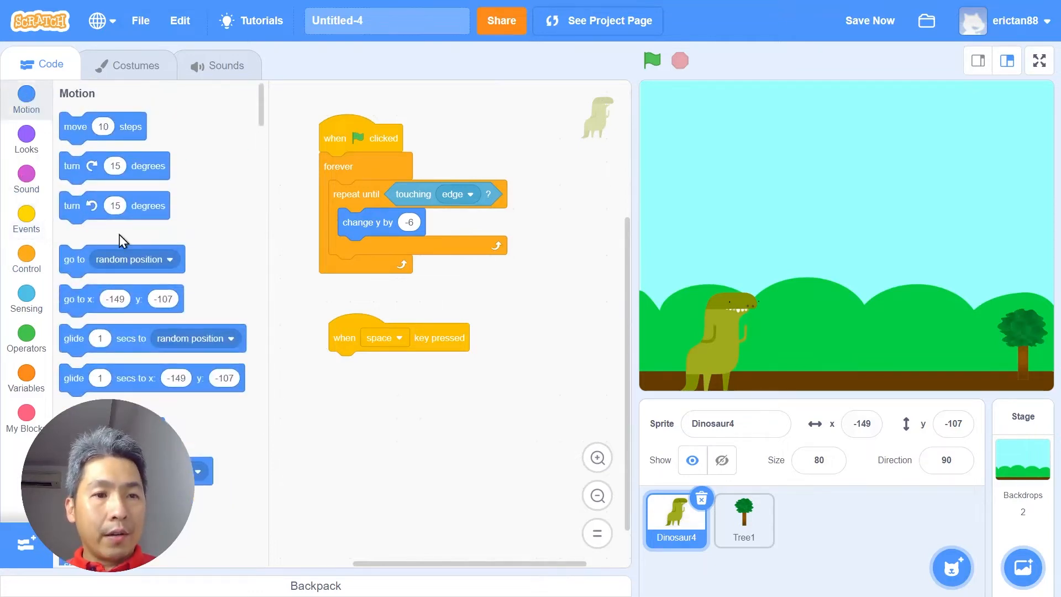
{"action": "scroll", "scroll_direction": "down", "scroll_amount": 3}
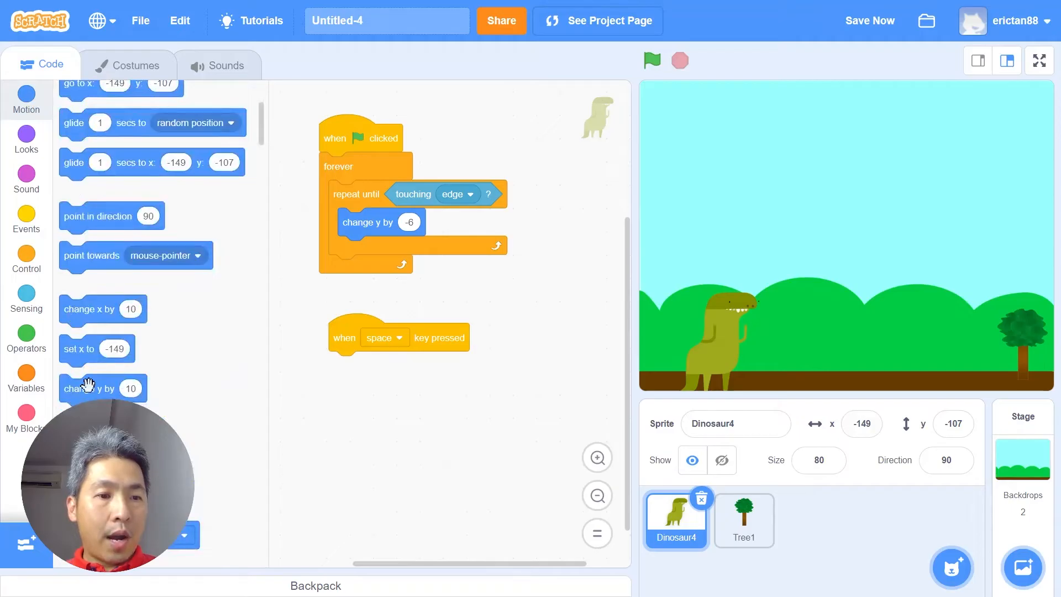
{"action": "left_click_drag", "start_coordinate": [88, 388], "coordinate": [367, 377]}
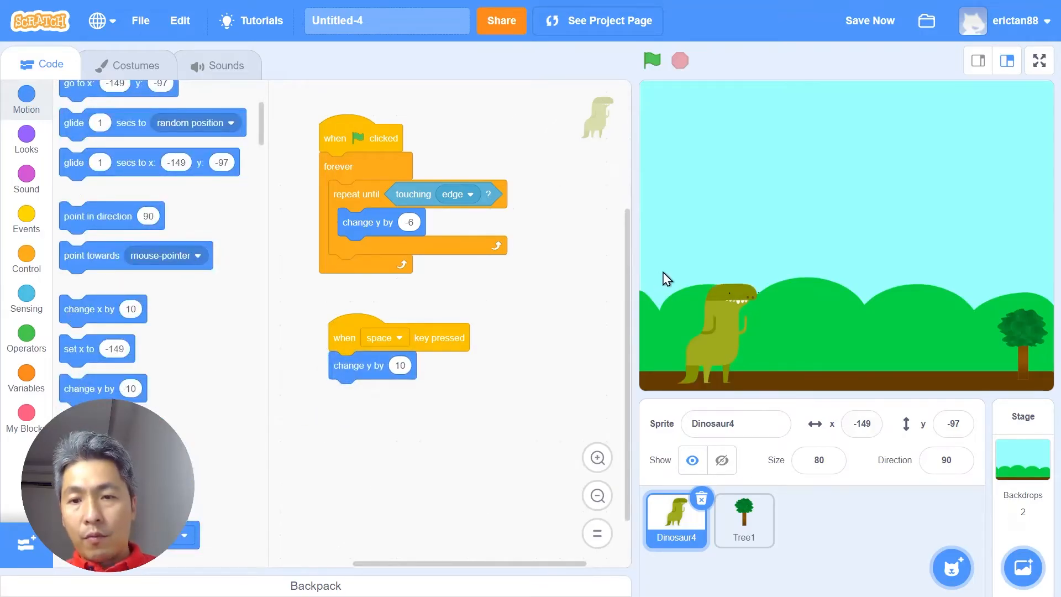
{"action": "left_click", "coordinate": [650, 60]}
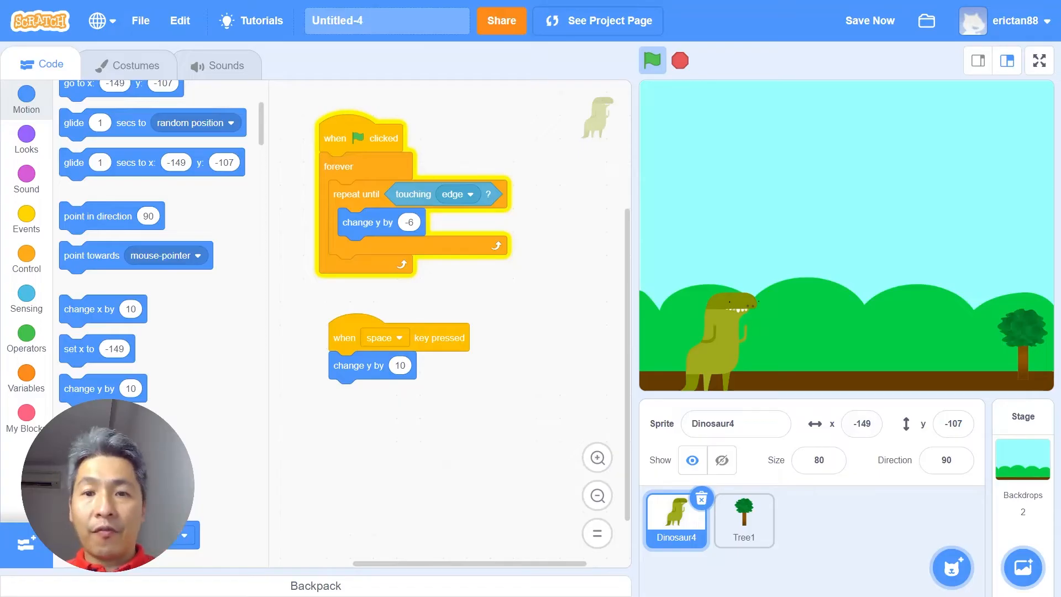
{"action": "mouse_move", "coordinate": [43, 267]}
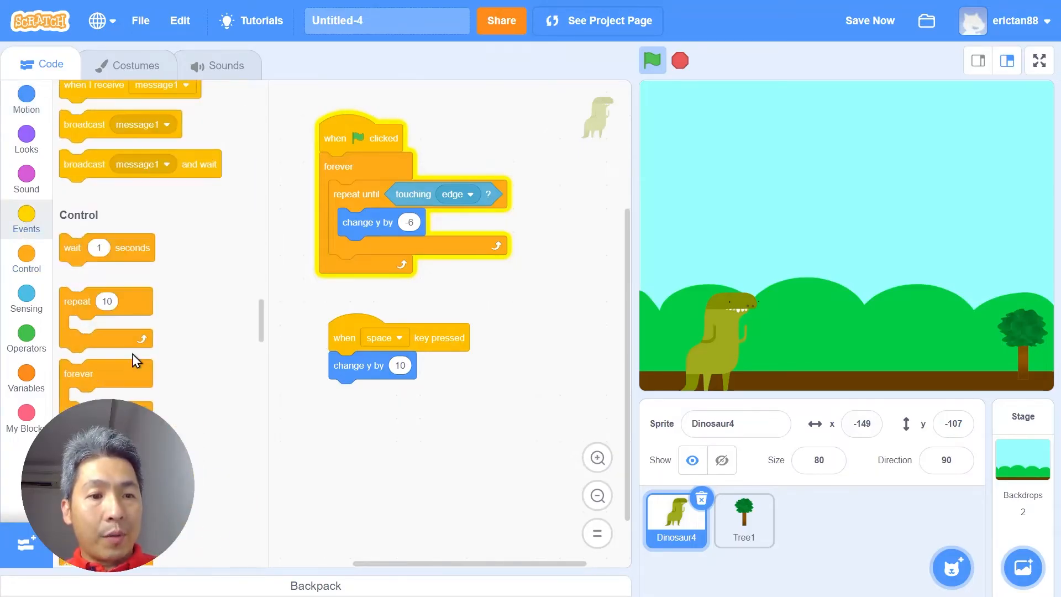
Wrap the jump in a repeat 10 rising by 20 each time and test the jump.
{"action": "left_click_drag", "start_coordinate": [105, 301], "coordinate": [352, 366]}
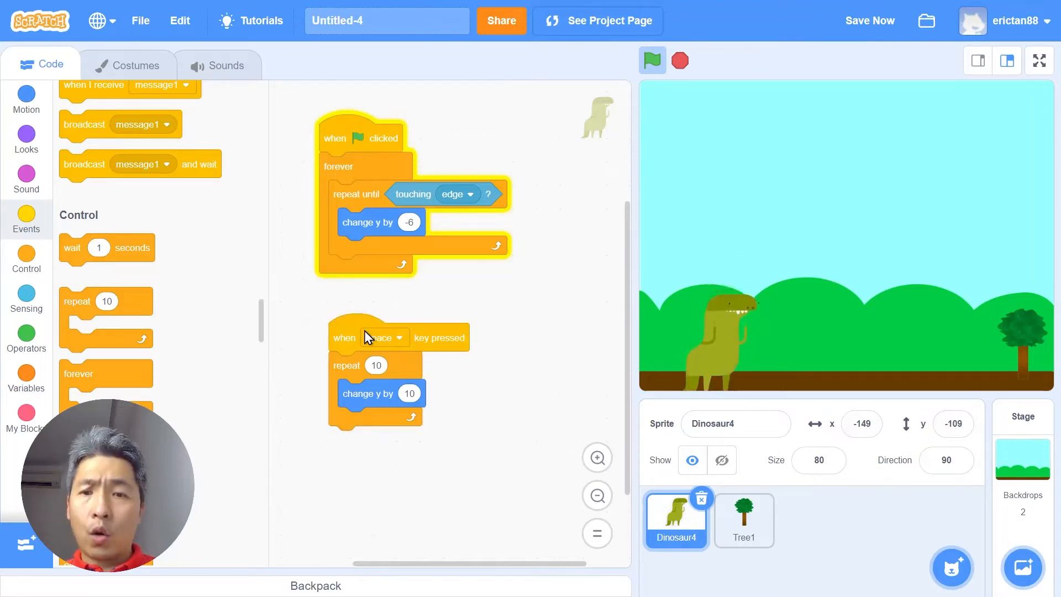
{"action": "left_click", "coordinate": [409, 394]}
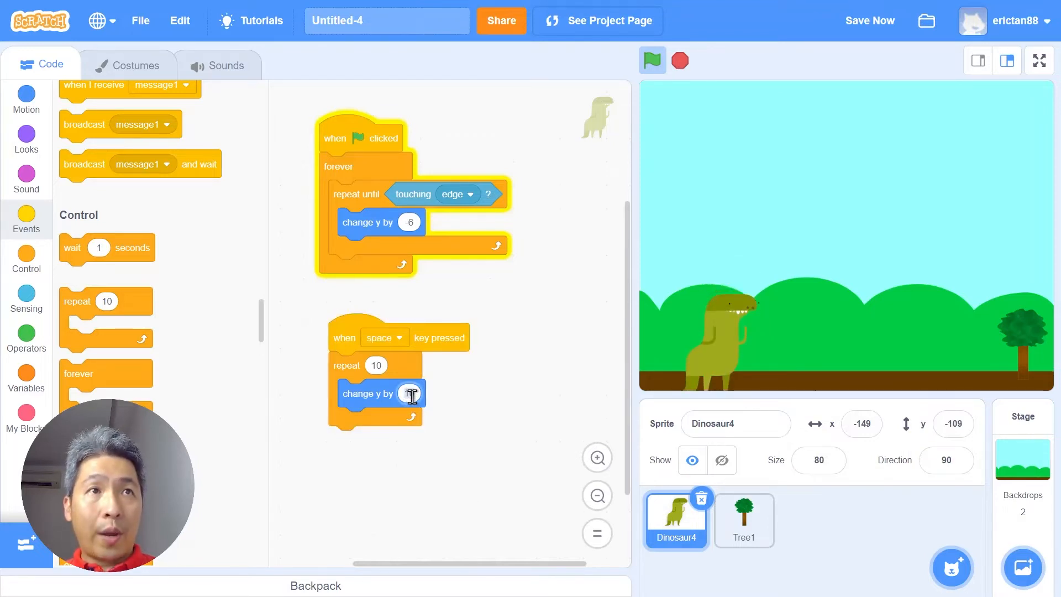
{"action": "type", "text": "20"}
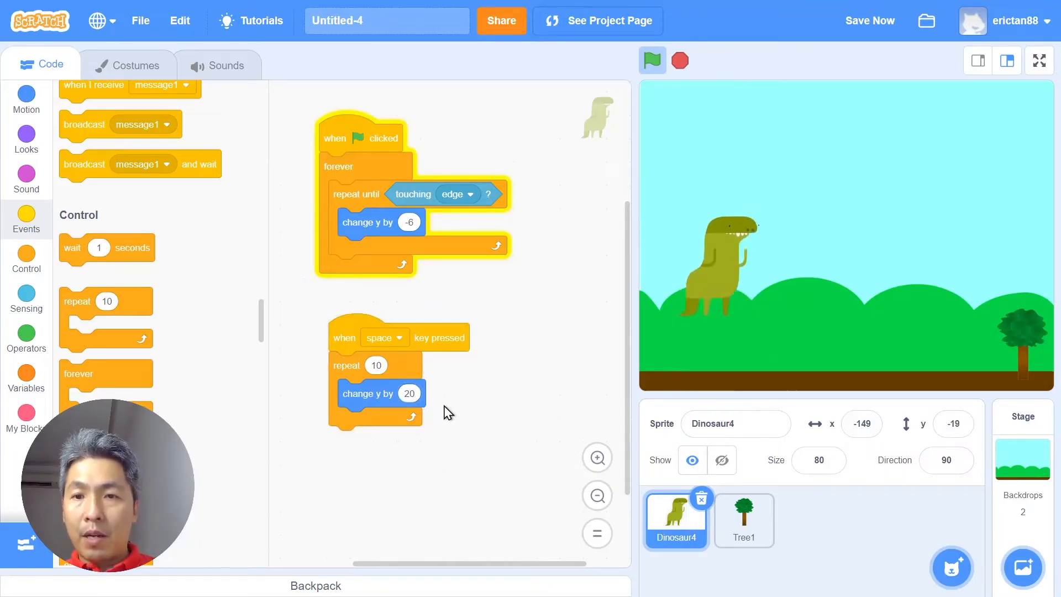
{"action": "left_click", "coordinate": [370, 394]}
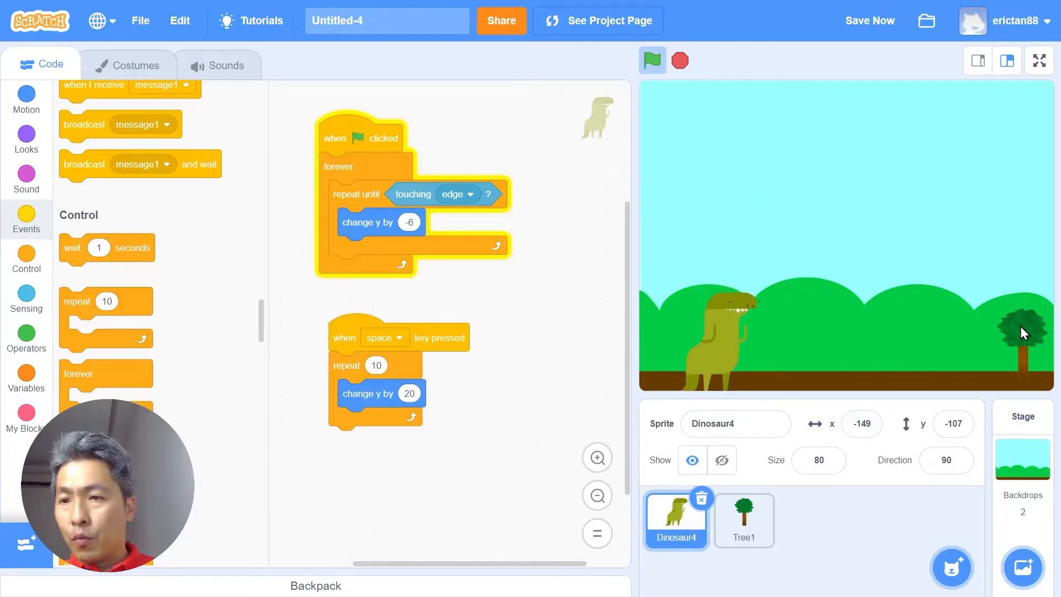
{"action": "left_click", "coordinate": [743, 519]}
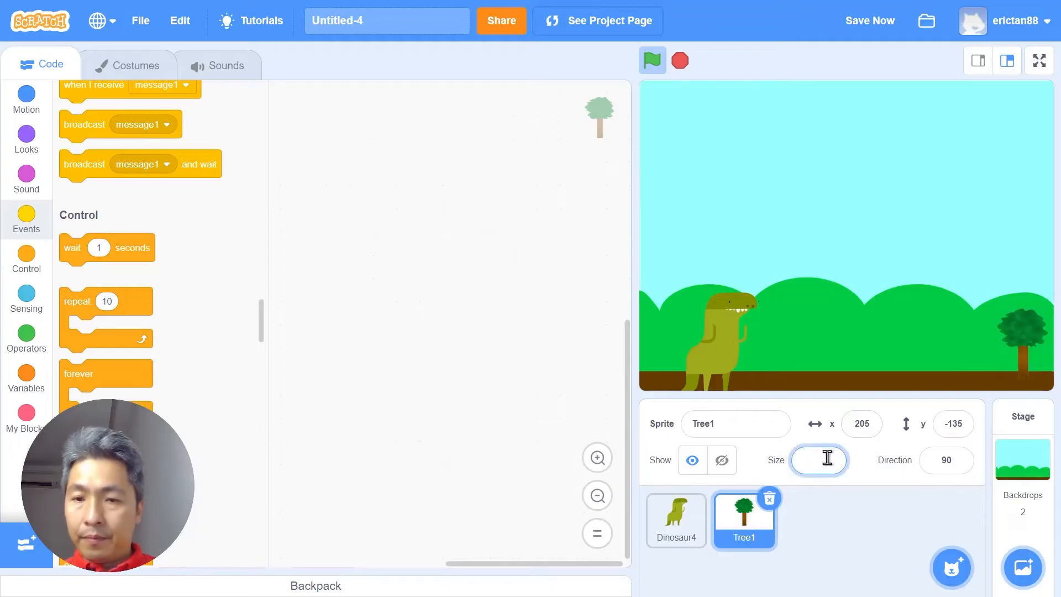
{"action": "type", "text": "30"}
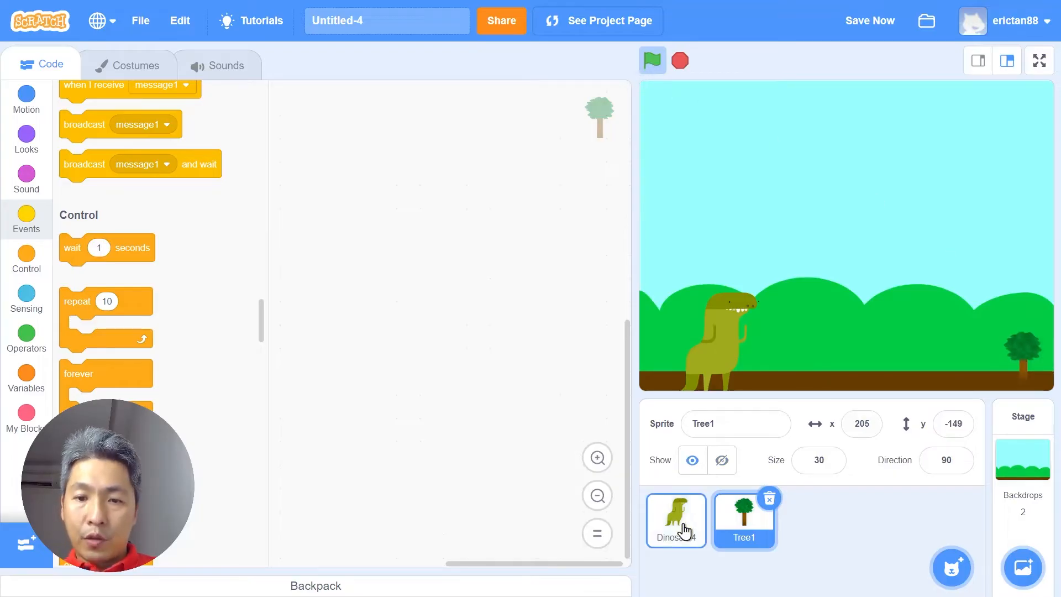
{"action": "left_click", "coordinate": [675, 520]}
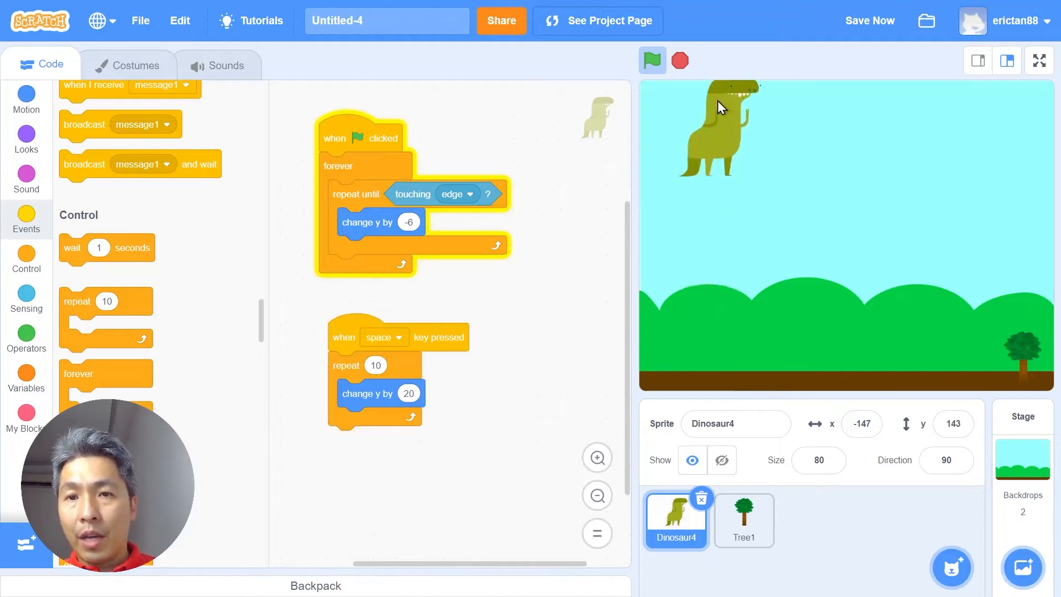
{"action": "left_click", "coordinate": [651, 59]}
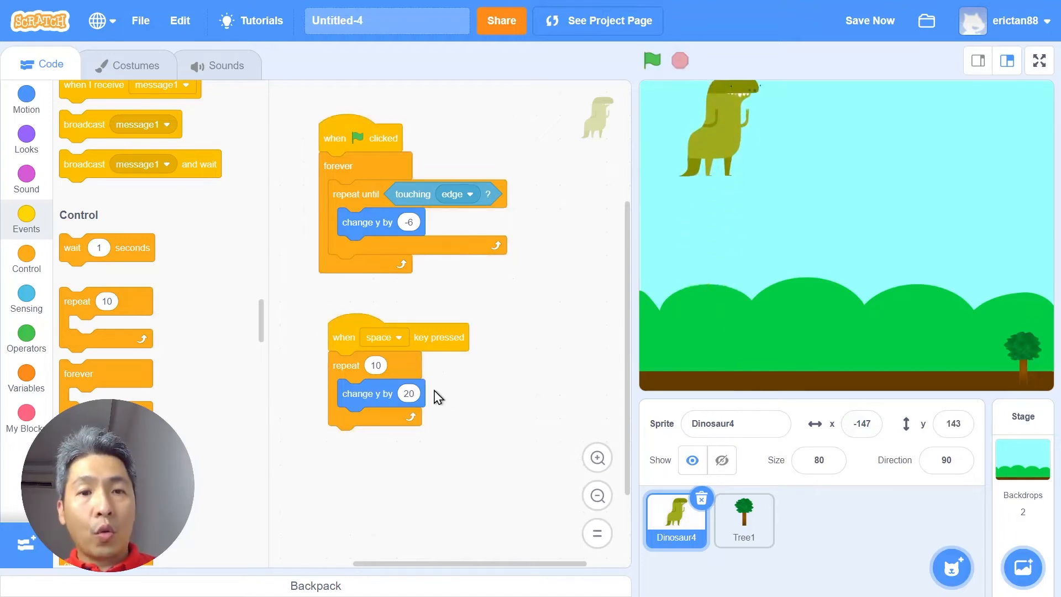
{"action": "left_click", "coordinate": [721, 460]}
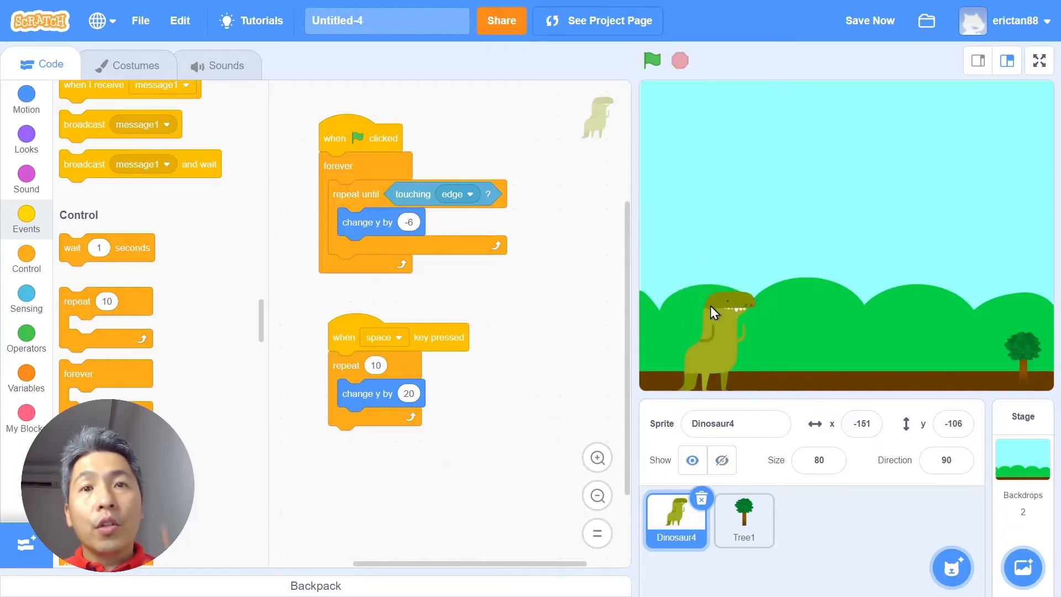
Guard the jump with an if touching edge condition so it only fires on the ground.
{"action": "left_click", "coordinate": [870, 20]}
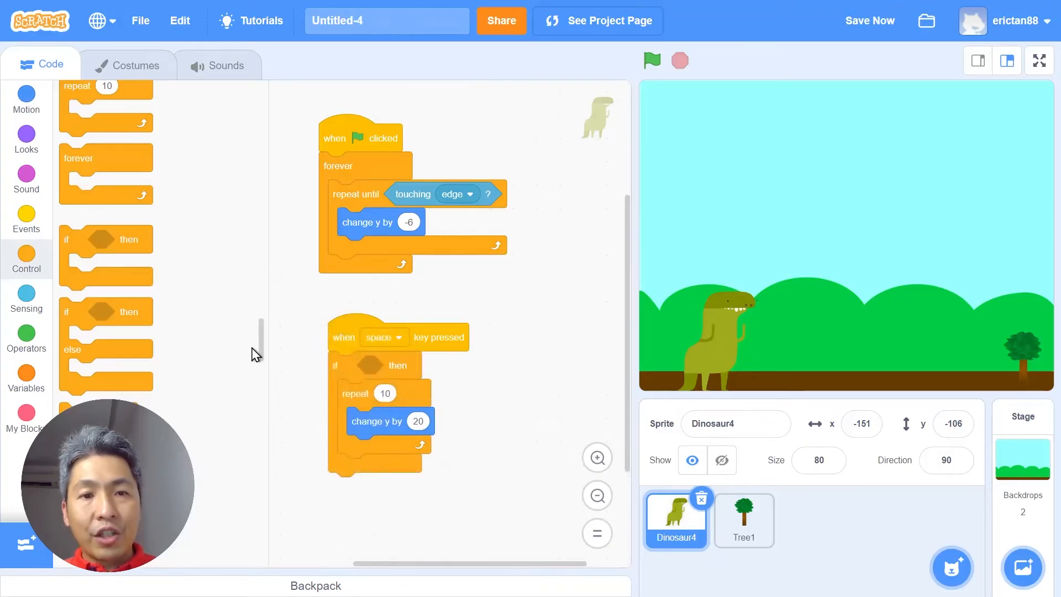
{"action": "left_click", "coordinate": [25, 297]}
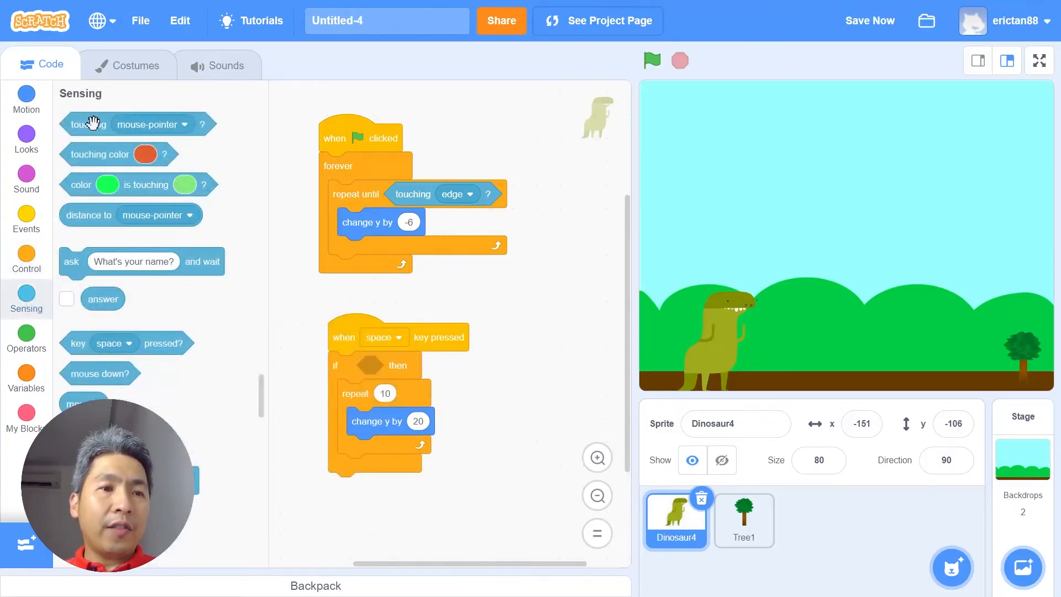
{"action": "left_click_drag", "start_coordinate": [89, 124], "coordinate": [369, 366]}
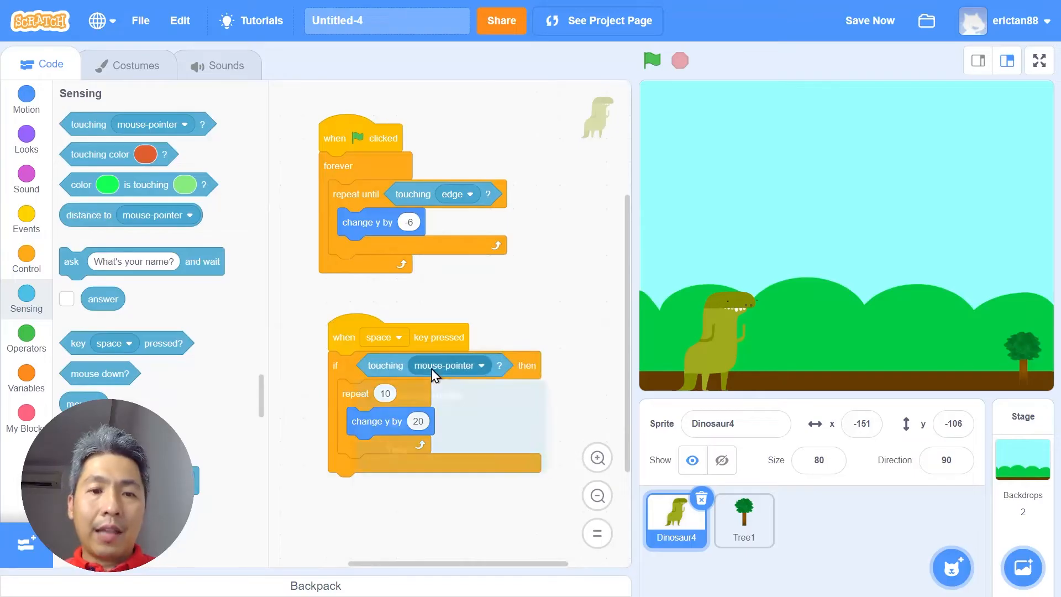
{"action": "left_click", "coordinate": [450, 366]}
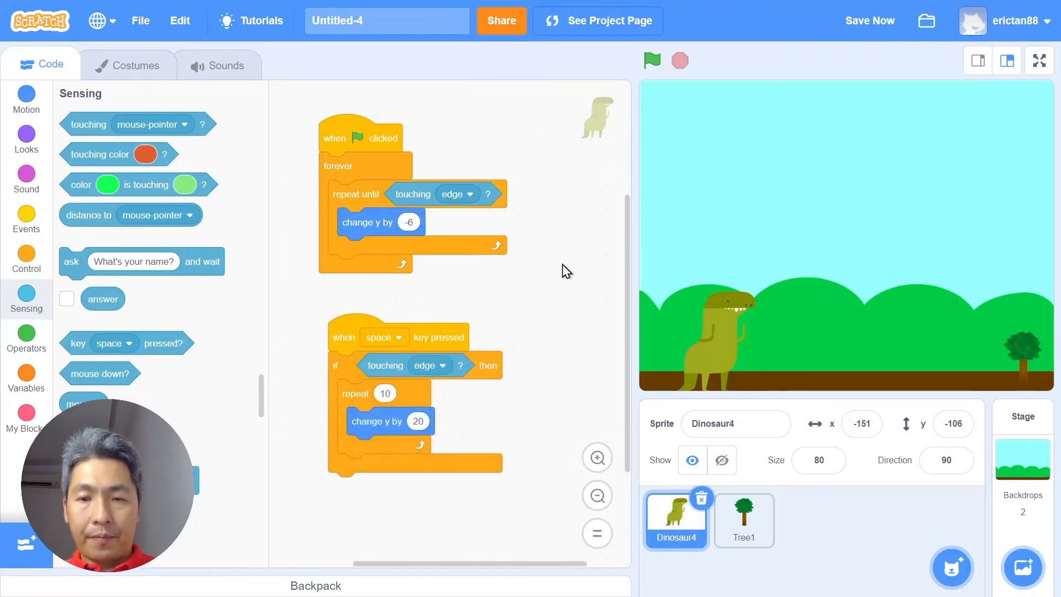
Run the game and press space to confirm the dinosaur jumps and lands back.
{"action": "left_click", "coordinate": [651, 61]}
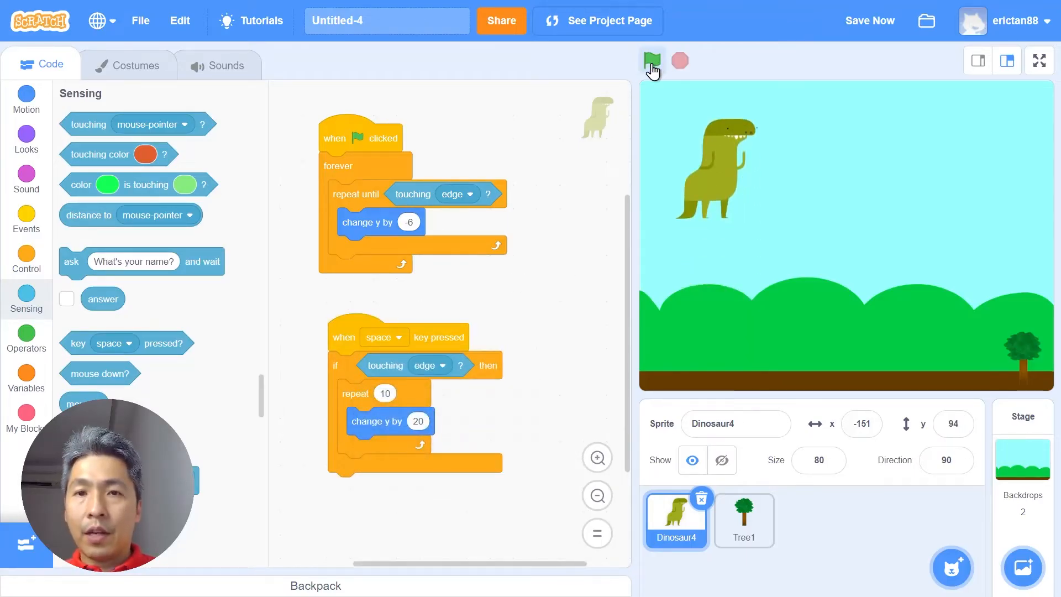
{"action": "left_click", "coordinate": [652, 59]}
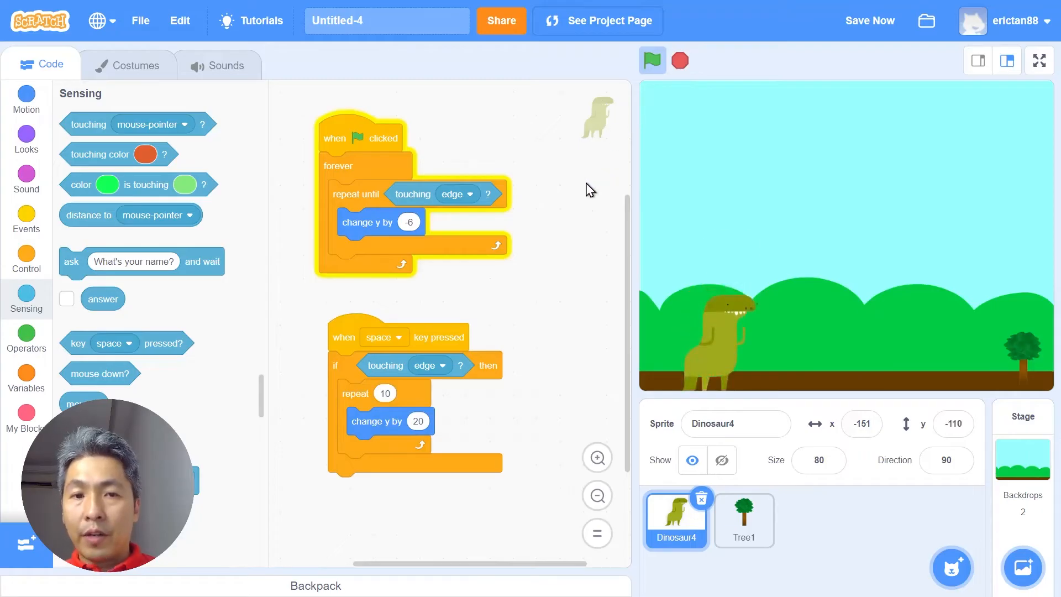
{"action": "key", "text": "space"}
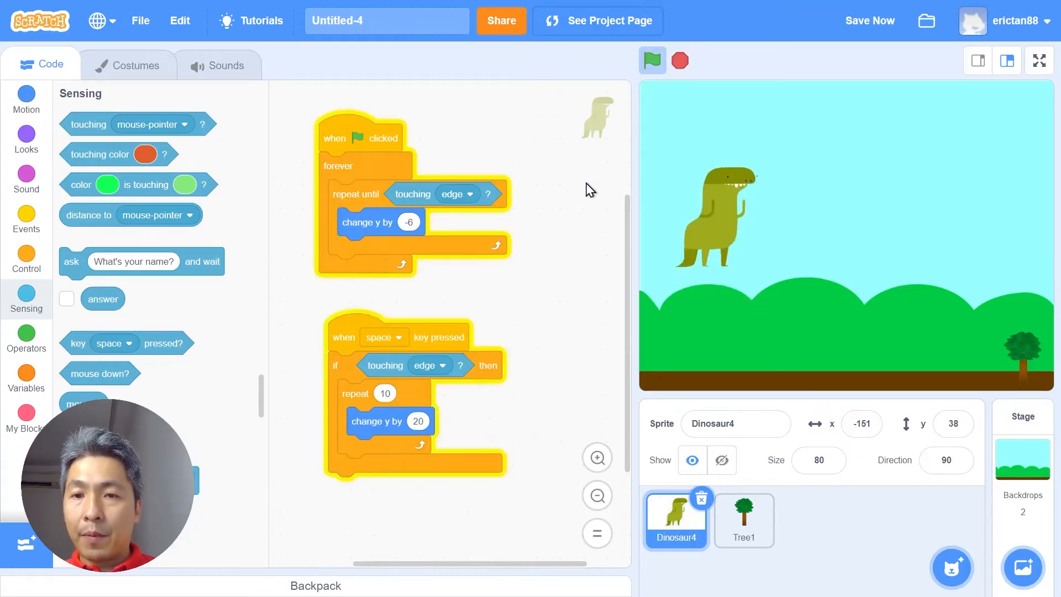
{"action": "left_click", "coordinate": [651, 59]}
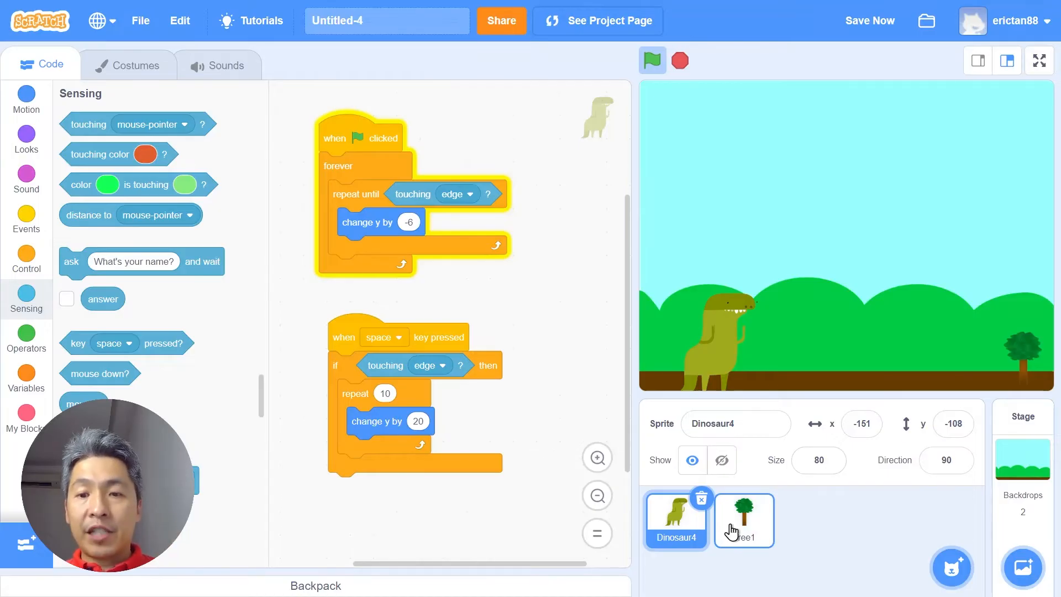
On Tree1, build go to x 214 y -148 followed by repeat until touching edge.
{"action": "left_click", "coordinate": [743, 519]}
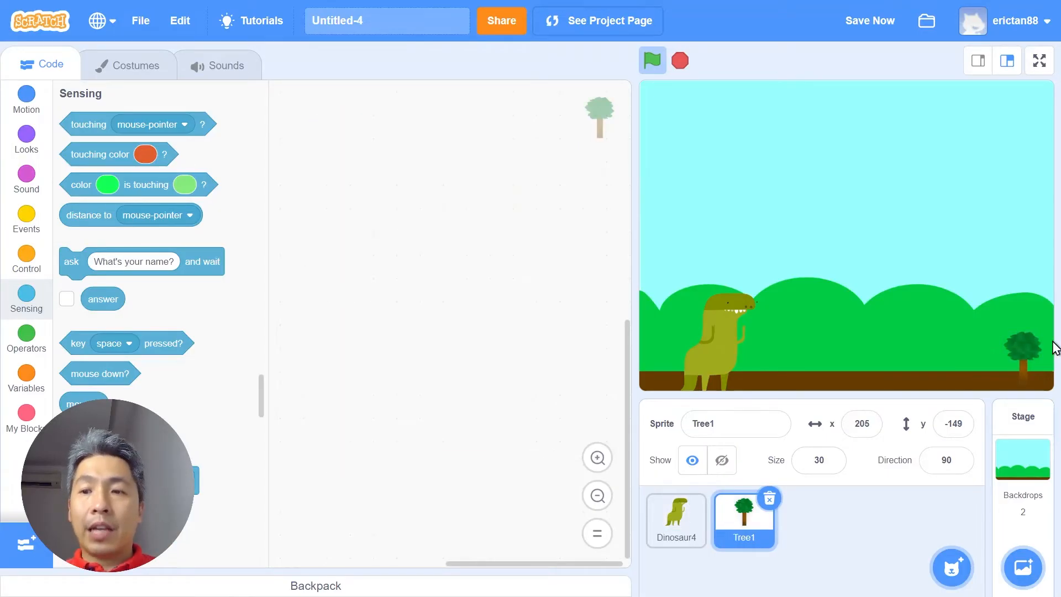
{"action": "mouse_move", "coordinate": [1026, 377]}
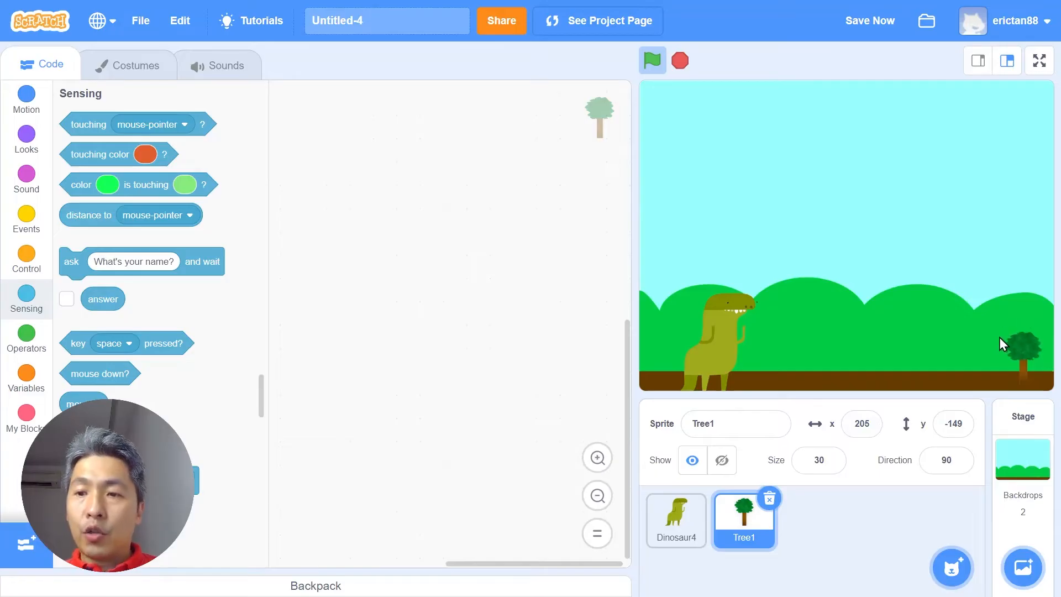
{"action": "mouse_move", "coordinate": [1035, 396]}
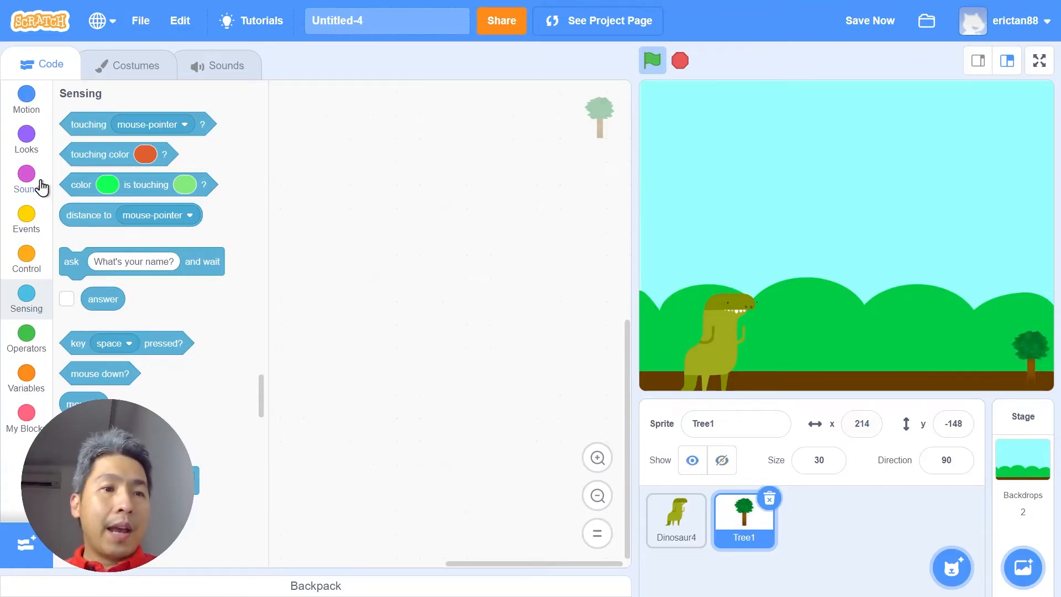
{"action": "left_click", "coordinate": [25, 100]}
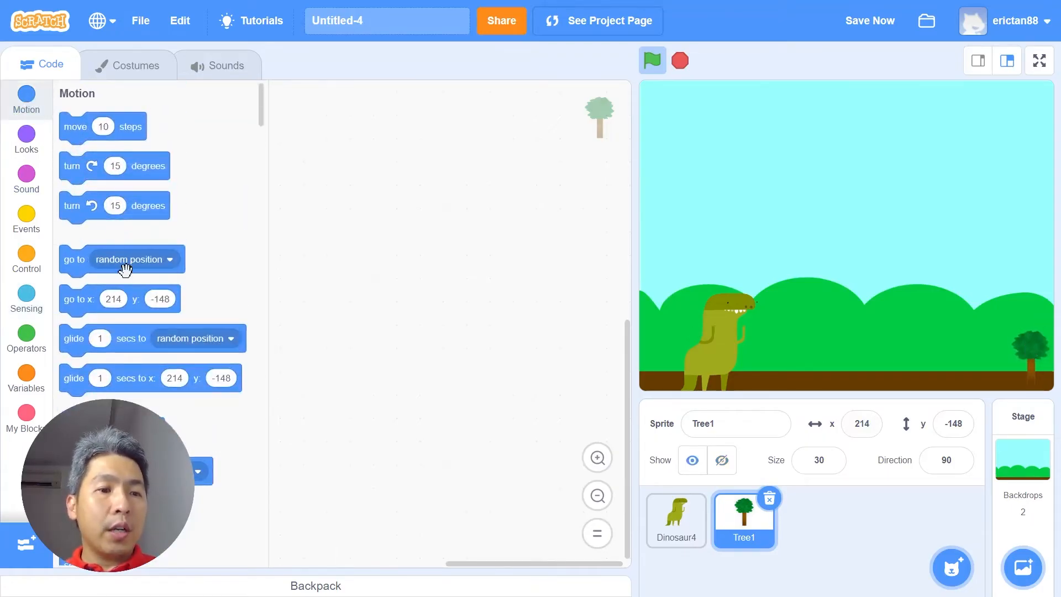
{"action": "left_click", "coordinate": [26, 259]}
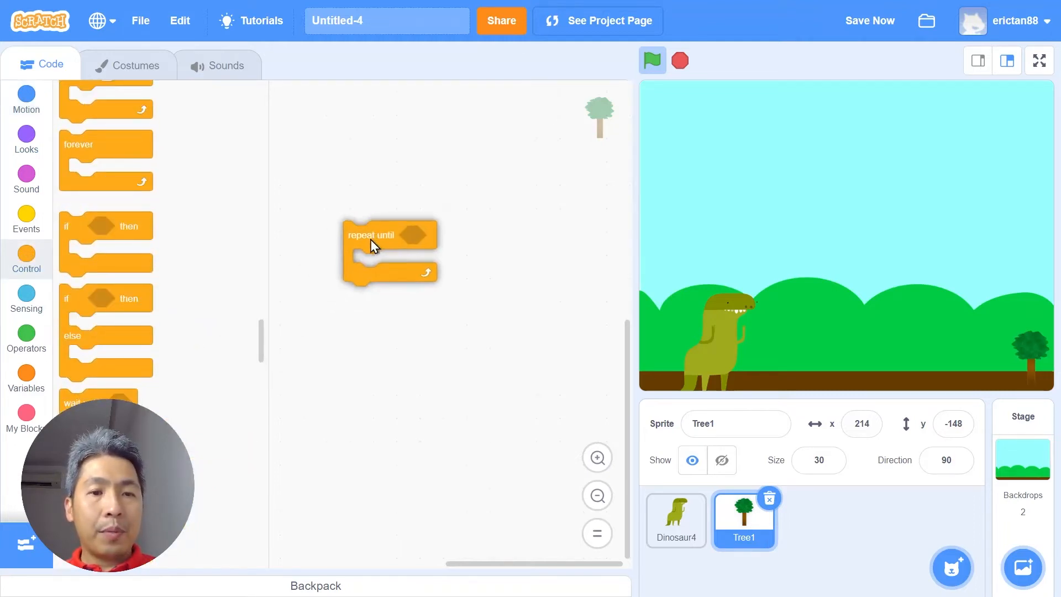
{"action": "left_click", "coordinate": [25, 297]}
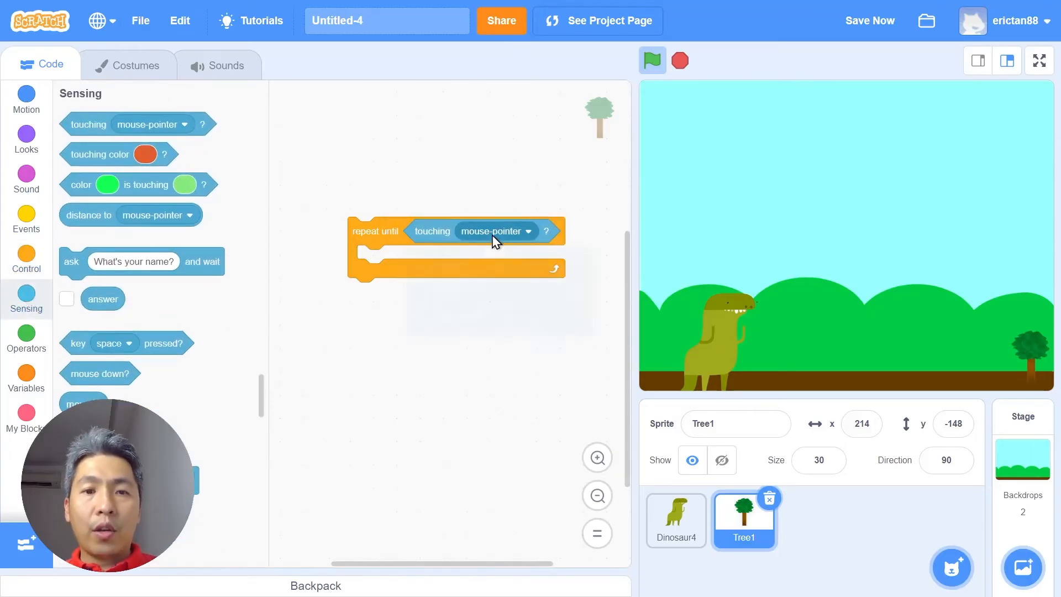
{"action": "left_click", "coordinate": [494, 231]}
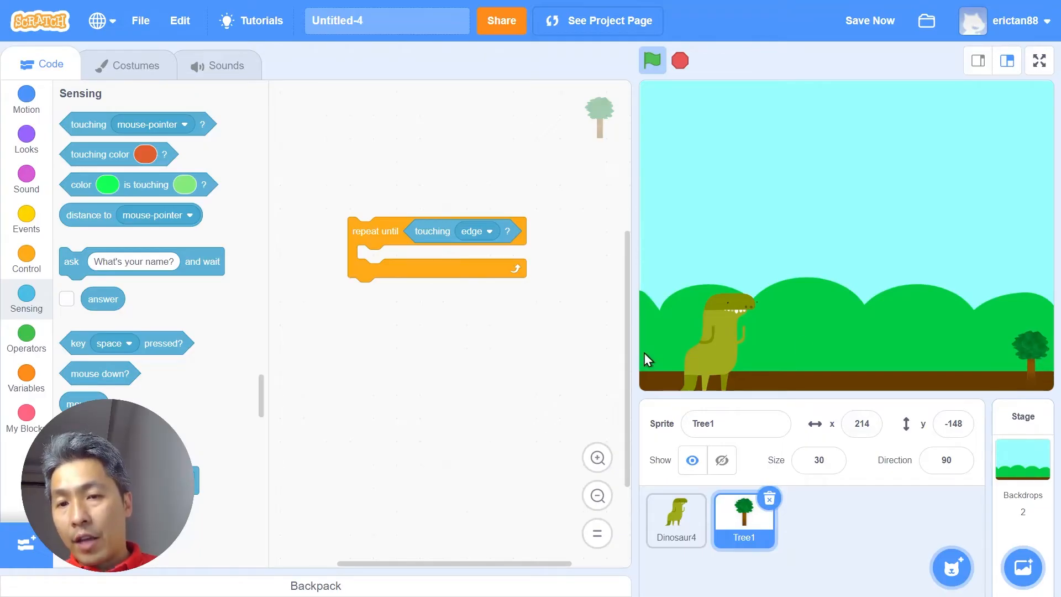
{"action": "mouse_move", "coordinate": [329, 190]}
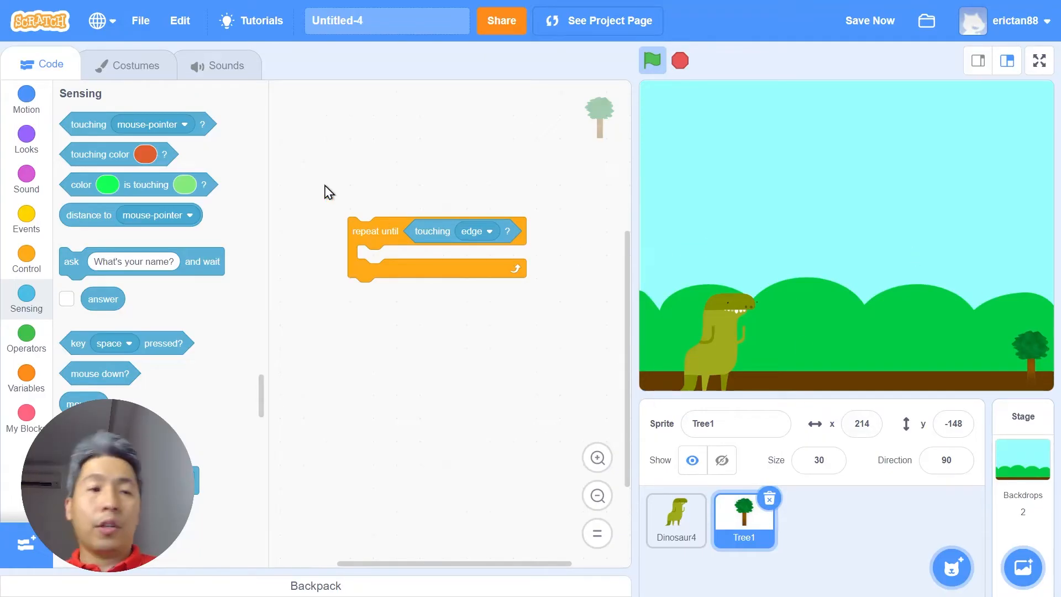
Put a change x step inside the tree's loop so it slides left.
{"action": "left_click", "coordinate": [25, 141]}
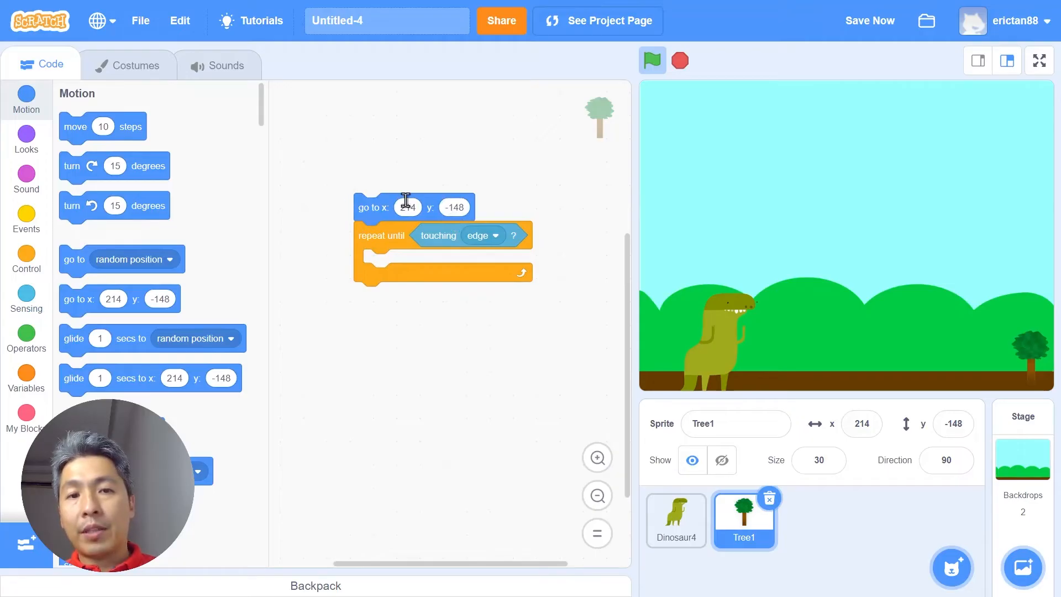
{"action": "mouse_move", "coordinate": [398, 234]}
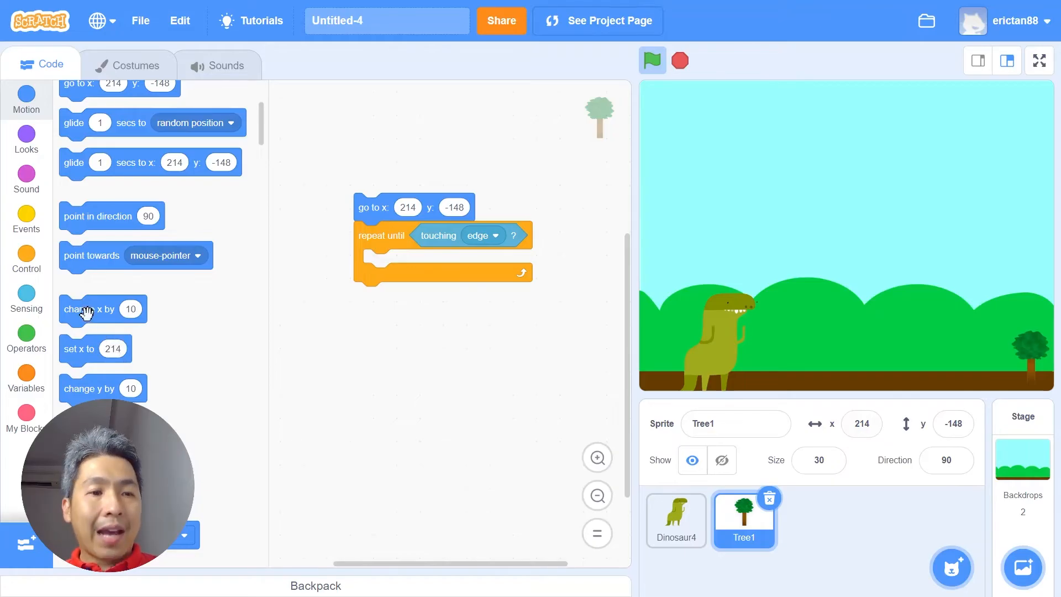
{"action": "left_click_drag", "start_coordinate": [102, 309], "coordinate": [406, 263]}
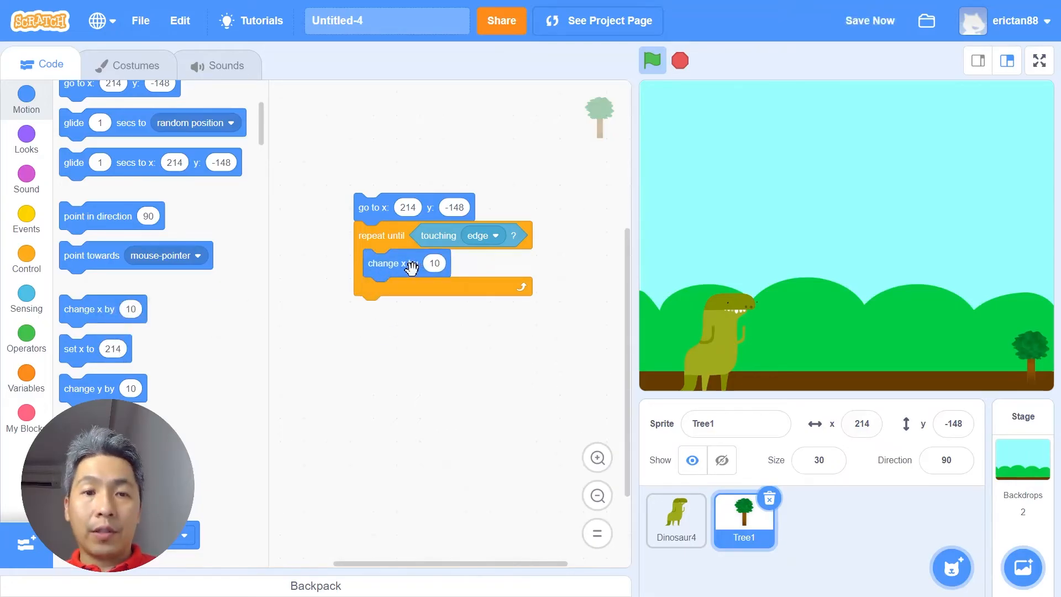
{"action": "left_click", "coordinate": [433, 264]}
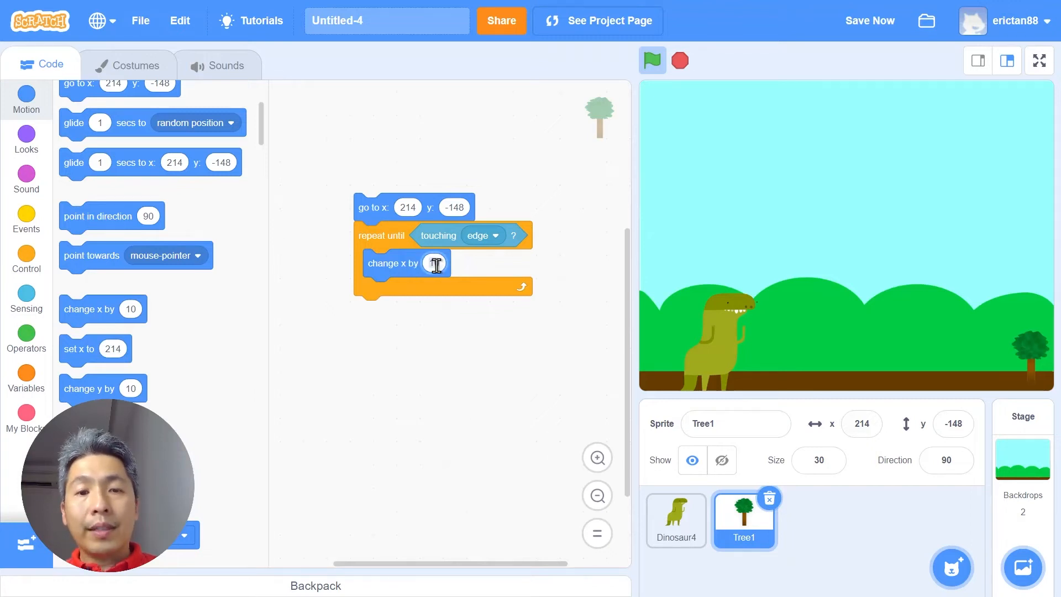
{"action": "type", "text": "-1"}
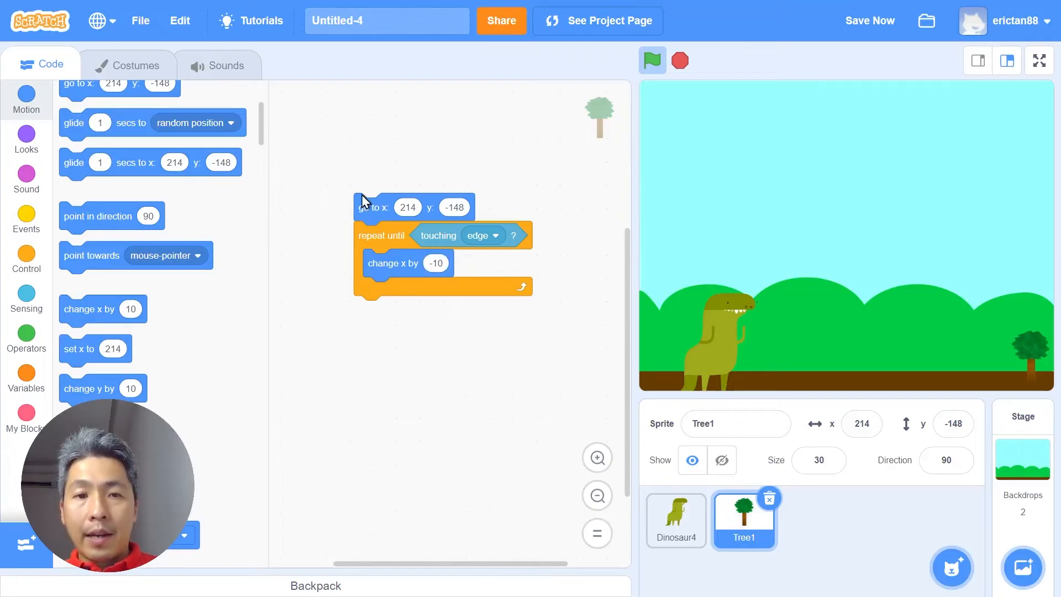
Trigger the tree script on flag click and test-run the tree sliding to the edge.
{"action": "left_click", "coordinate": [26, 219]}
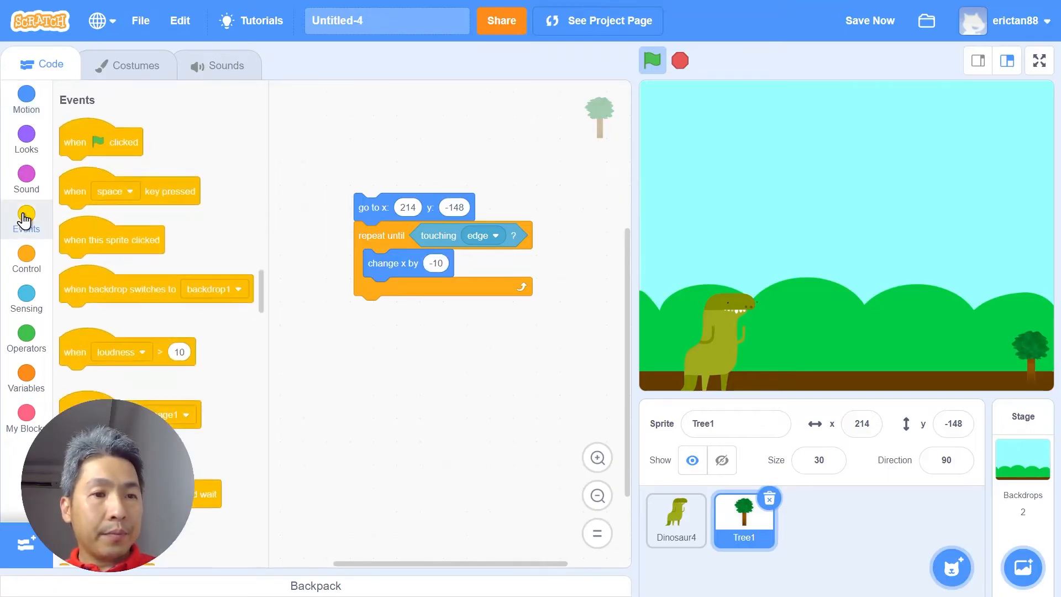
{"action": "left_click_drag", "start_coordinate": [101, 140], "coordinate": [396, 167]}
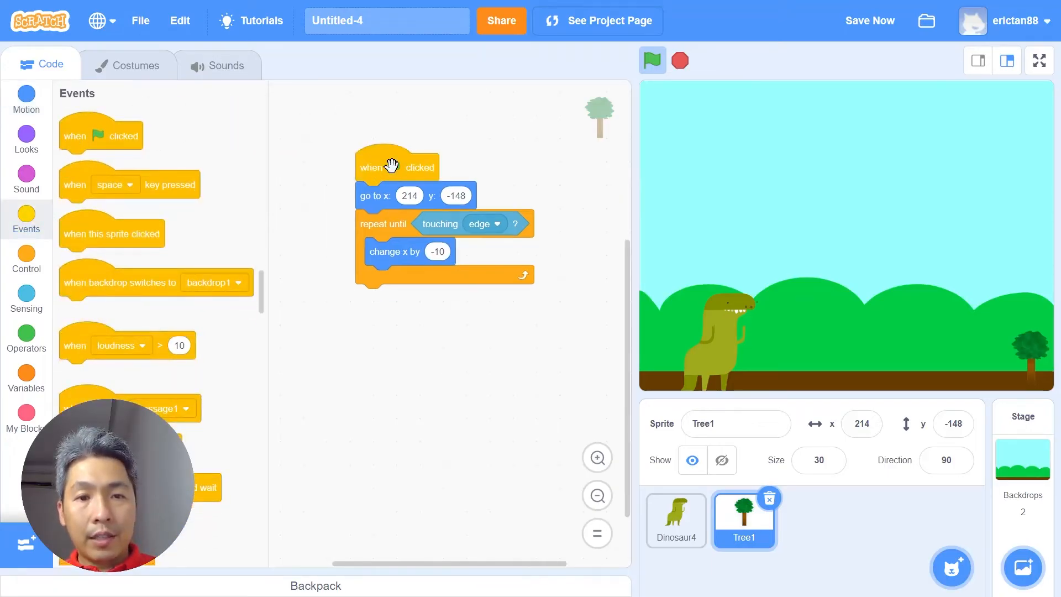
{"action": "left_click", "coordinate": [398, 167]}
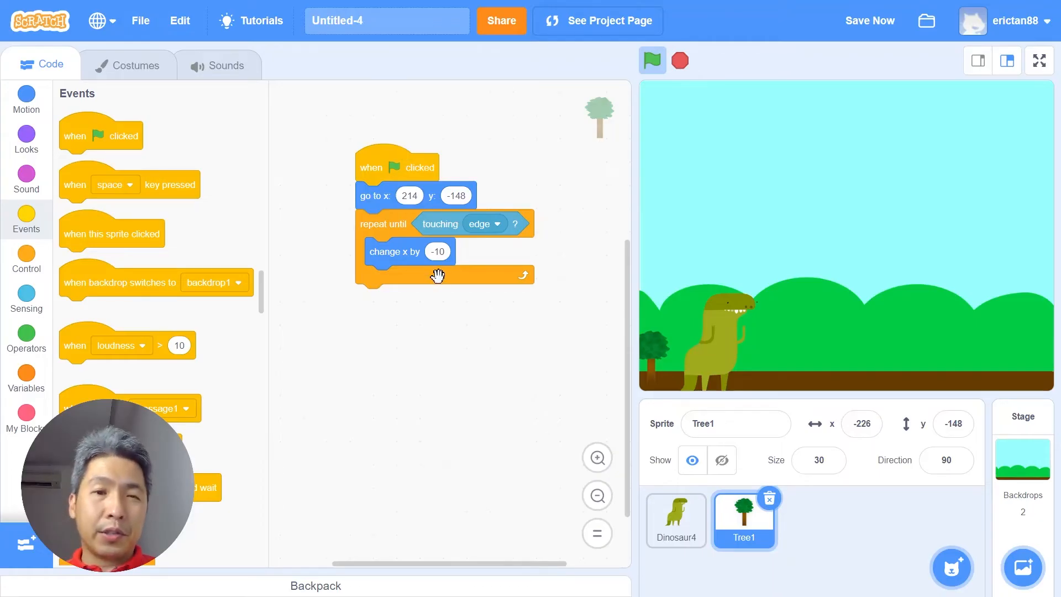
{"action": "left_click", "coordinate": [438, 251]}
{"action": "type", "text": "-6"}
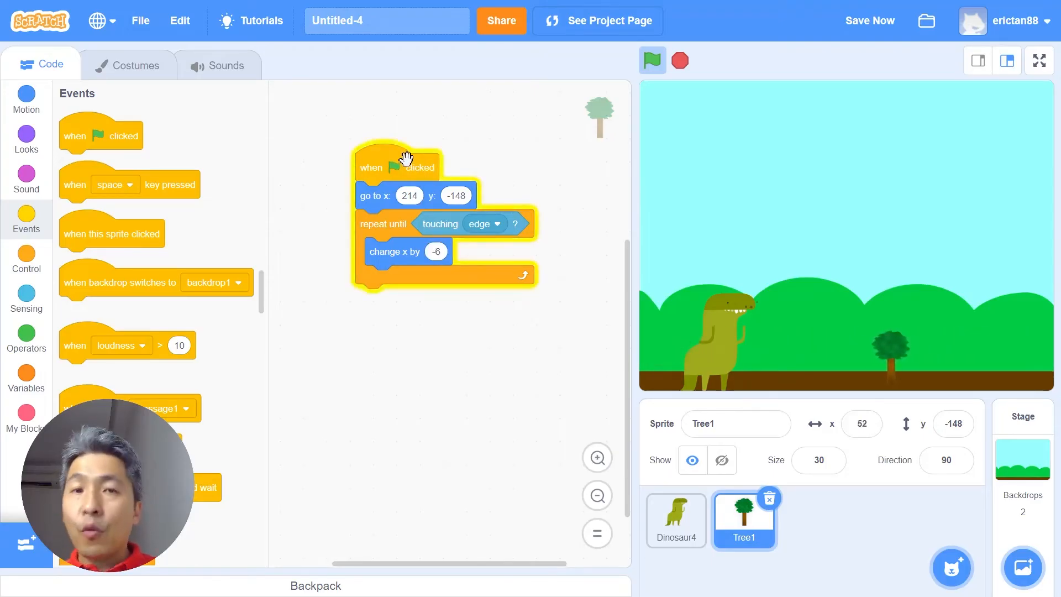
{"action": "left_click", "coordinate": [651, 59]}
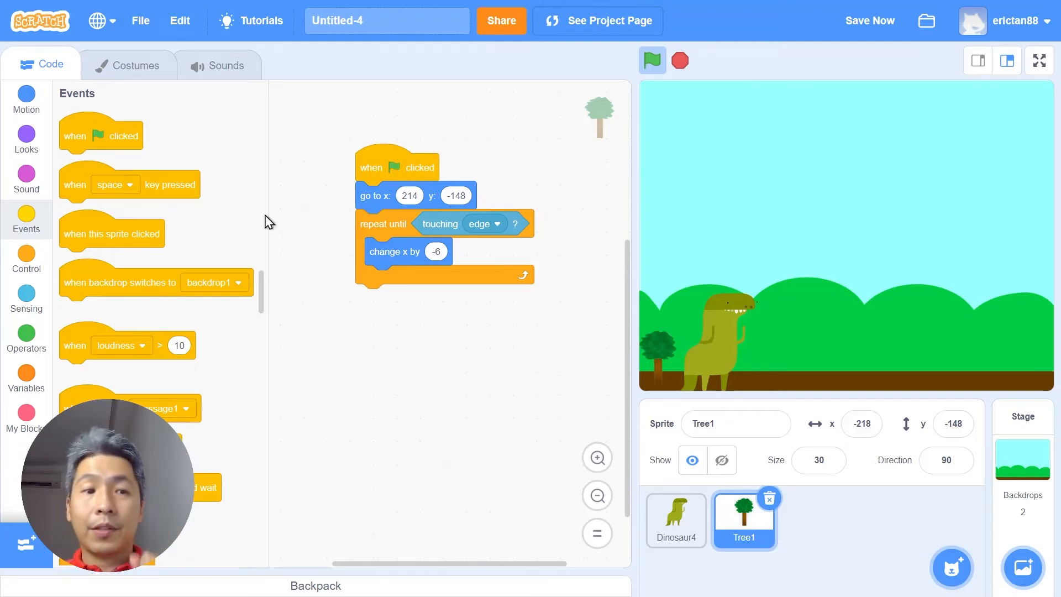
Wrap the tree's slide in a forever loop and set its step size to 7.
{"action": "left_click", "coordinate": [27, 258]}
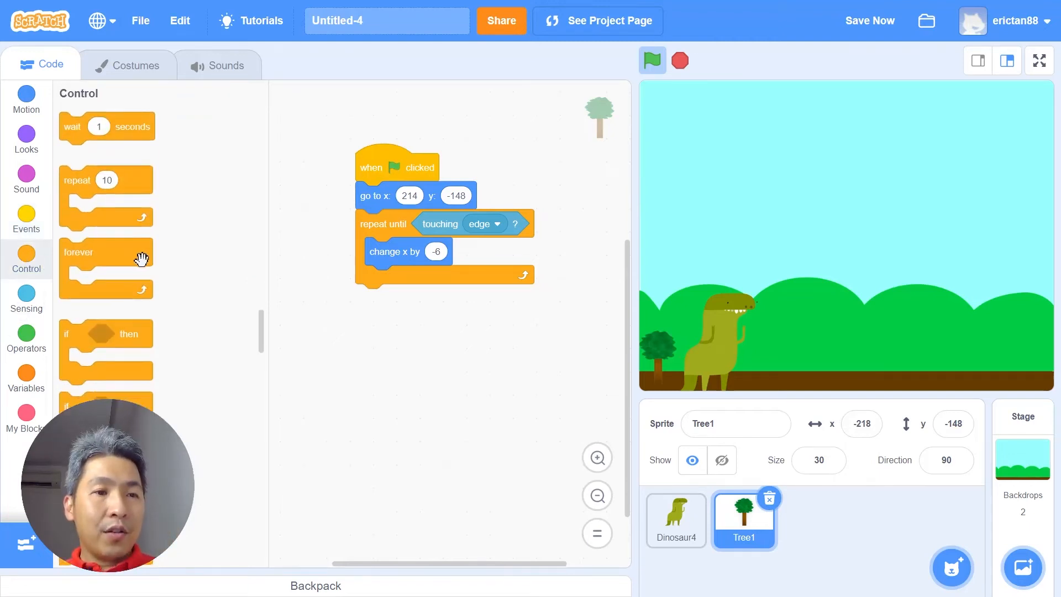
{"action": "left_click_drag", "start_coordinate": [77, 252], "coordinate": [345, 176]}
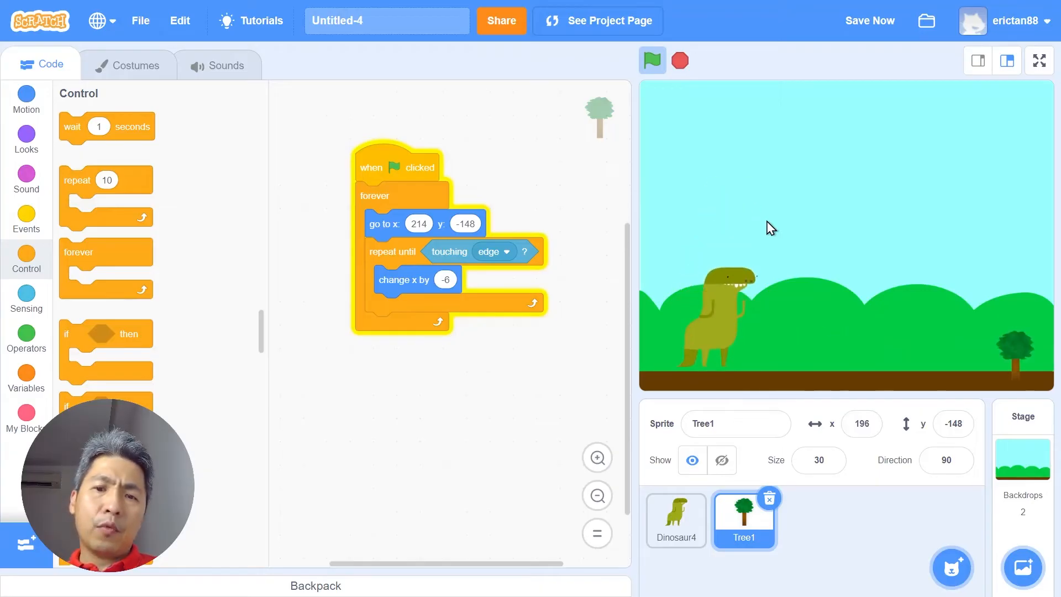
{"action": "left_click", "coordinate": [651, 59]}
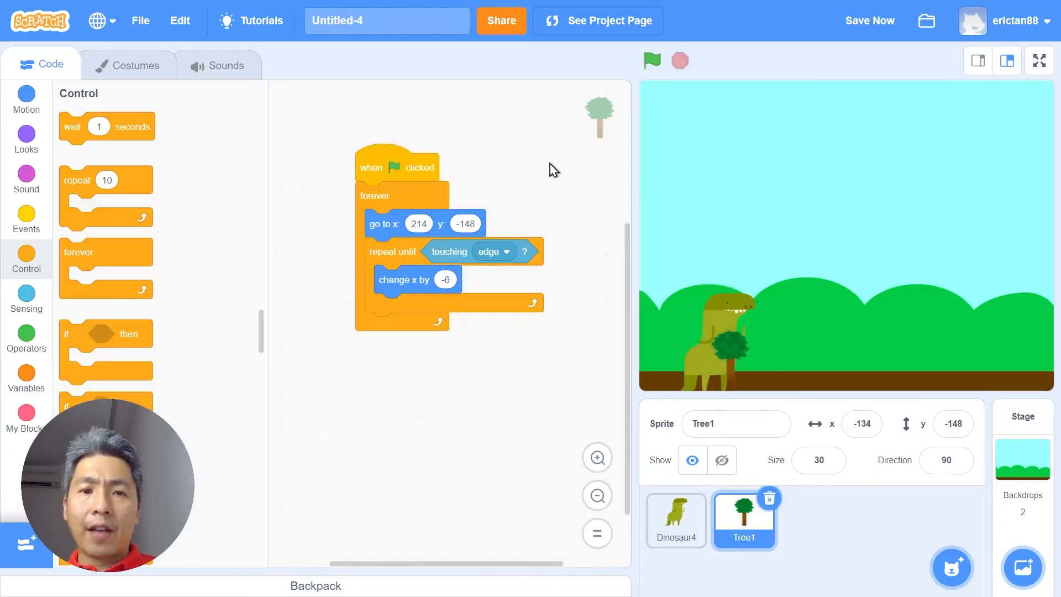
{"action": "left_click", "coordinate": [444, 279]}
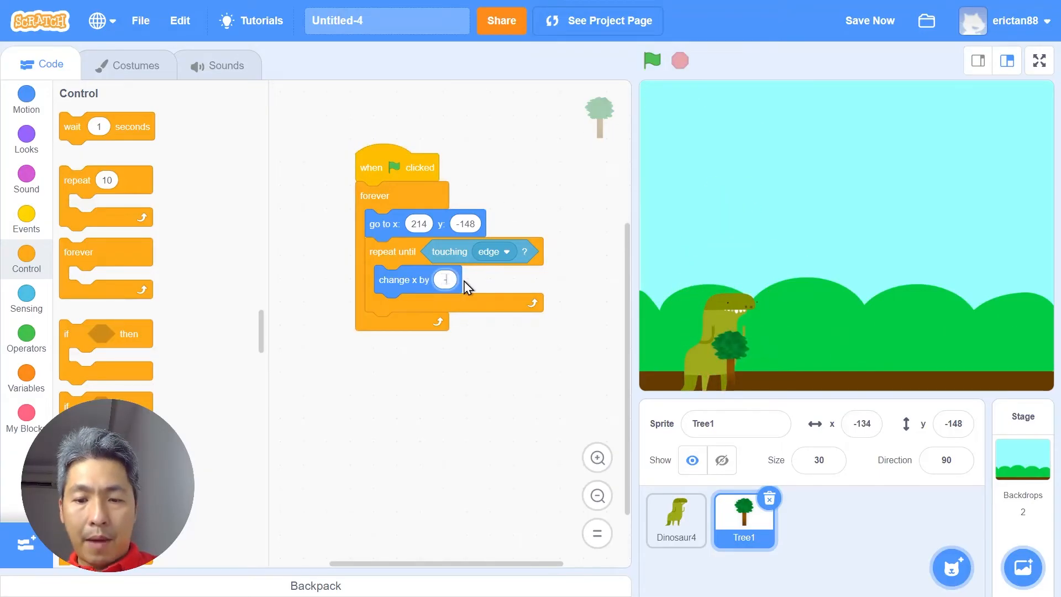
Run the game several times to watch the tree scroll left repeatedly.
{"action": "left_click", "coordinate": [652, 61]}
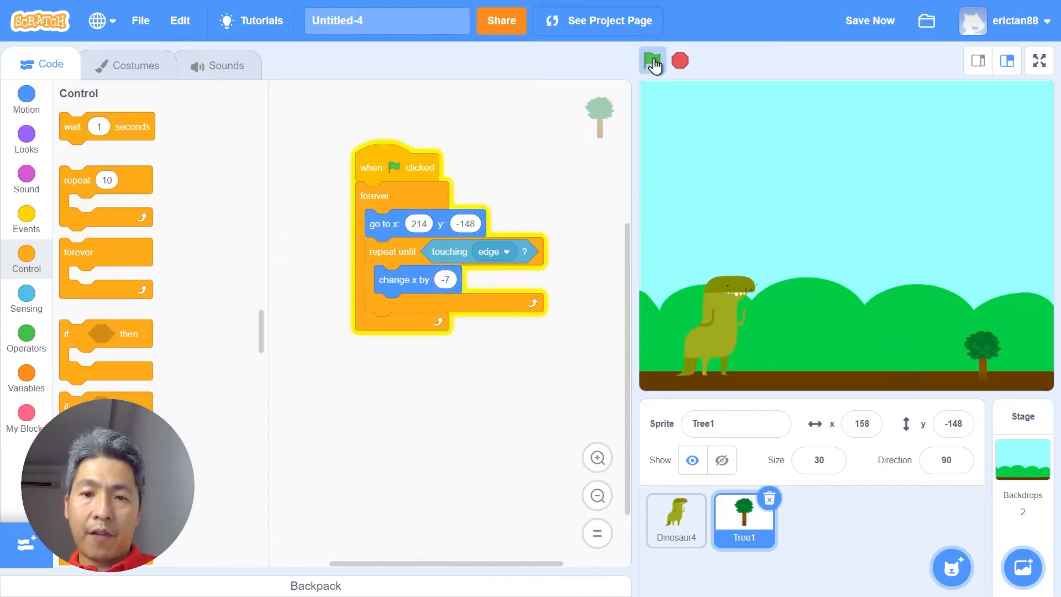
{"action": "left_click", "coordinate": [652, 61]}
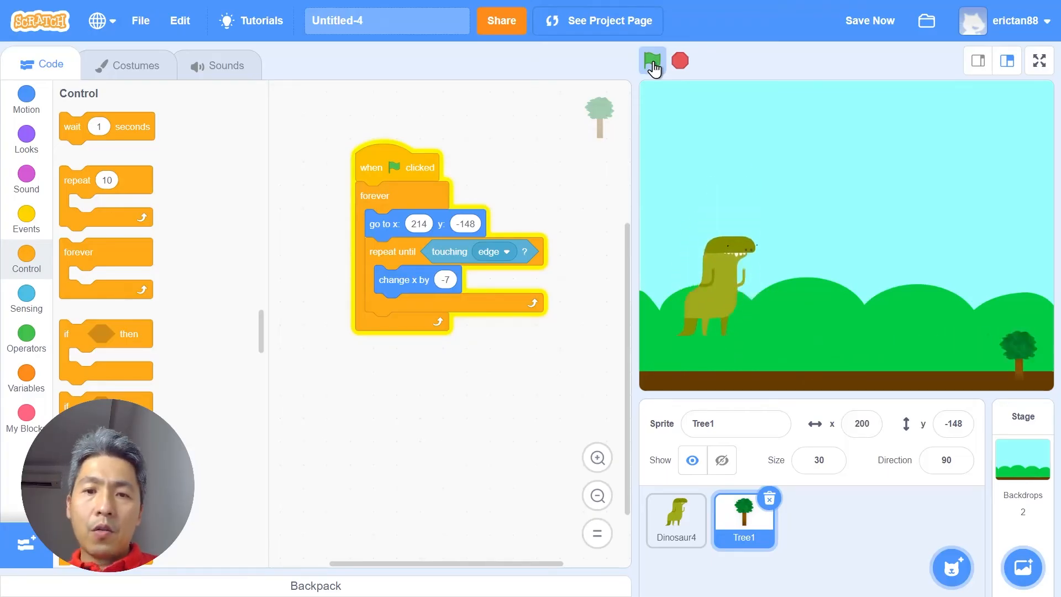
{"action": "left_click", "coordinate": [653, 61]}
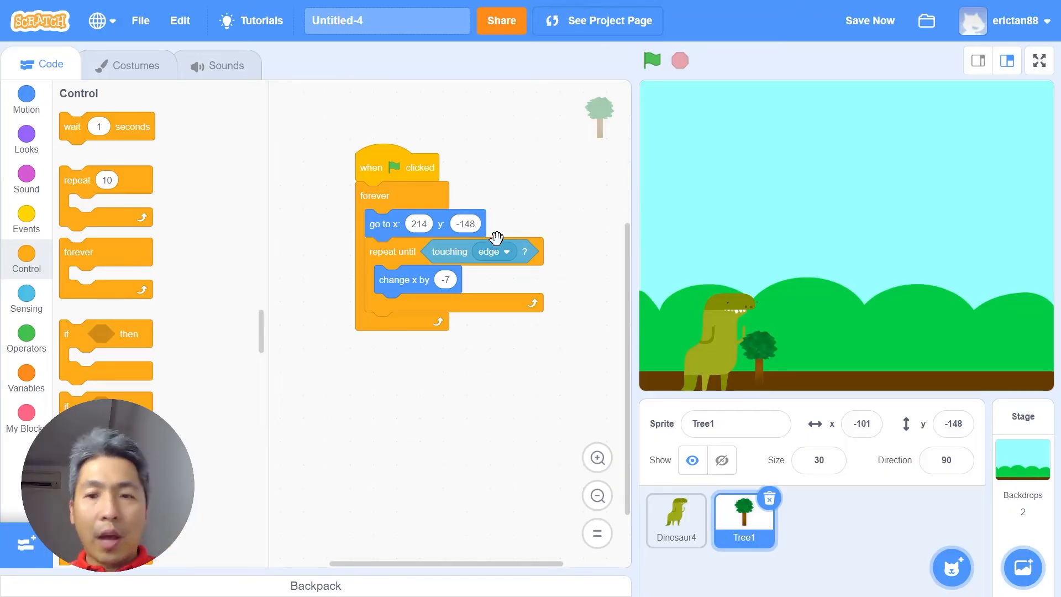
{"action": "mouse_move", "coordinate": [282, 390]}
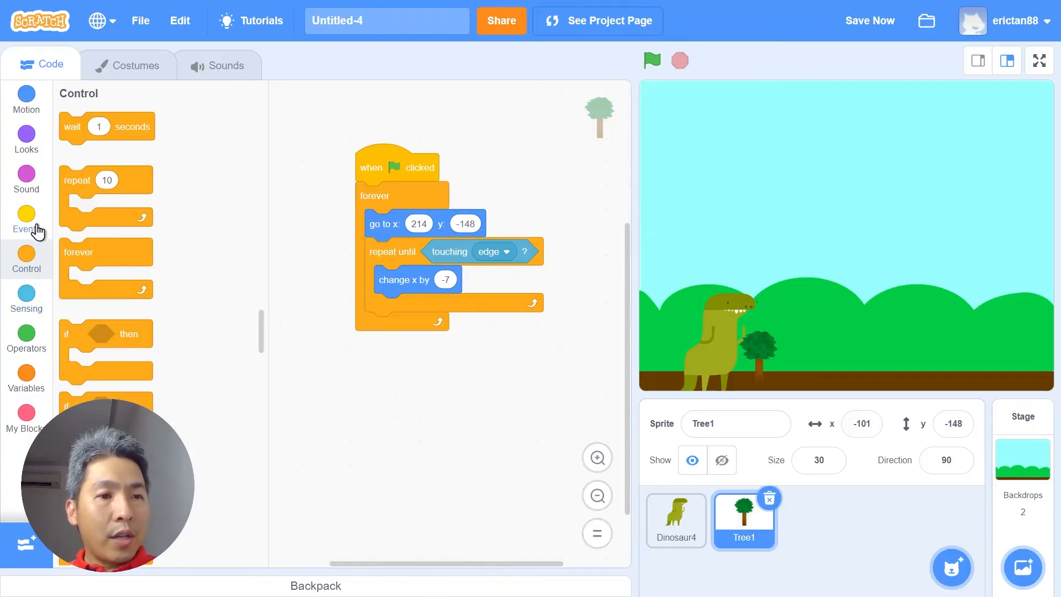
Build a second Tree1 script: on green flag, wait until touching Dinosaur4, then stop all.
{"action": "left_click", "coordinate": [26, 220]}
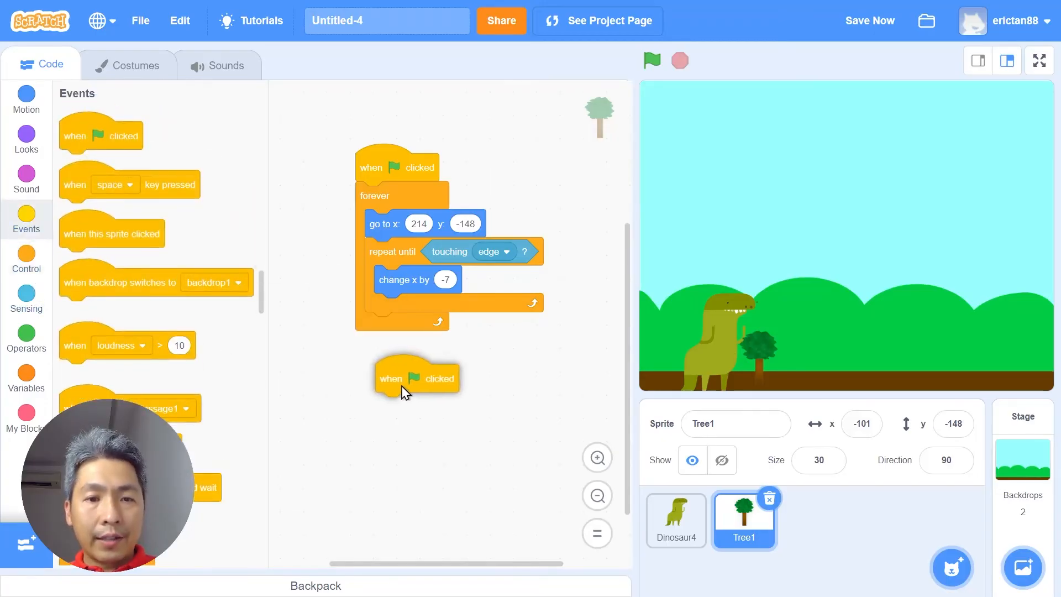
{"action": "left_click", "coordinate": [26, 258]}
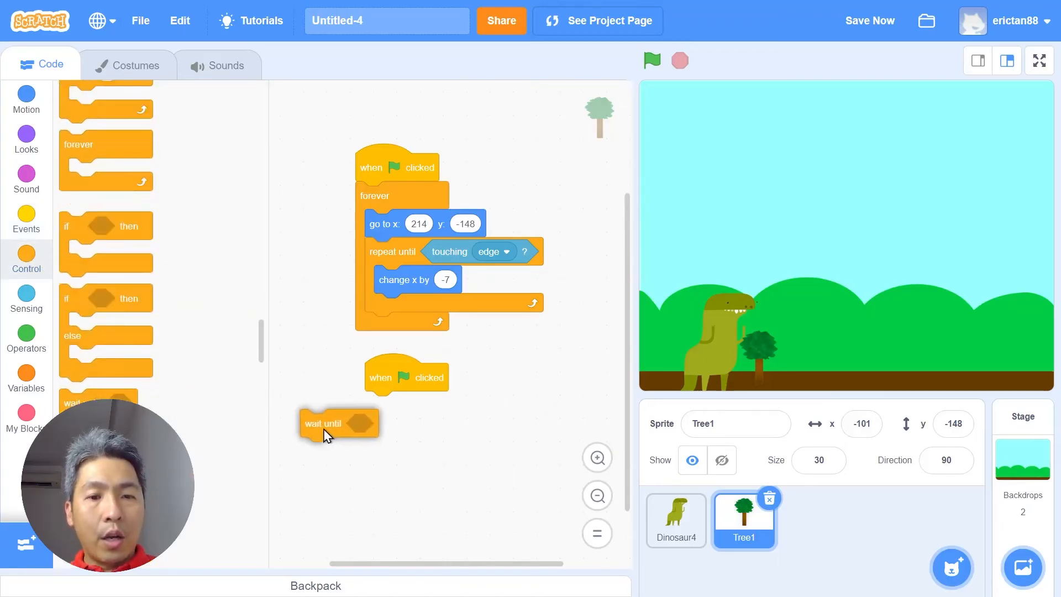
{"action": "left_click_drag", "start_coordinate": [339, 423], "coordinate": [404, 406]}
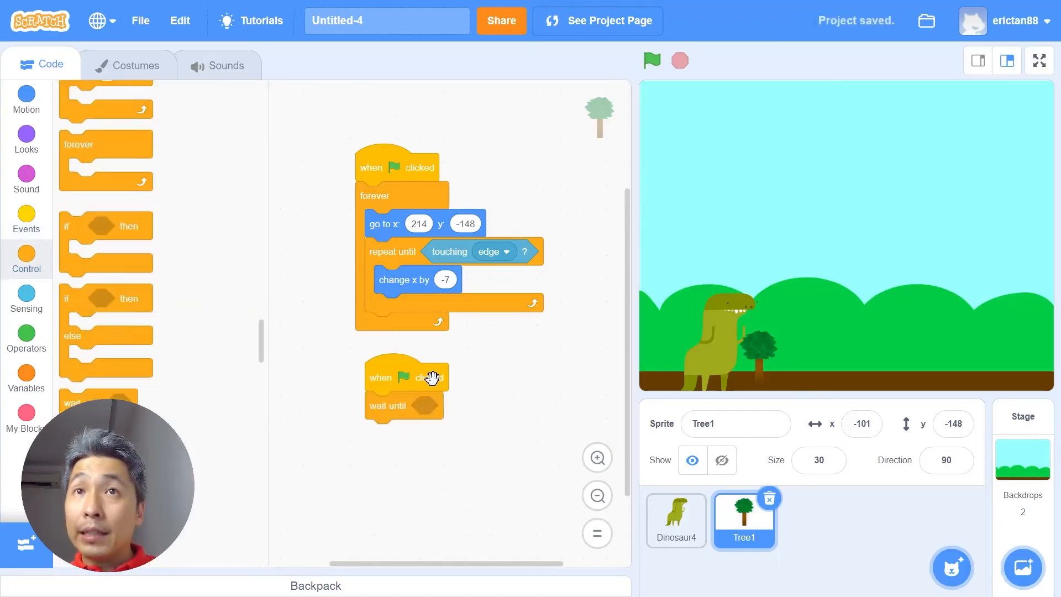
{"action": "left_click", "coordinate": [26, 297]}
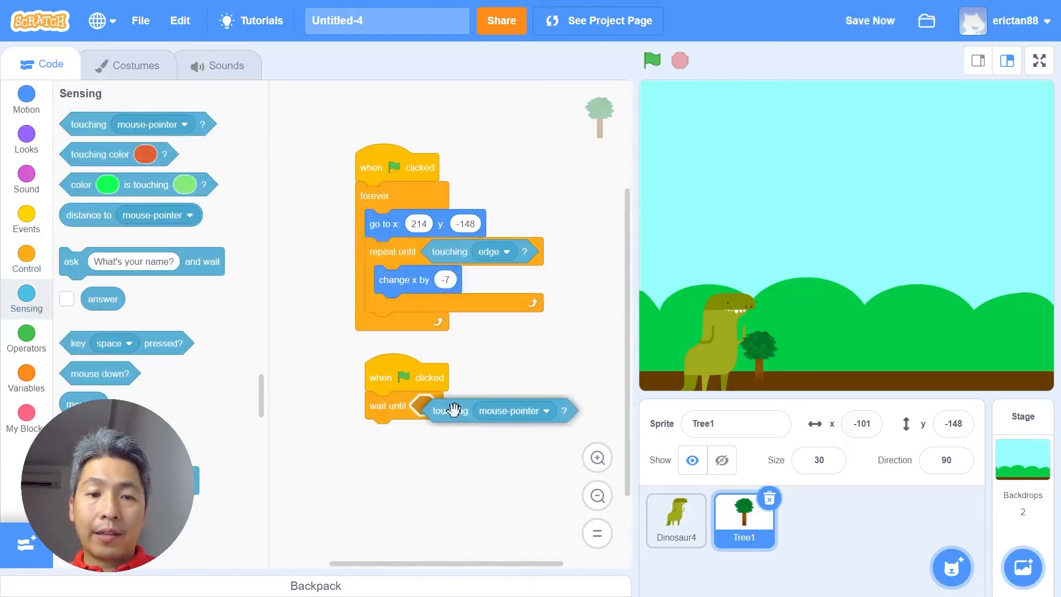
{"action": "left_click", "coordinate": [516, 411]}
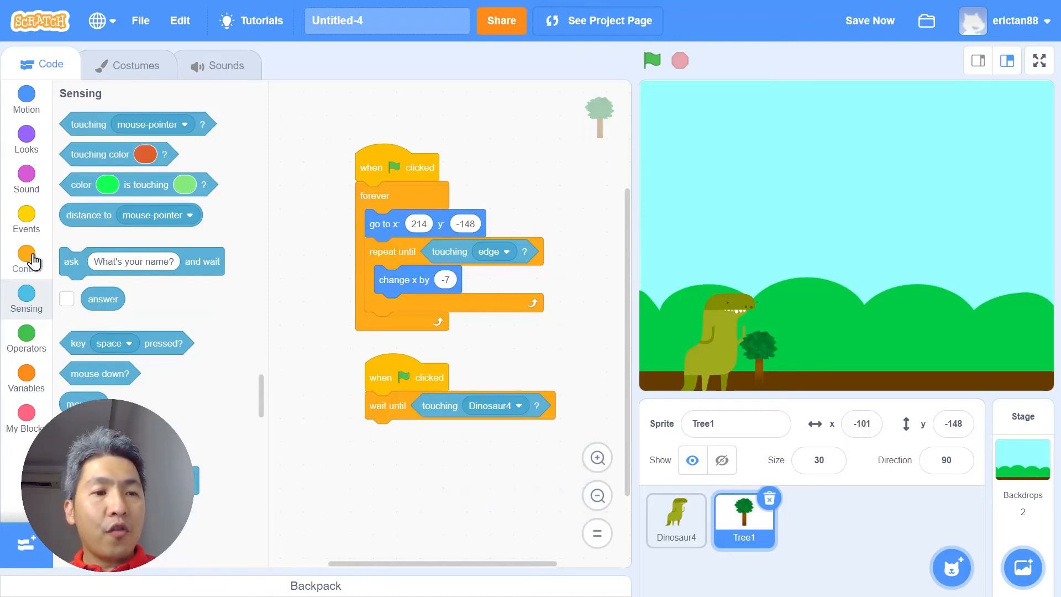
{"action": "left_click", "coordinate": [25, 216]}
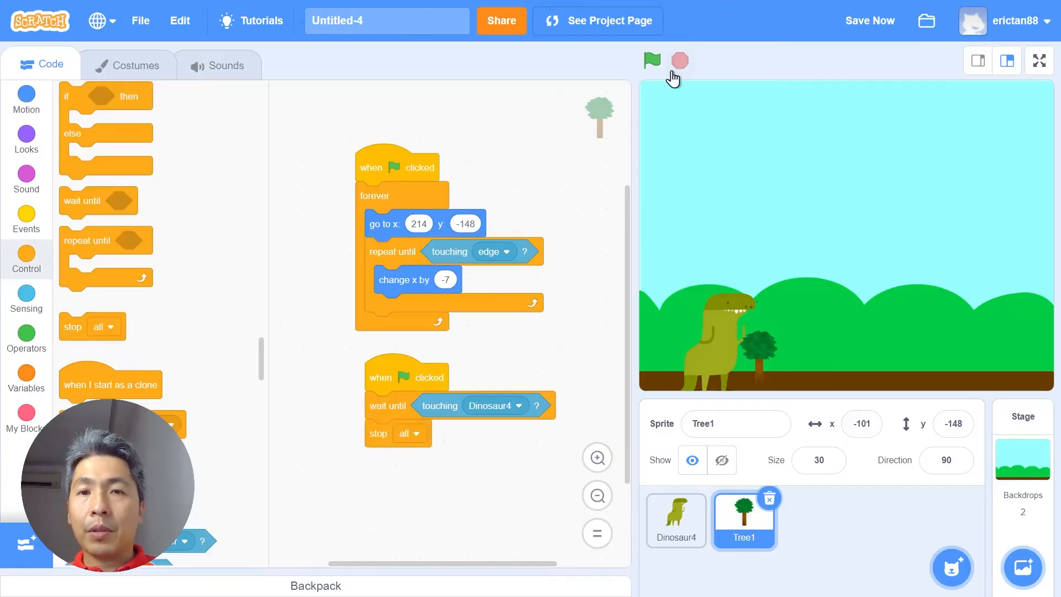
Run the game repeatedly to confirm it stops when the tree hits the dinosaur.
{"action": "left_click", "coordinate": [651, 60]}
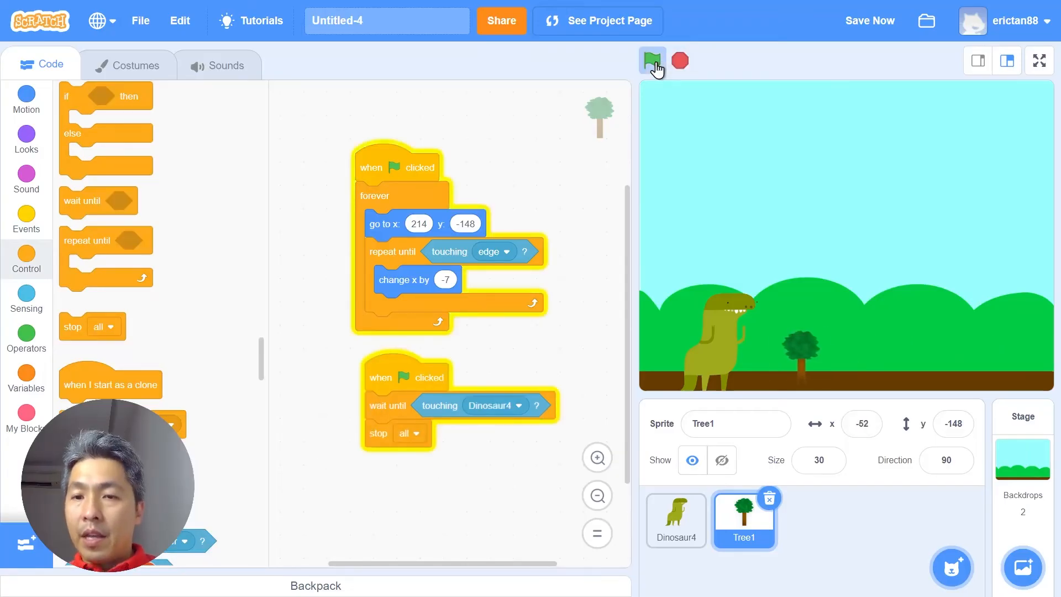
{"action": "left_click", "coordinate": [652, 61]}
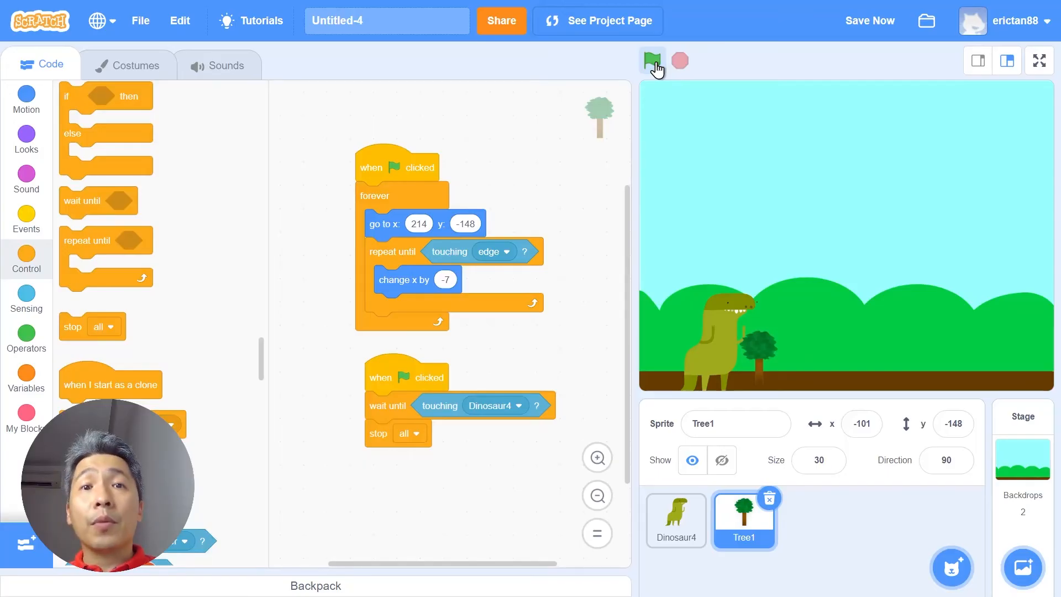
{"action": "left_click", "coordinate": [652, 61]}
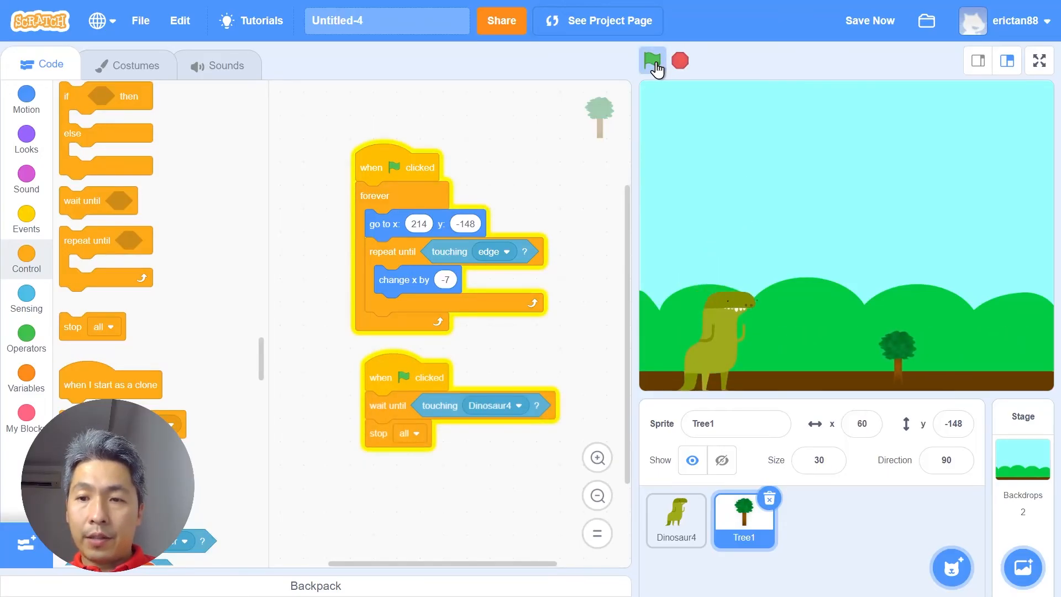
{"action": "left_click", "coordinate": [652, 60]}
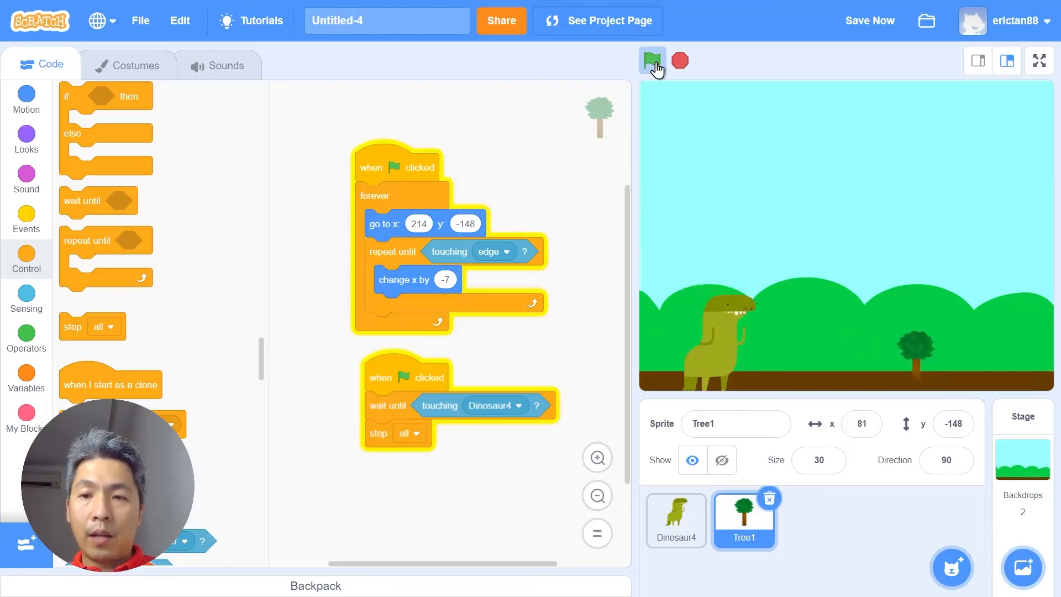
{"action": "left_click", "coordinate": [651, 61]}
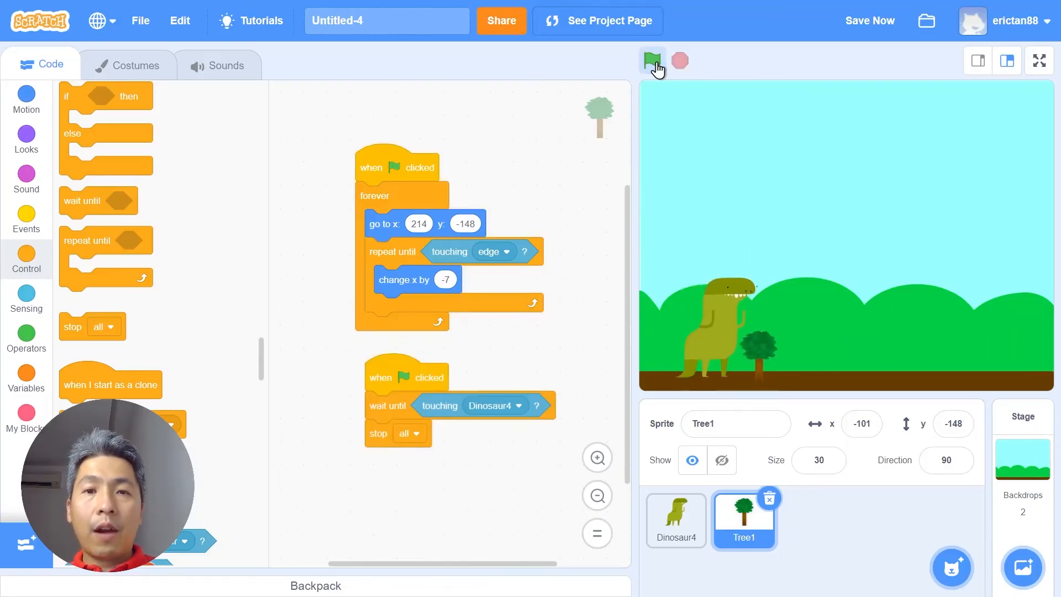
{"action": "left_click", "coordinate": [674, 520]}
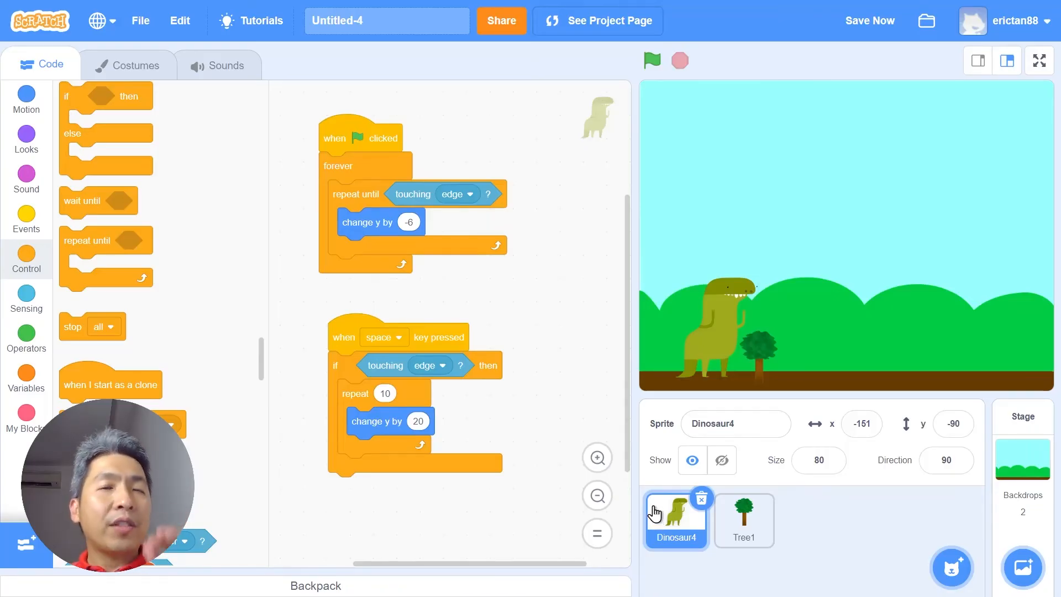
{"action": "mouse_move", "coordinate": [747, 271]}
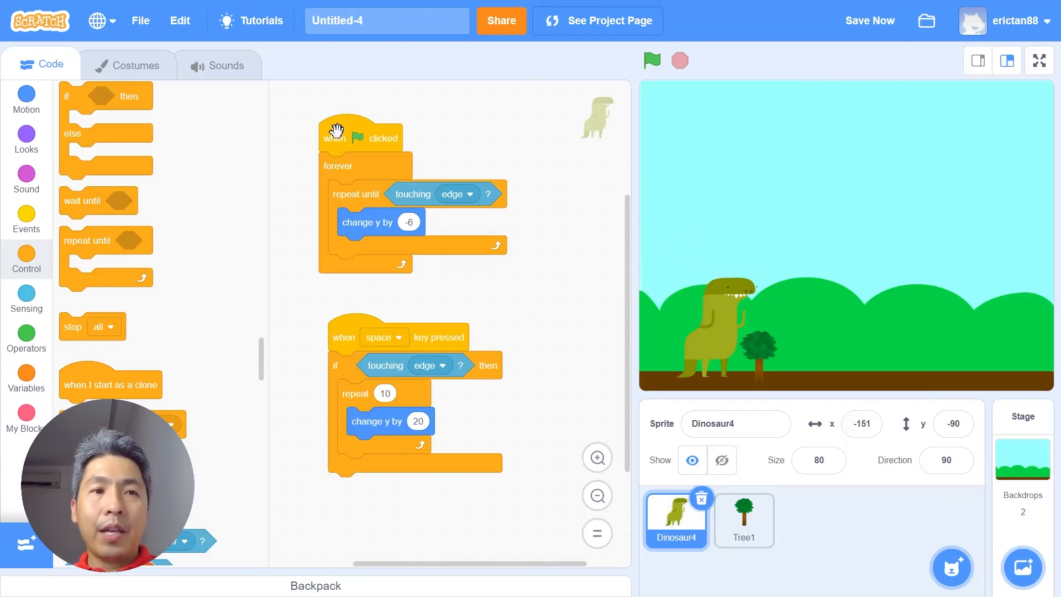
{"action": "left_click", "coordinate": [135, 64]}
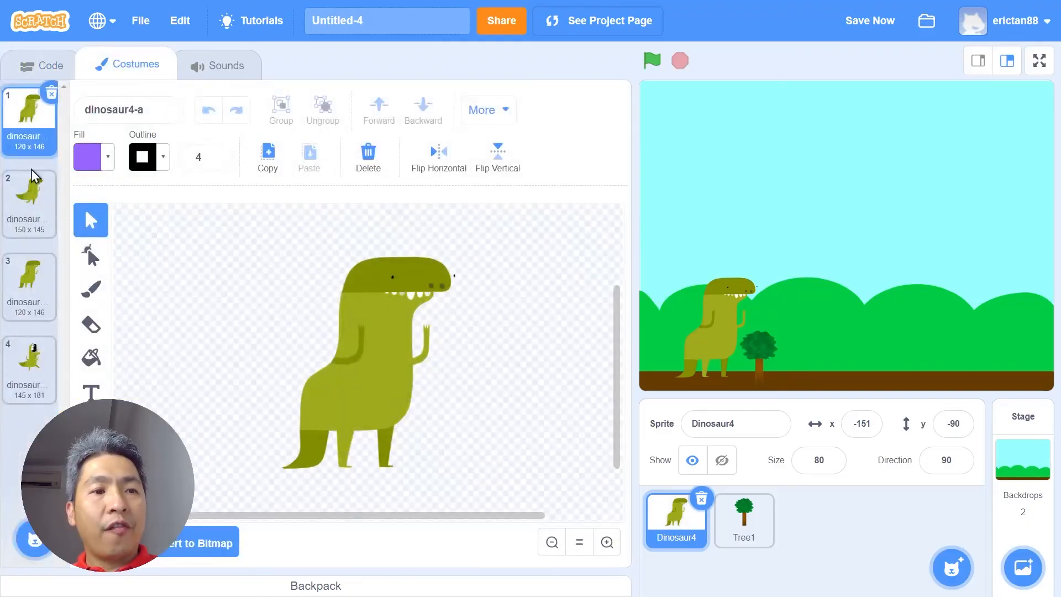
{"action": "left_click", "coordinate": [39, 65]}
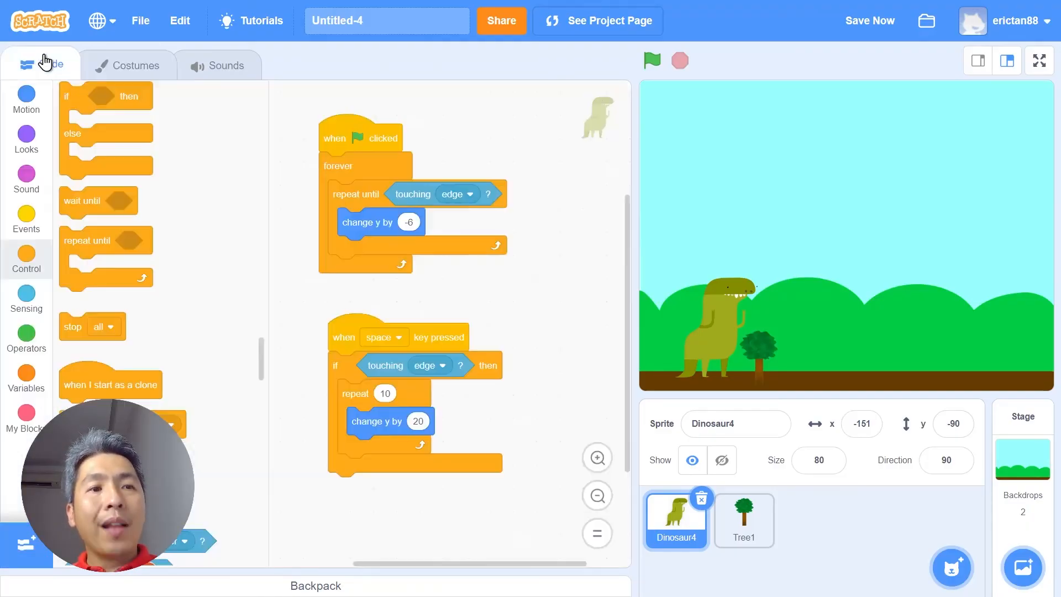
{"action": "left_click", "coordinate": [1039, 60]}
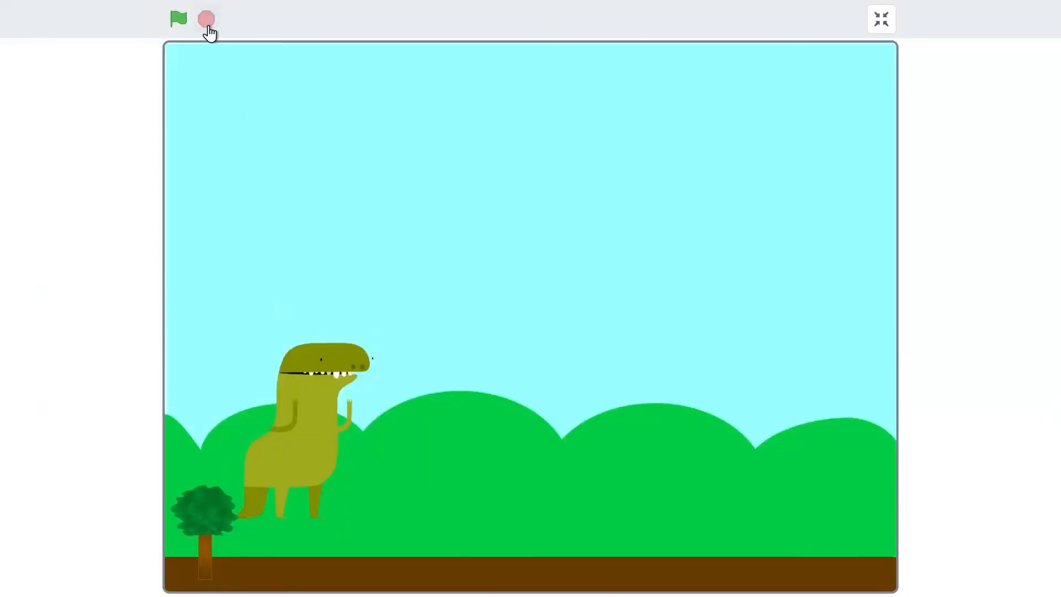
{"action": "left_click", "coordinate": [179, 19]}
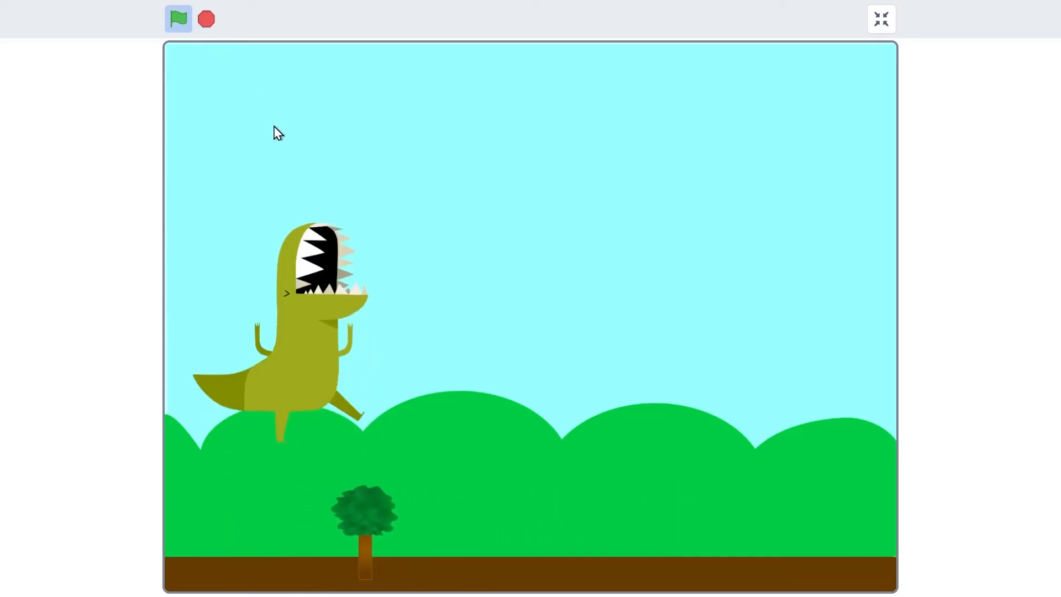
{"action": "left_click", "coordinate": [882, 19]}
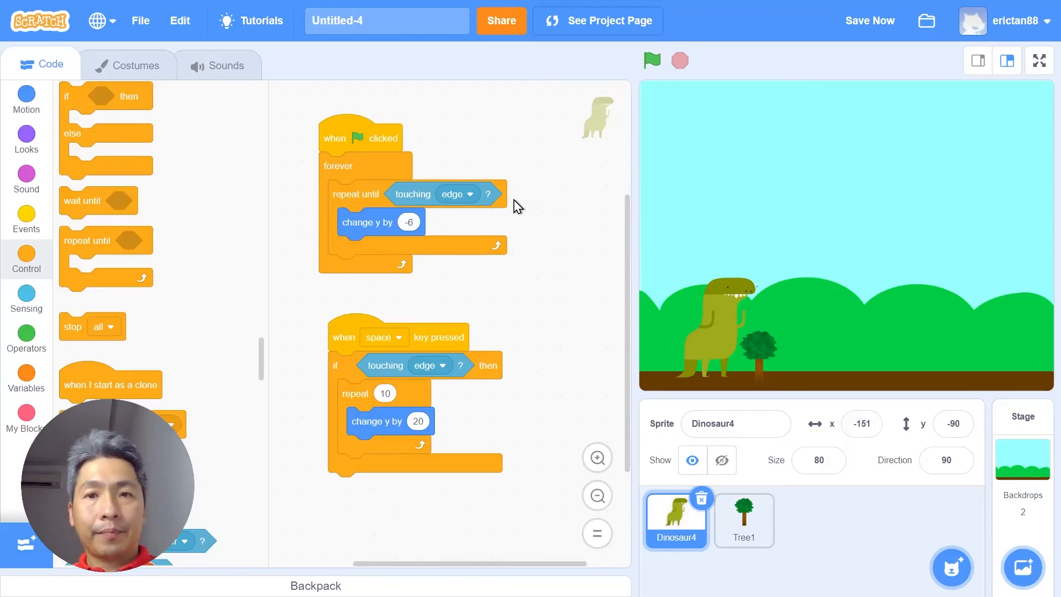
{"action": "left_click", "coordinate": [743, 519]}
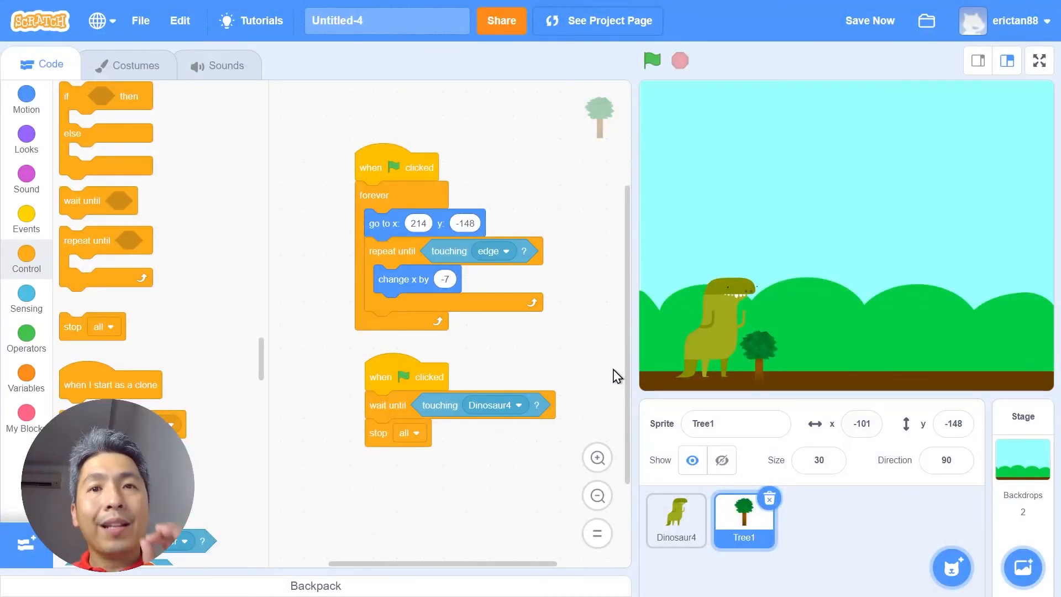
{"action": "mouse_move", "coordinate": [604, 372]}
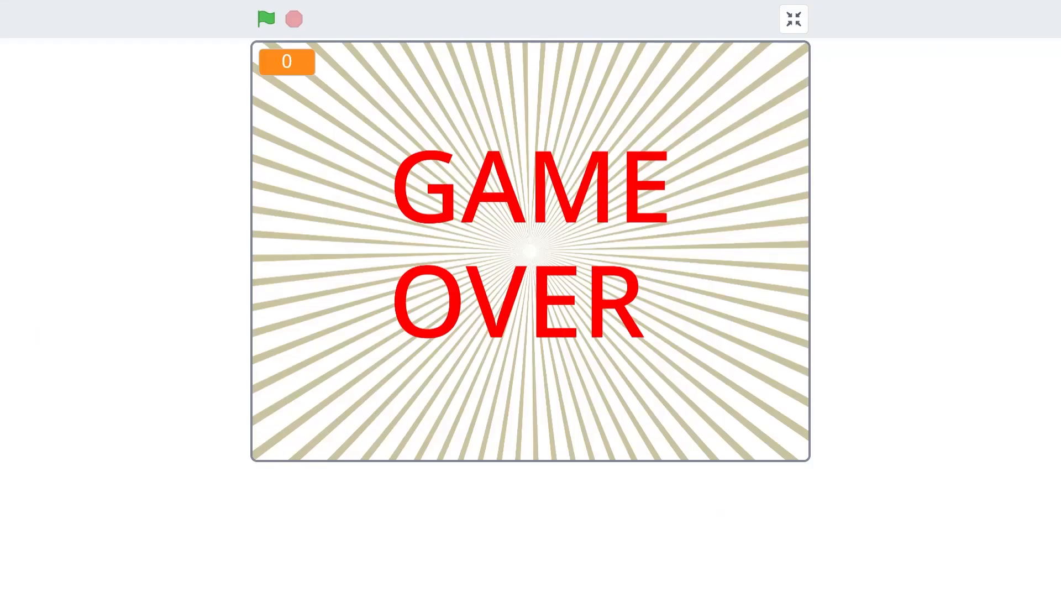
{"action": "left_click", "coordinate": [793, 18]}
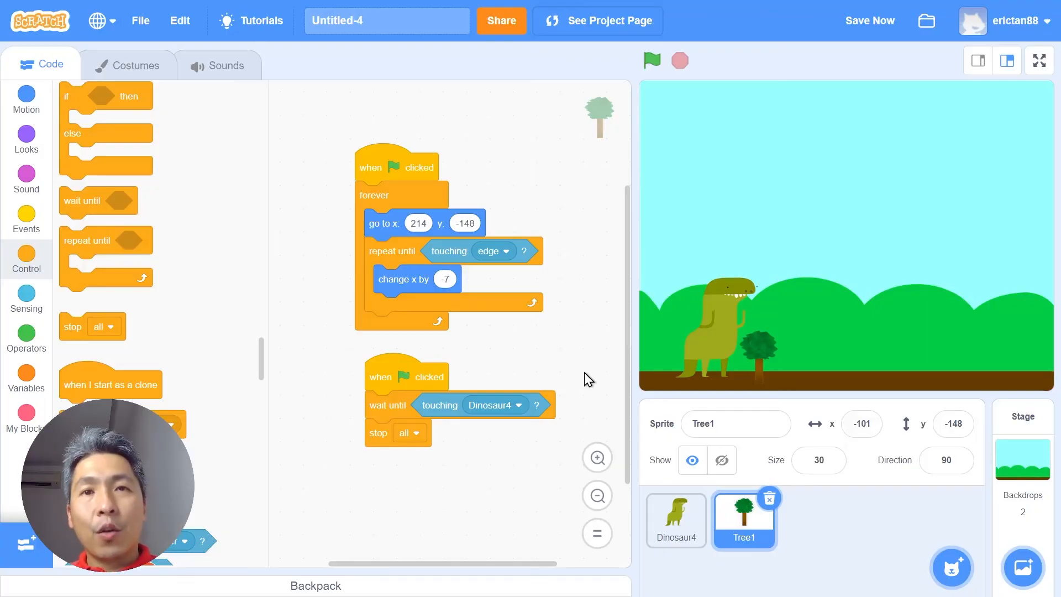
{"action": "left_click", "coordinate": [598, 20]}
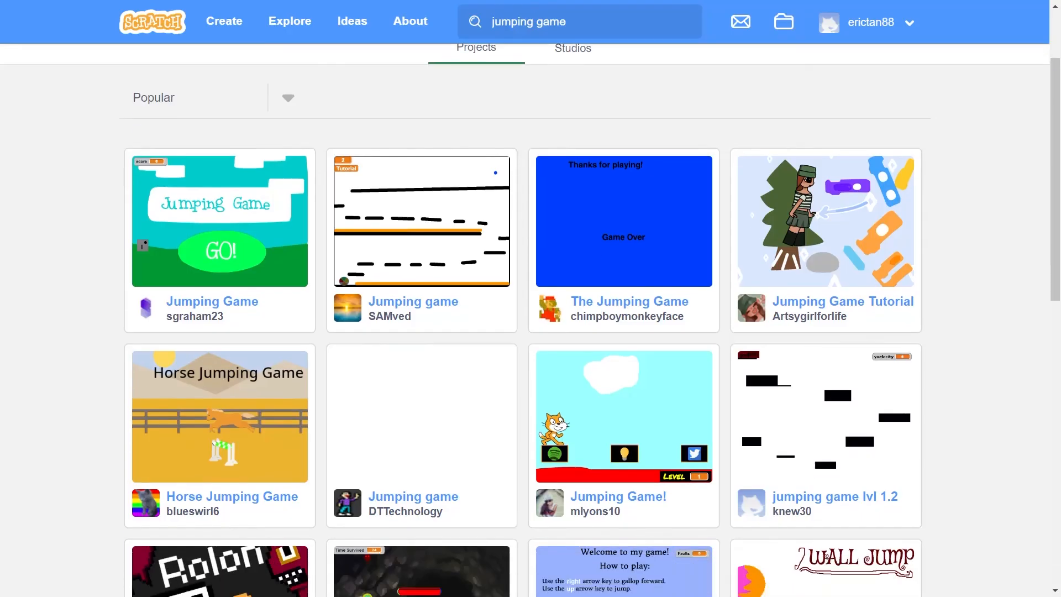
{"action": "scroll", "scroll_direction": "down", "scroll_amount": 3}
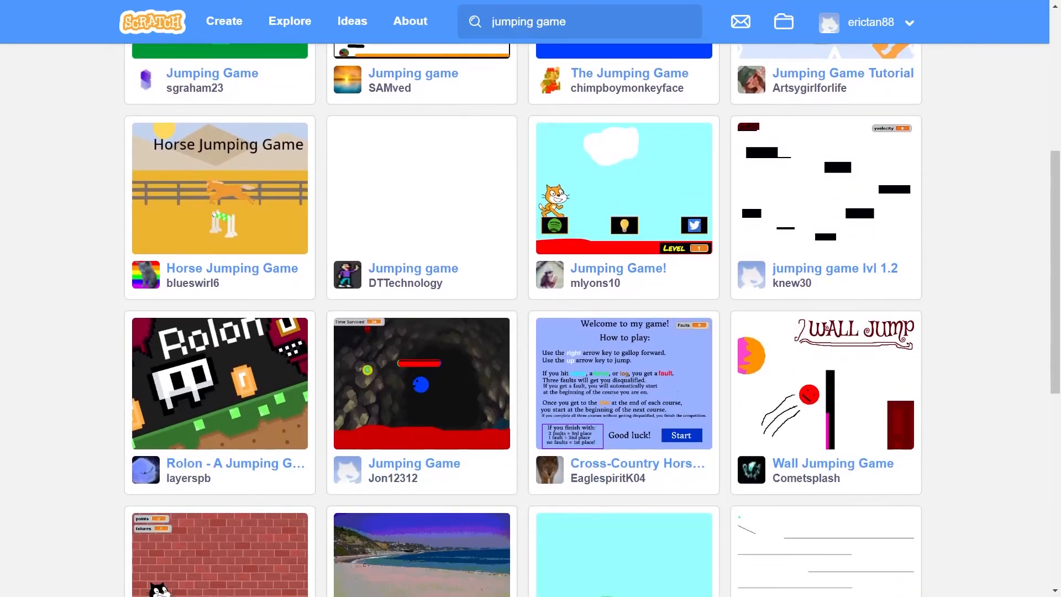
{"action": "scroll", "scroll_direction": "down", "scroll_amount": 3}
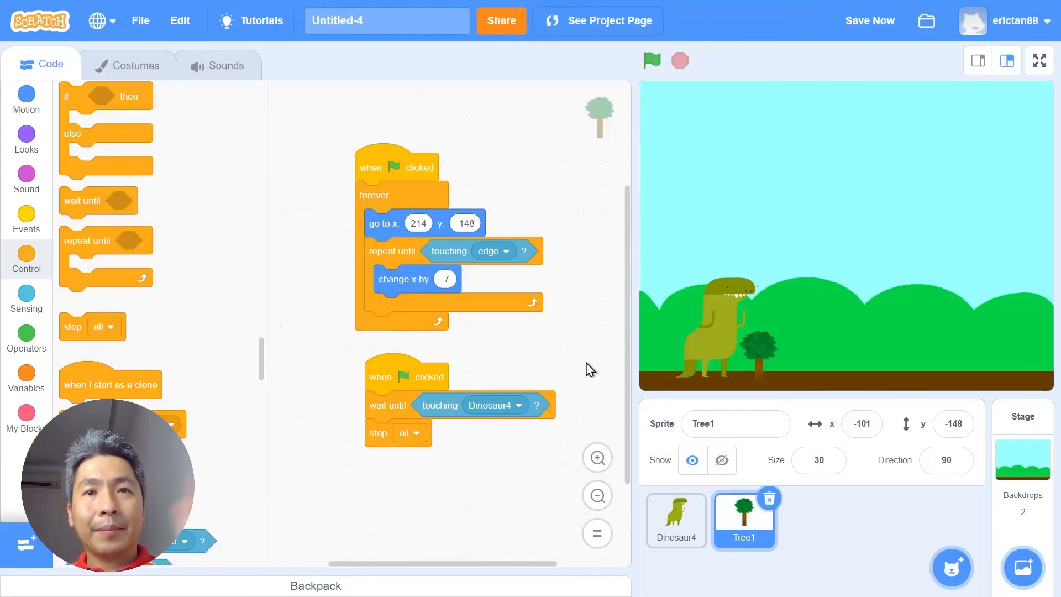
{"action": "left_click", "coordinate": [869, 20]}
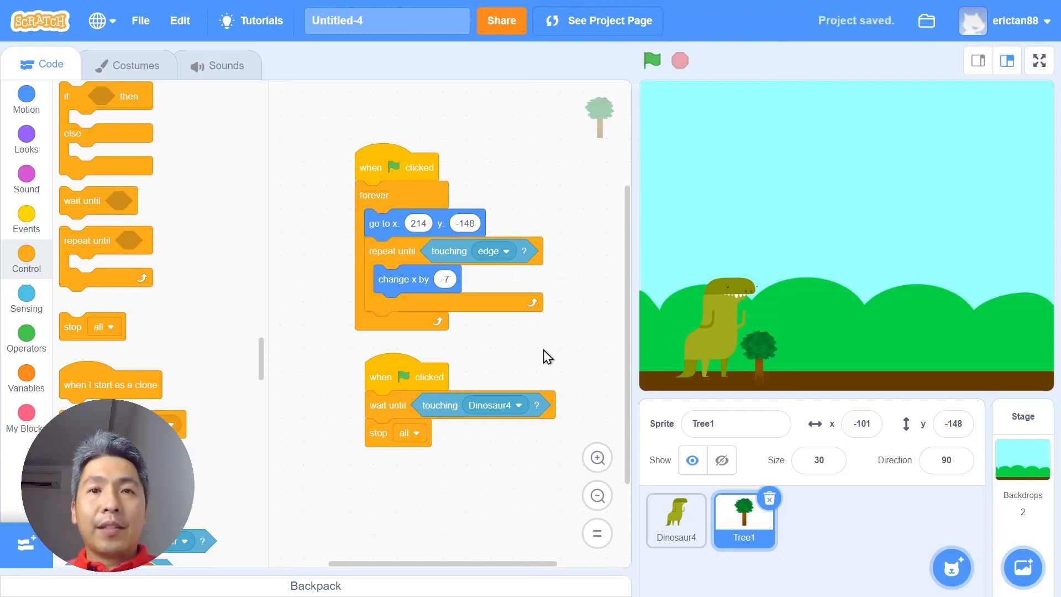
{"action": "left_click", "coordinate": [517, 404]}
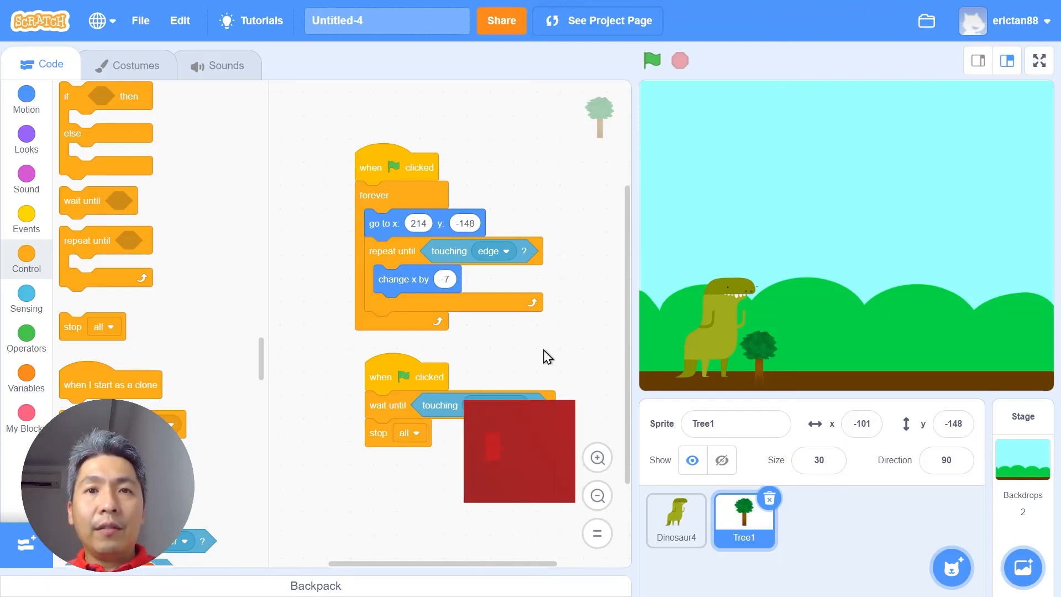